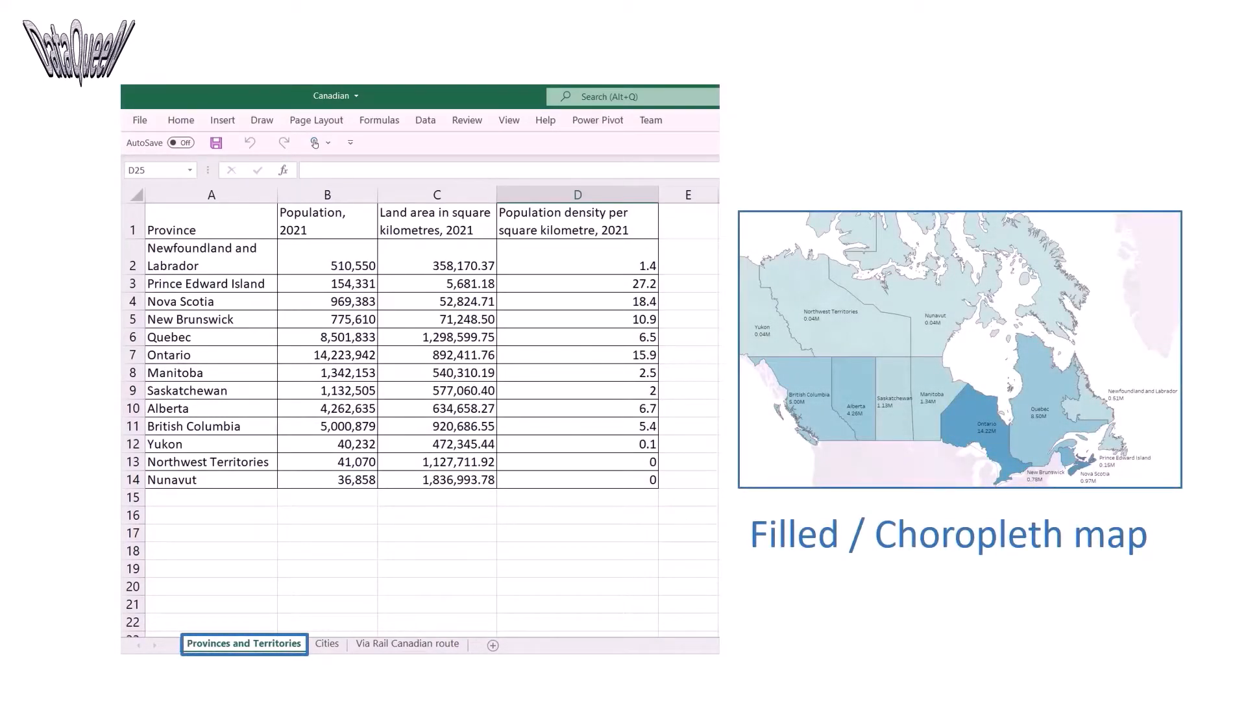
# - Review the Cities and Via Rail Canadian route sheets of the Canadian Excel workbook
pyautogui.click(327, 644)
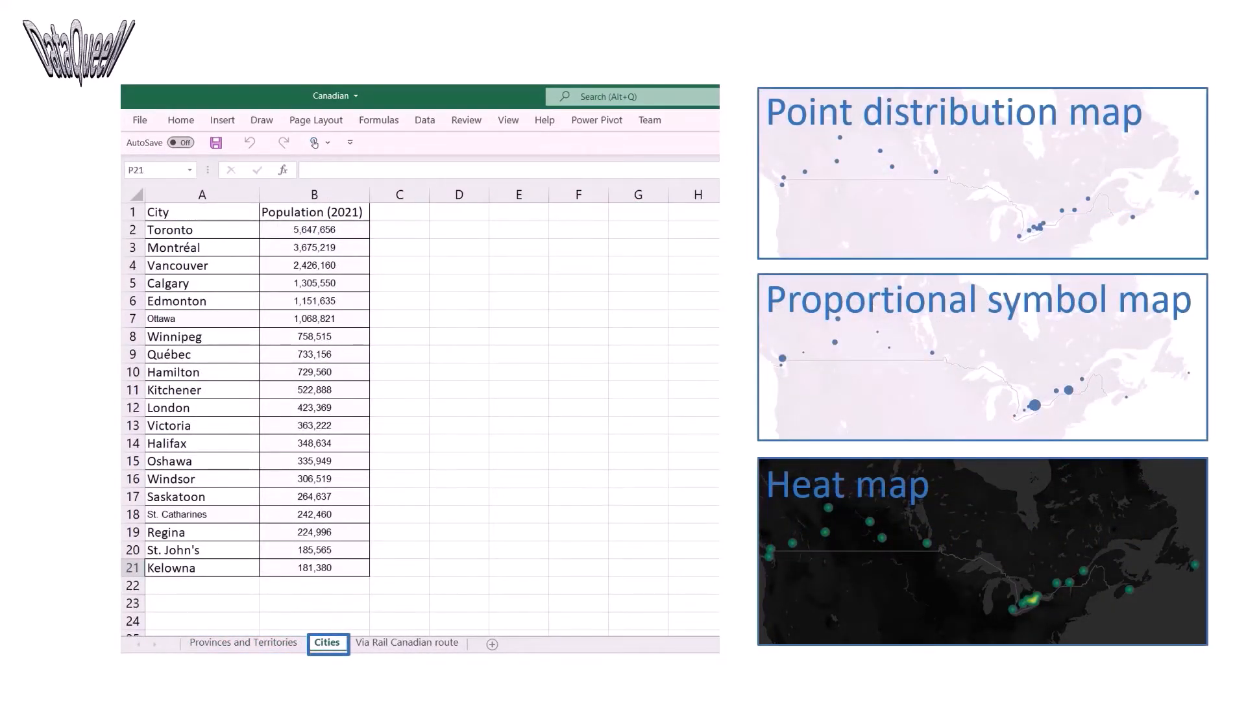
pyautogui.click(408, 645)
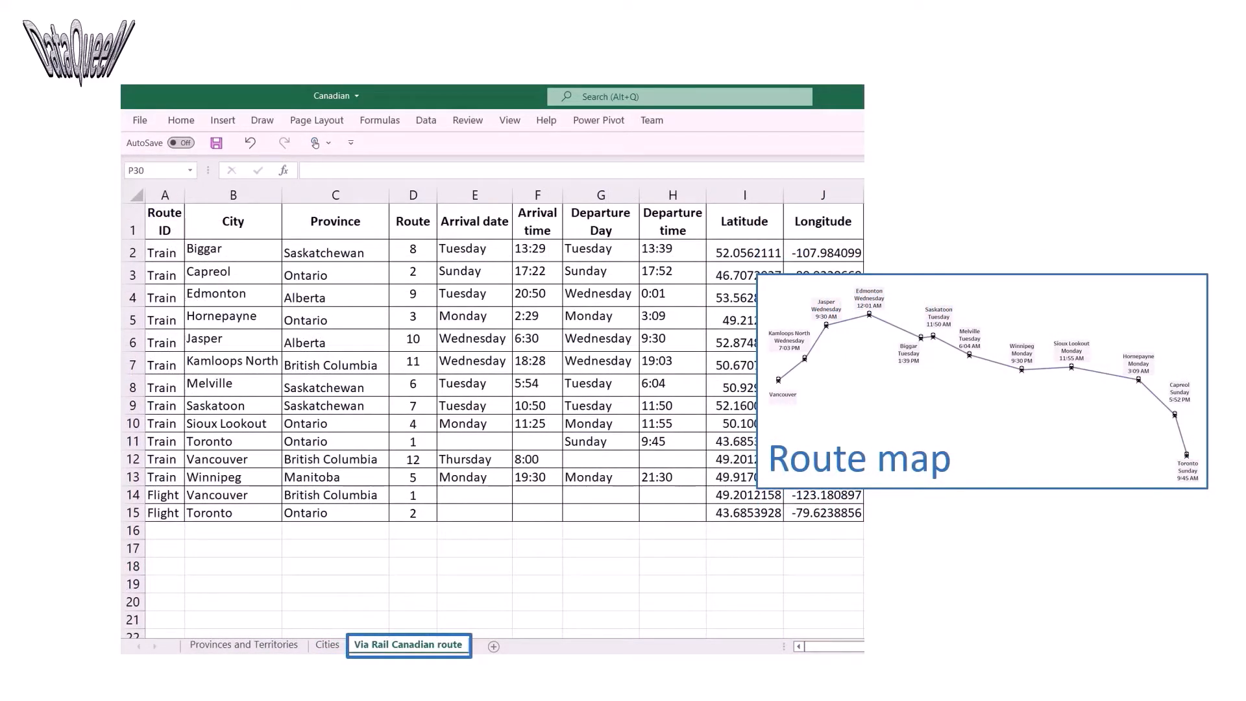
pyautogui.click(537, 684)
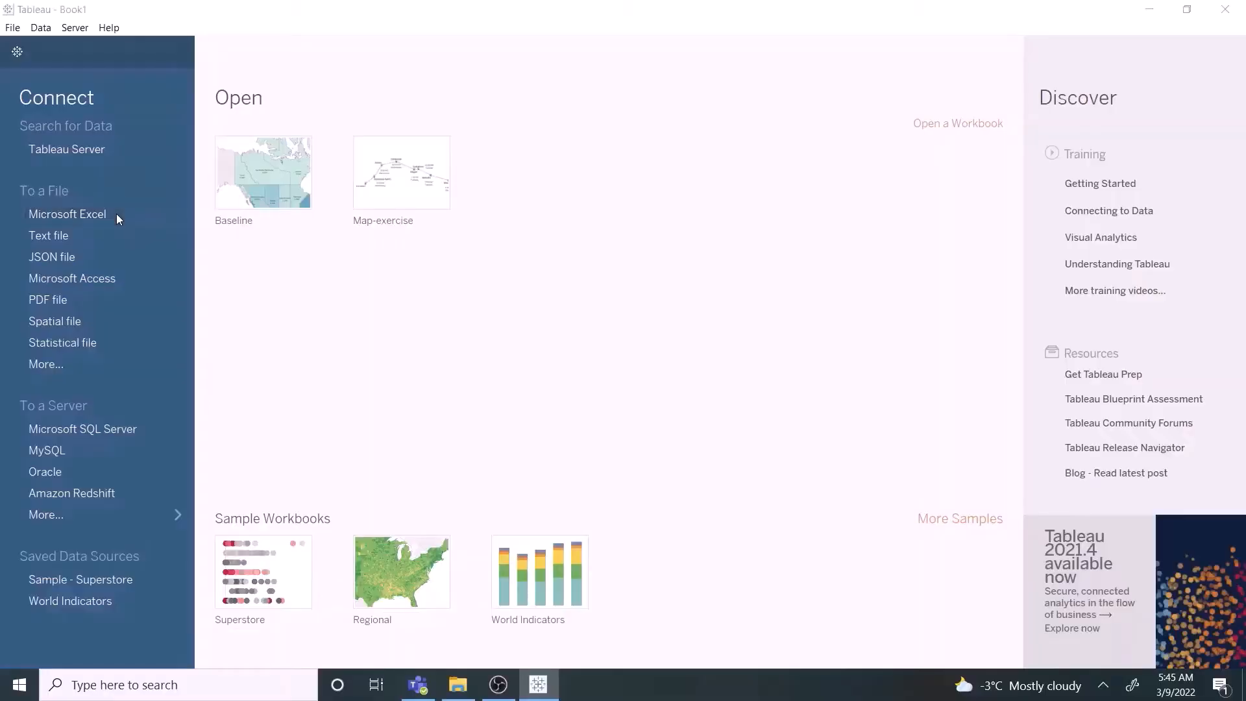
# - Connect to the Canadian workbook, relating Provinces and Territories, Via Rail route and Cities tables
pyautogui.click(67, 214)
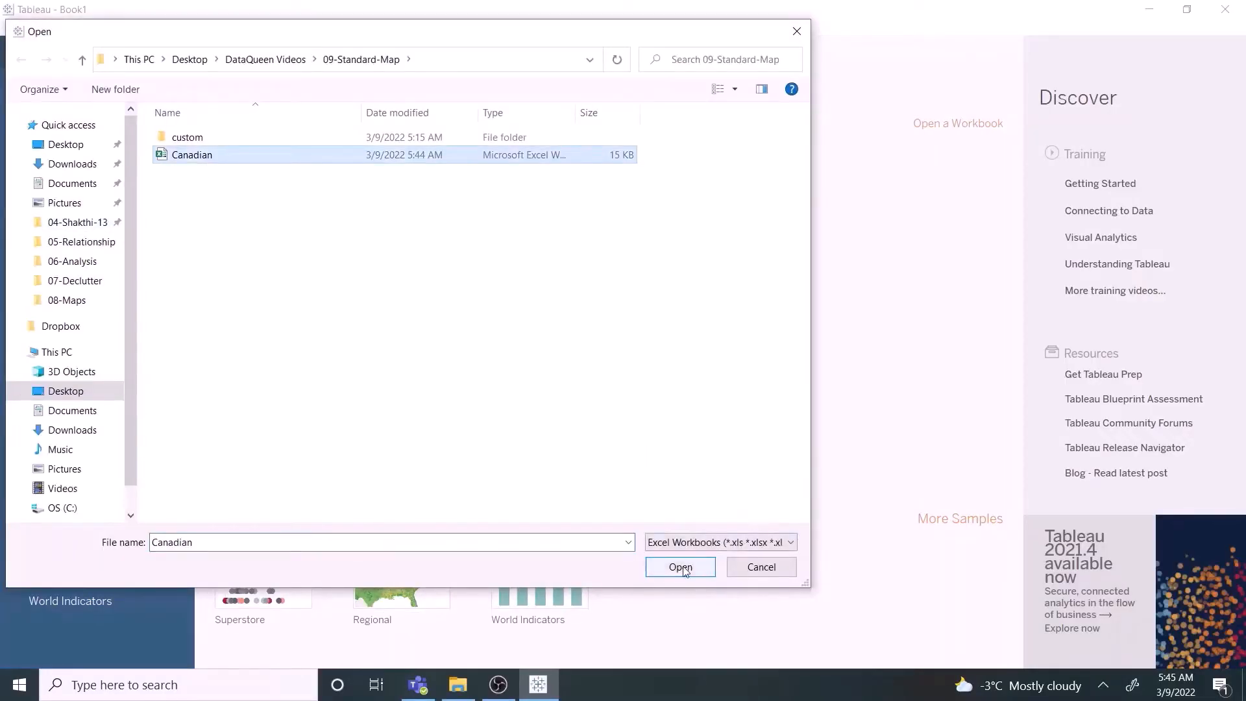
pyautogui.click(679, 567)
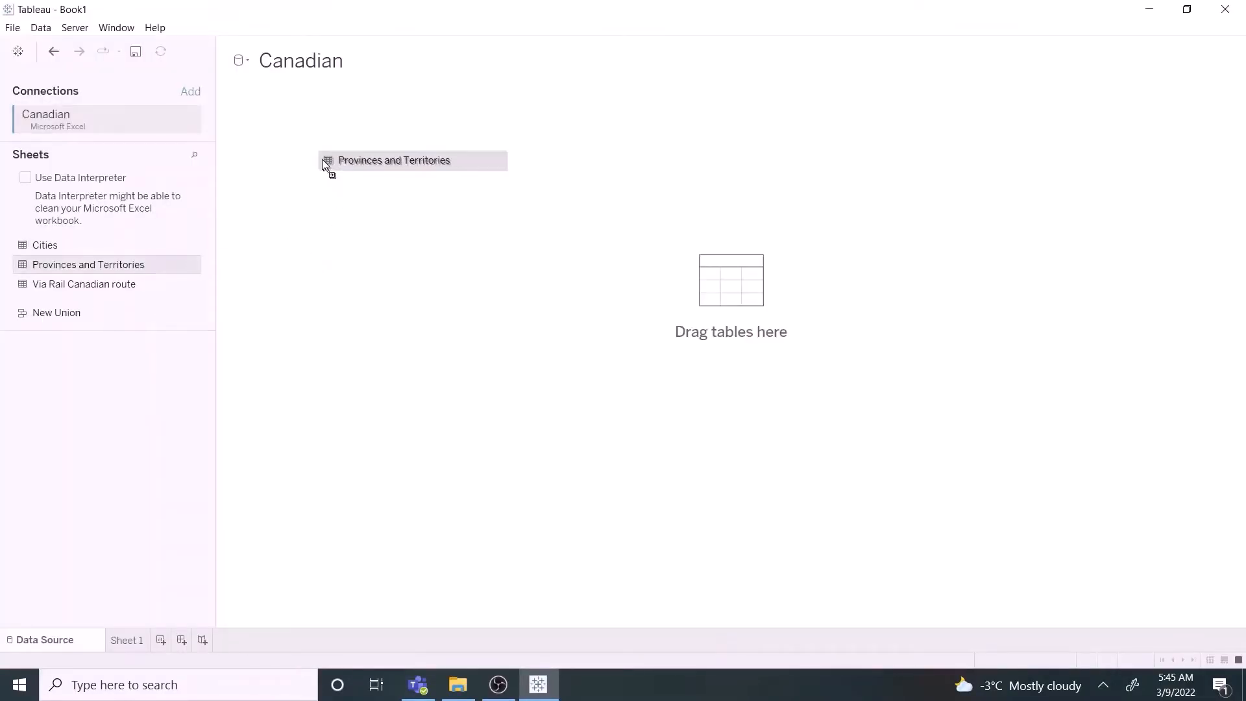
pyautogui.moveTo(394, 160); pyautogui.dragTo(319, 144)
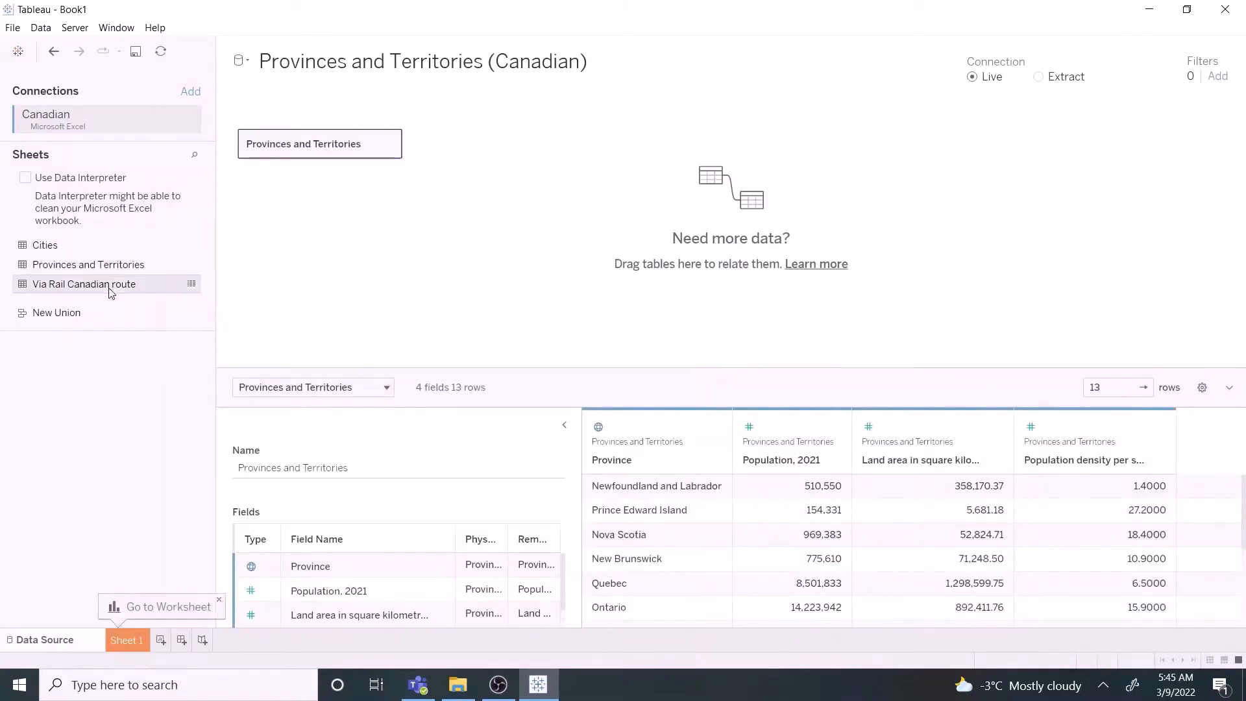
pyautogui.moveTo(84, 284); pyautogui.dragTo(575, 145)
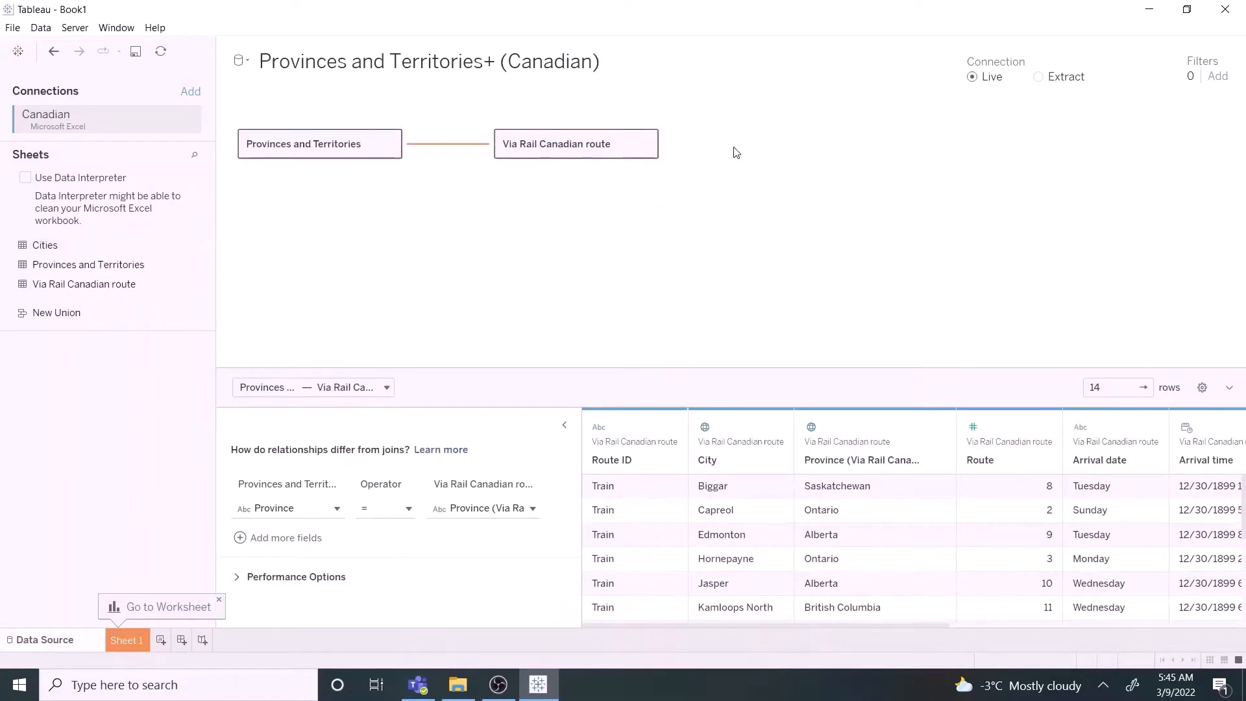
pyautogui.moveTo(45, 244); pyautogui.dragTo(826, 144)
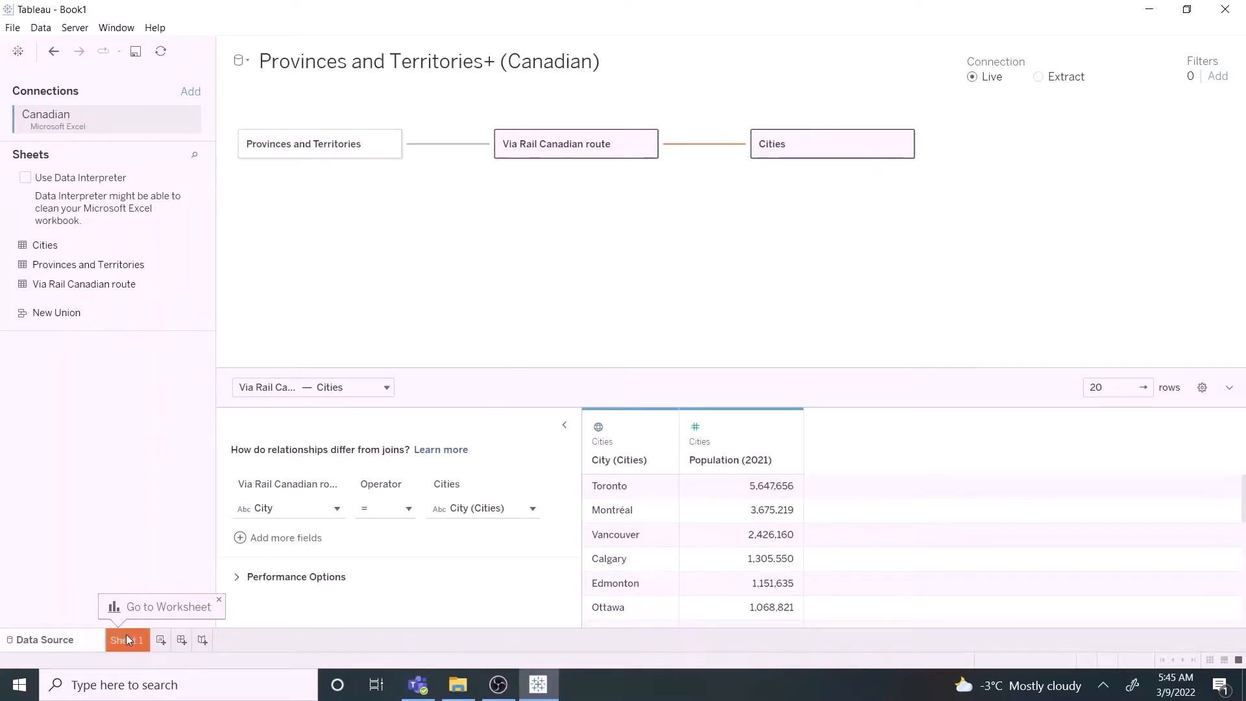
pyautogui.click(127, 640)
pyautogui.write('Province')
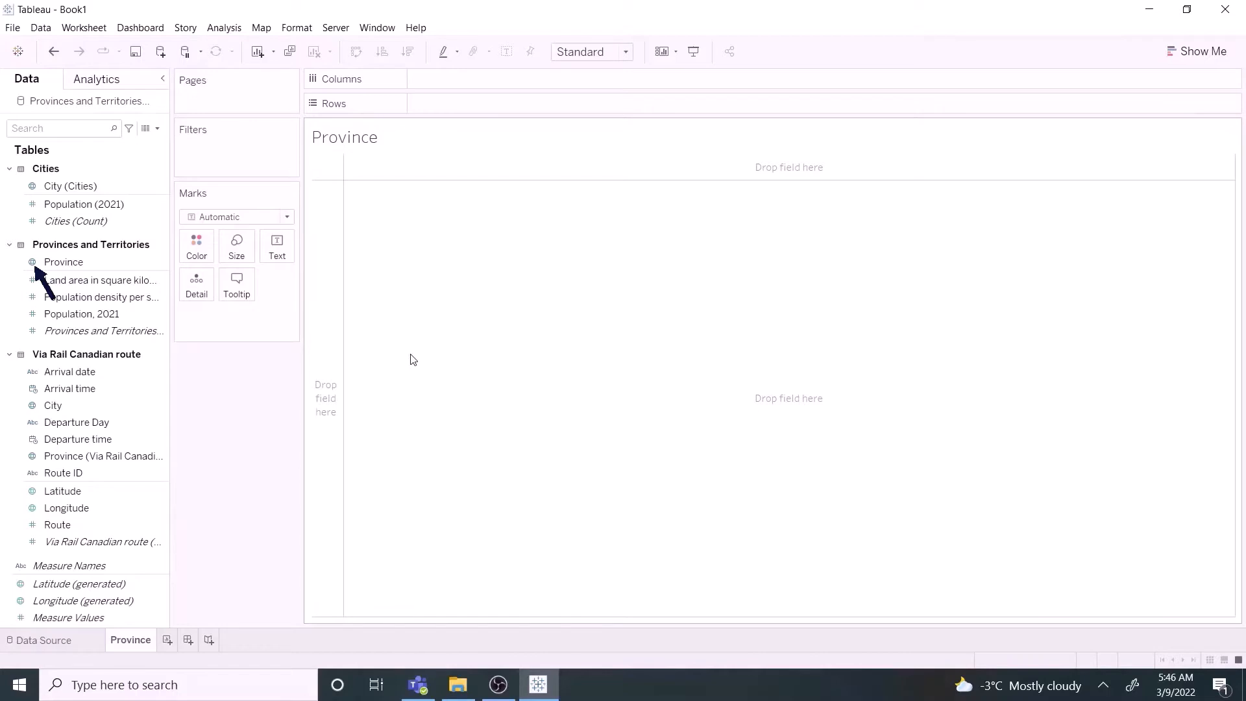
pyautogui.moveTo(236, 286)
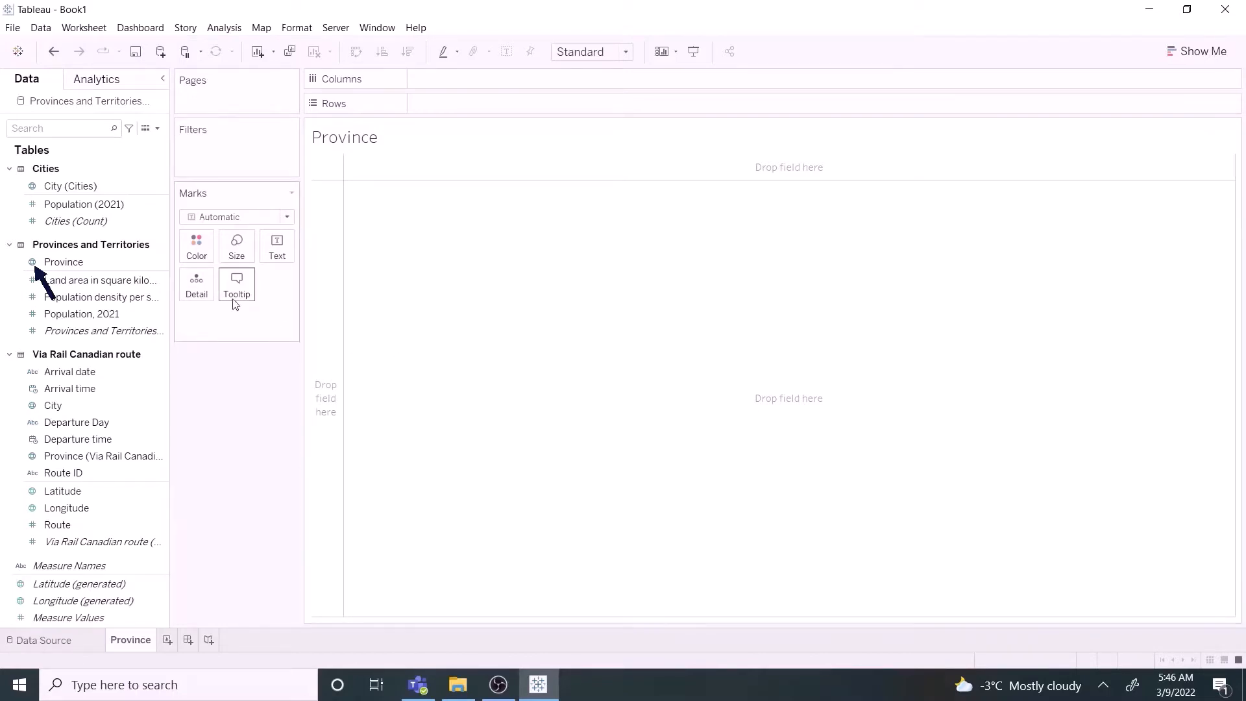
# - Plot the provinces on a map and change the mark type to filled Map shapes
pyautogui.click(64, 262)
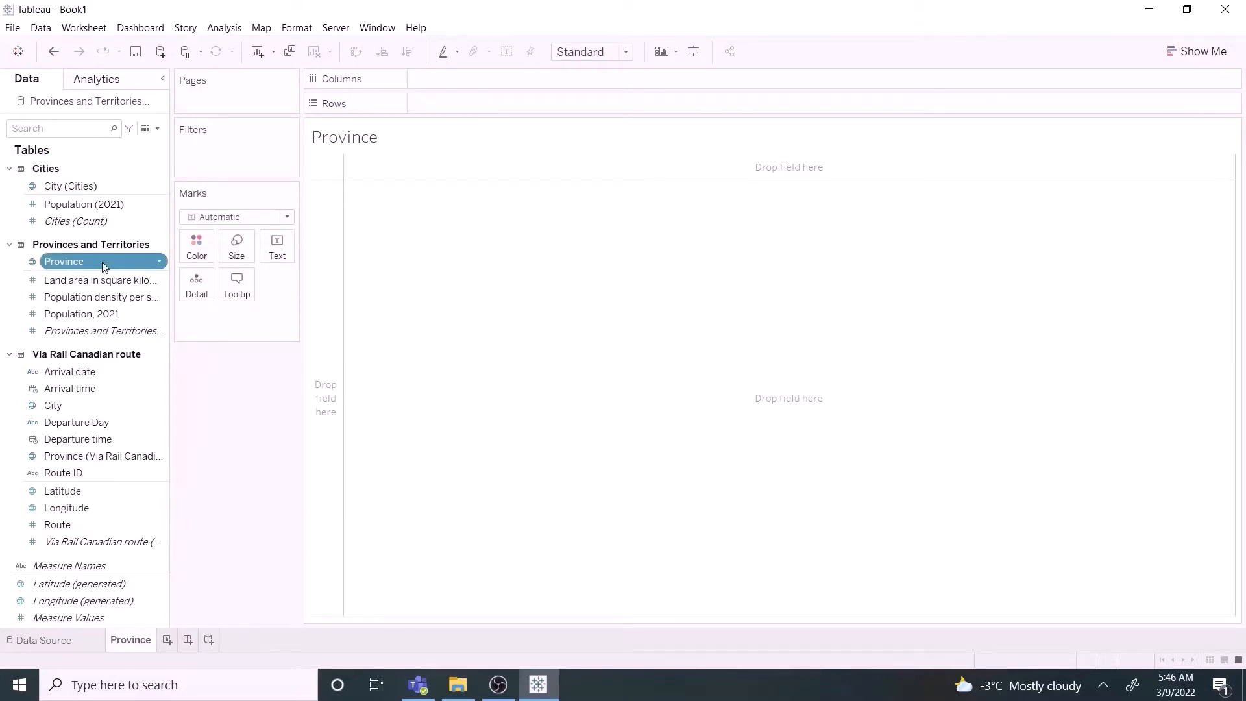
pyautogui.doubleClick(64, 262)
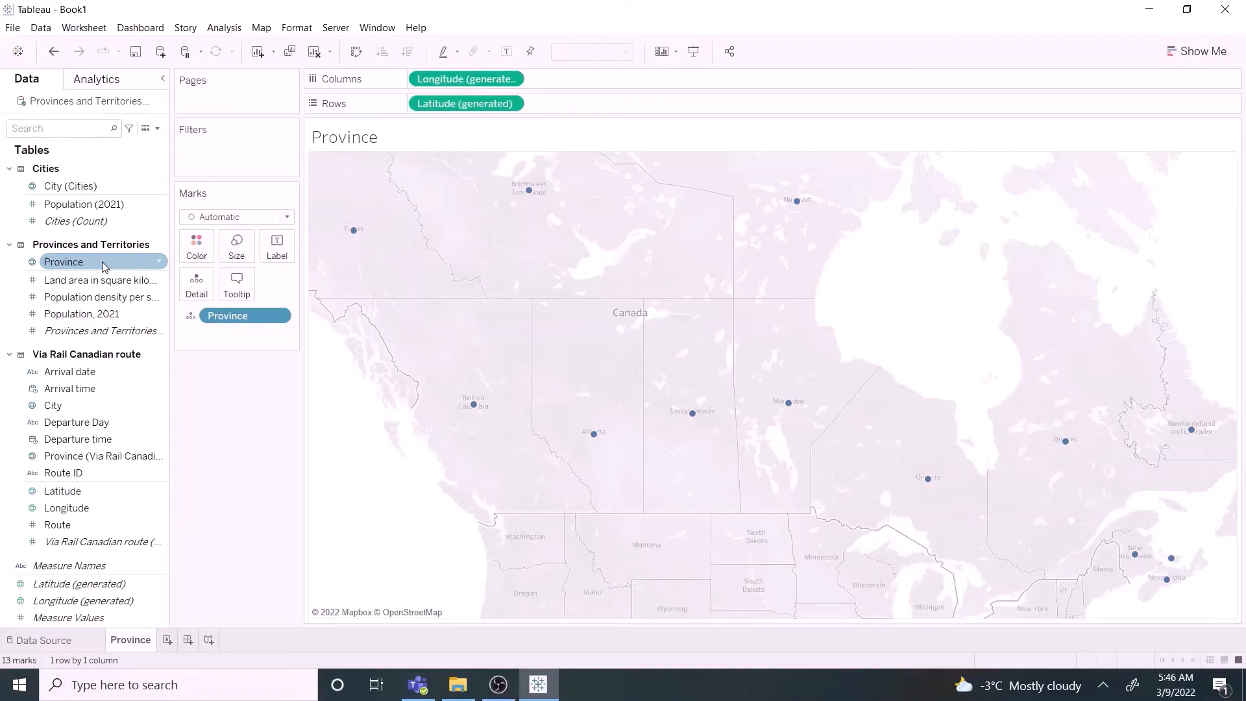
pyautogui.click(288, 216)
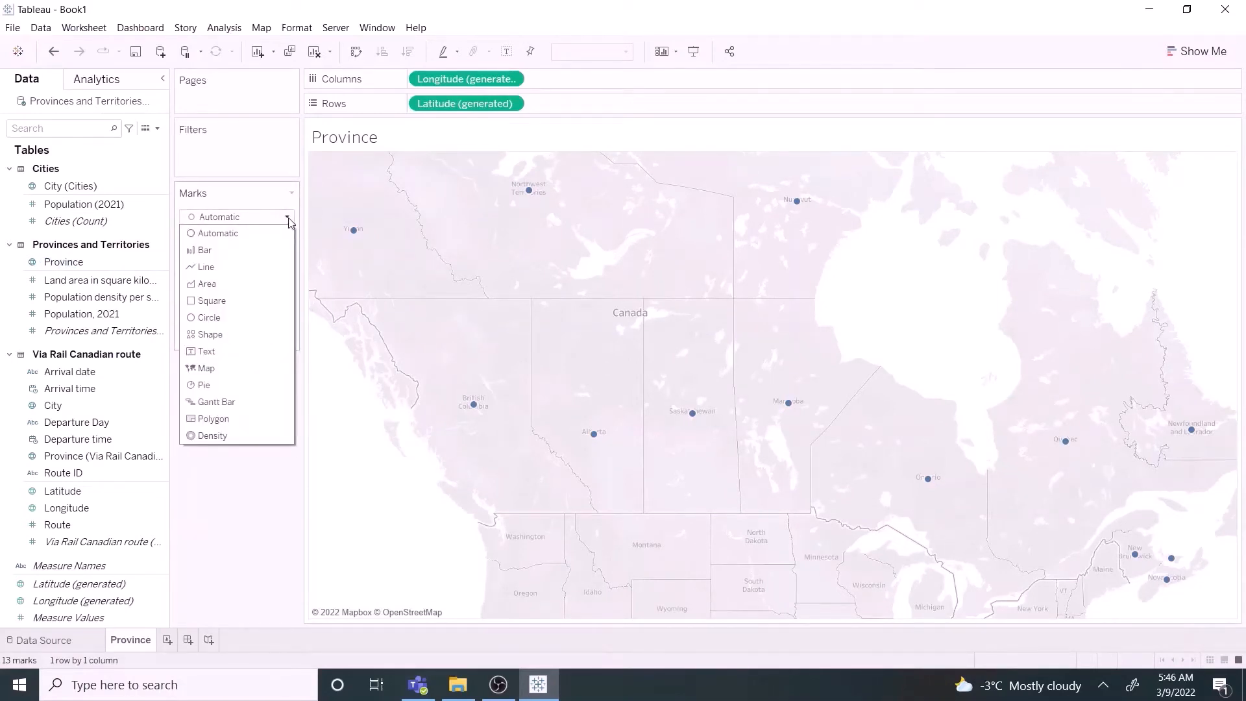
pyautogui.click(206, 368)
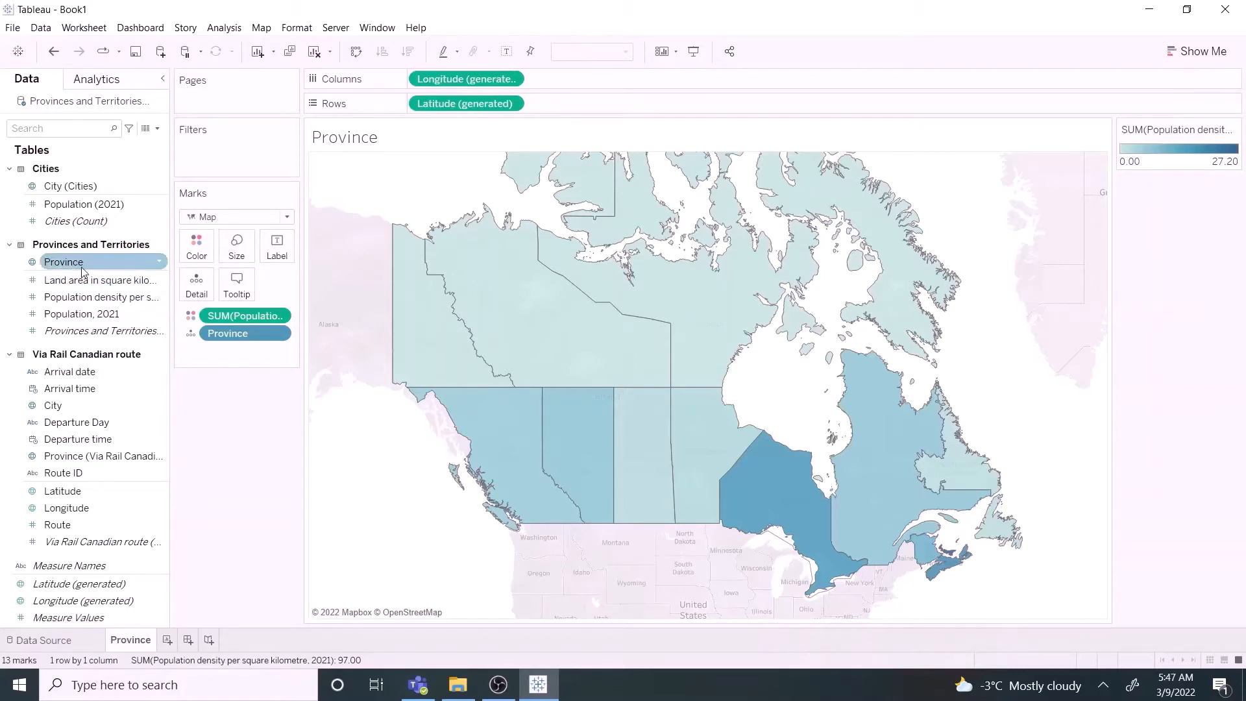
# - Put Province names and 2021 population on the map labels and edit the label text
pyautogui.moveTo(63, 262); pyautogui.dragTo(277, 247)
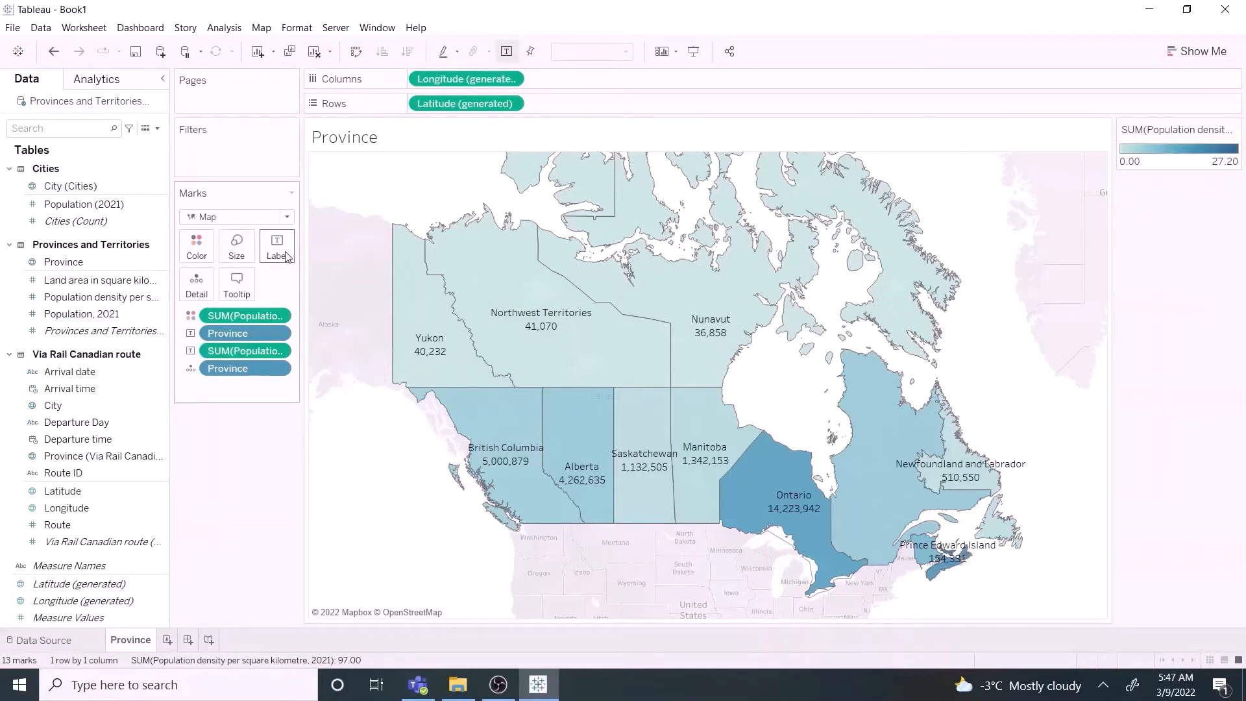
pyautogui.click(277, 245)
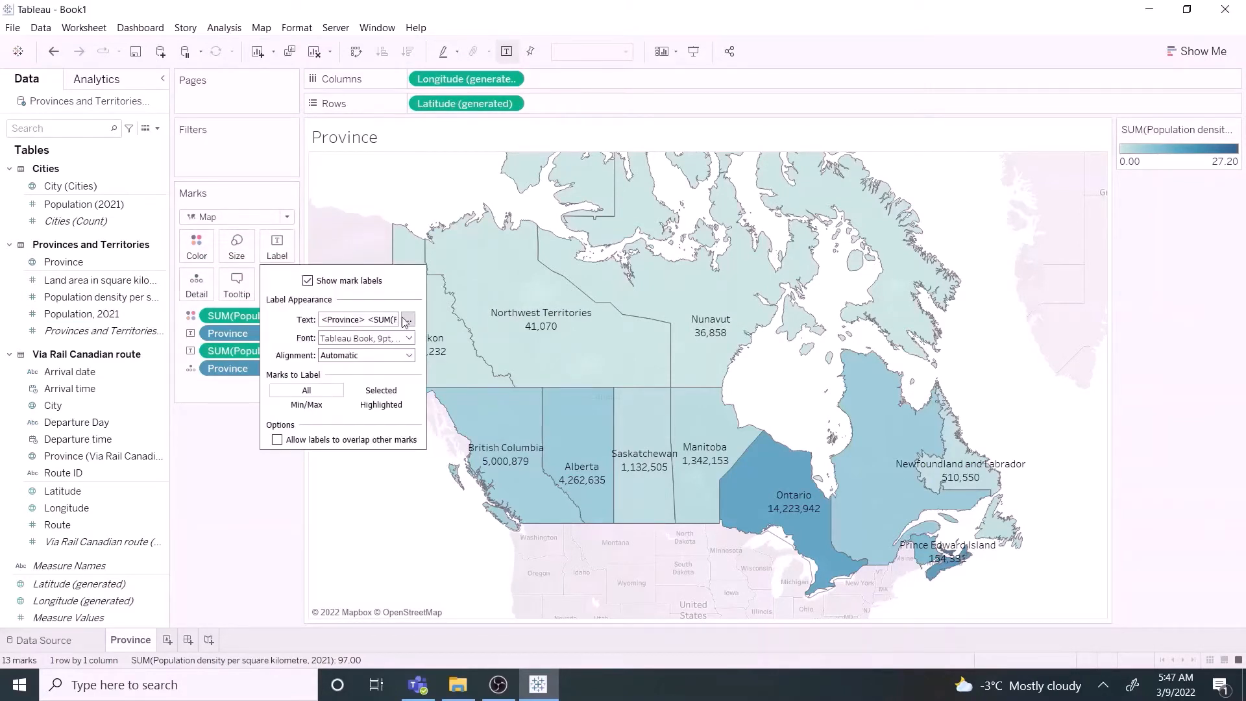
pyautogui.click(408, 319)
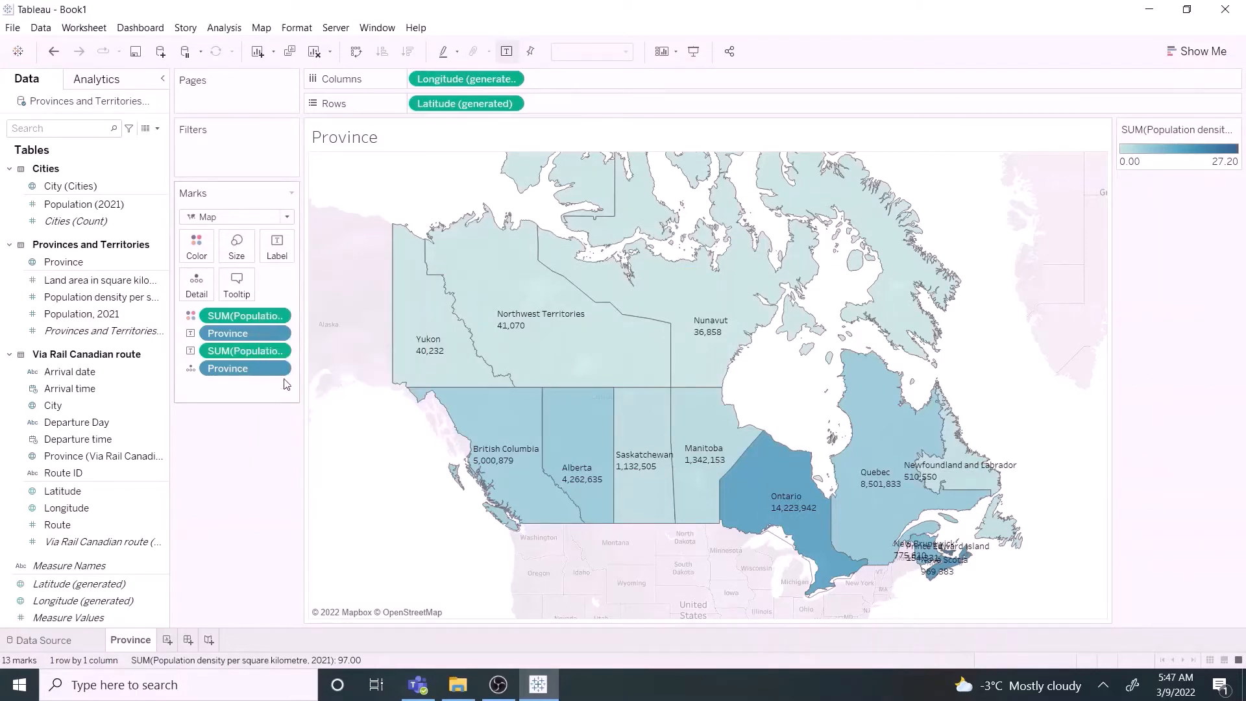
pyautogui.moveTo(249, 413)
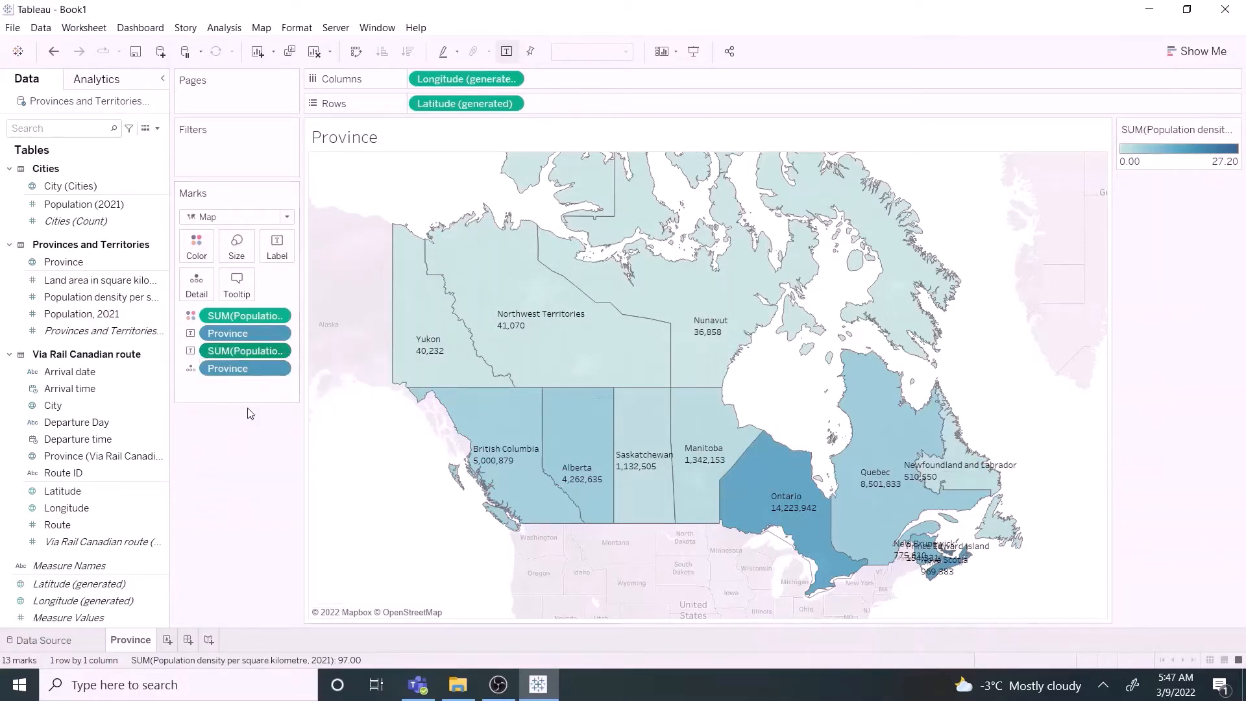
# - Format the population labels as a custom number displayed in Millions (M)
pyautogui.click(117, 220)
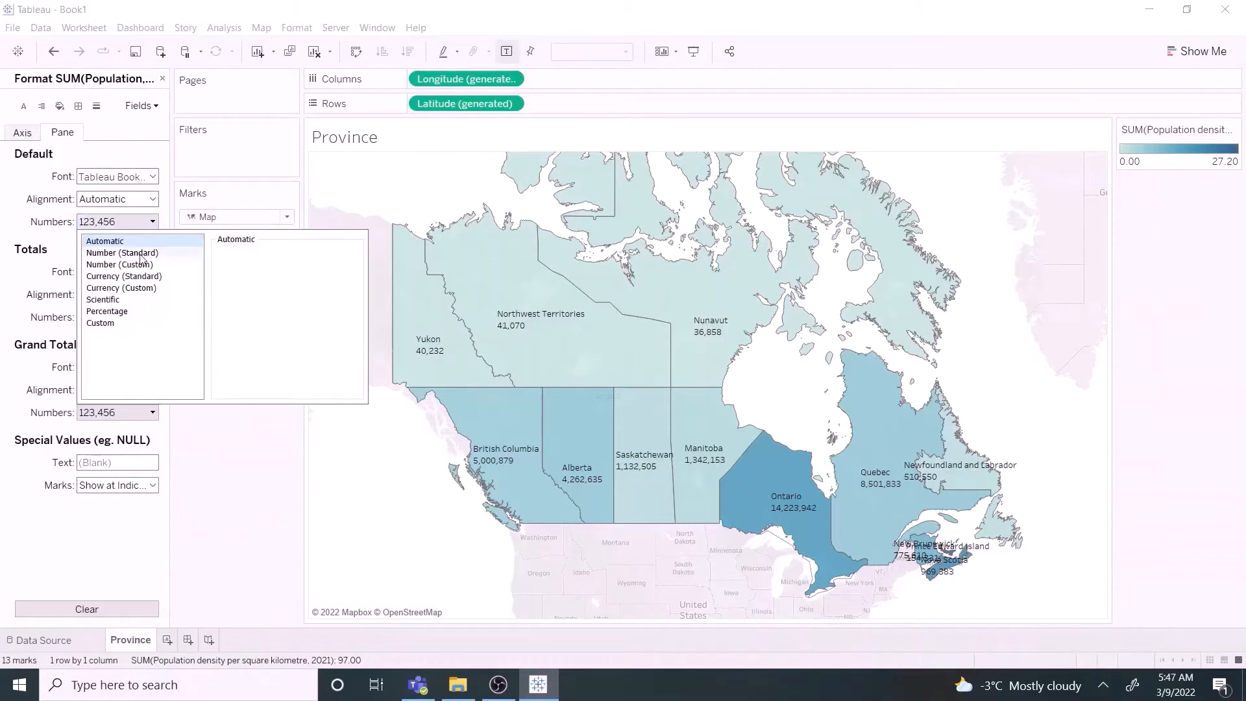
pyautogui.click(121, 265)
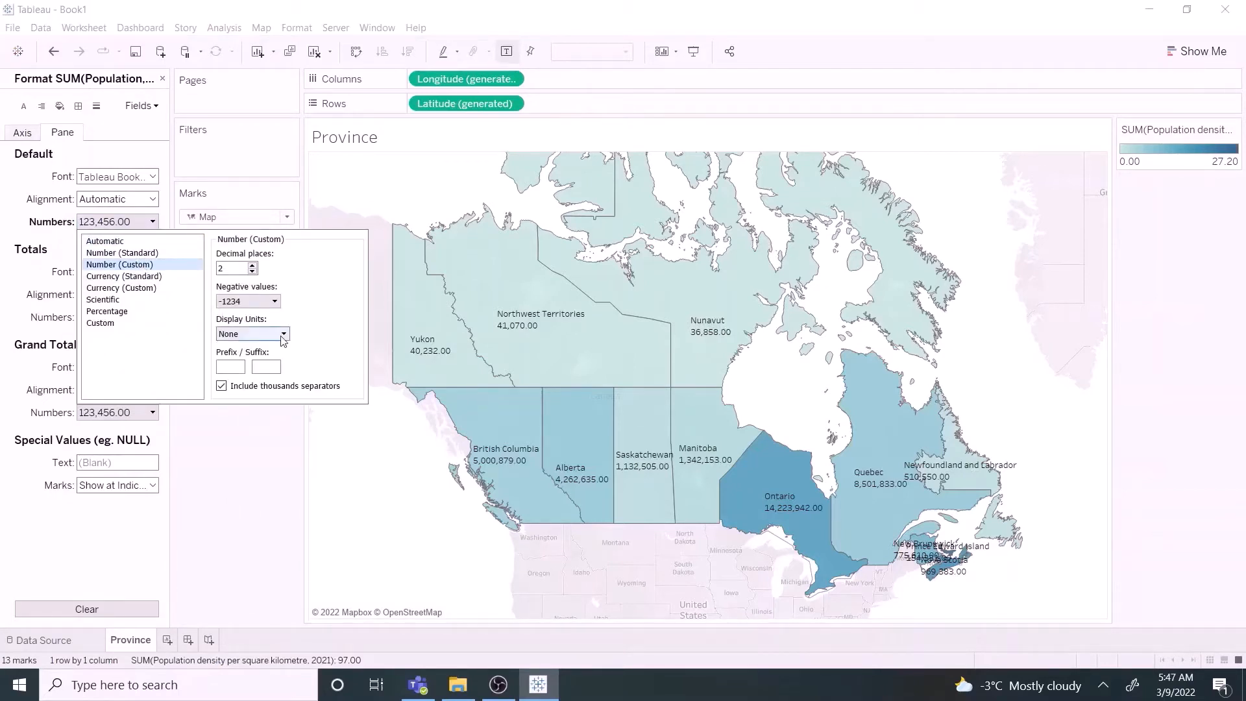
pyautogui.click(283, 333)
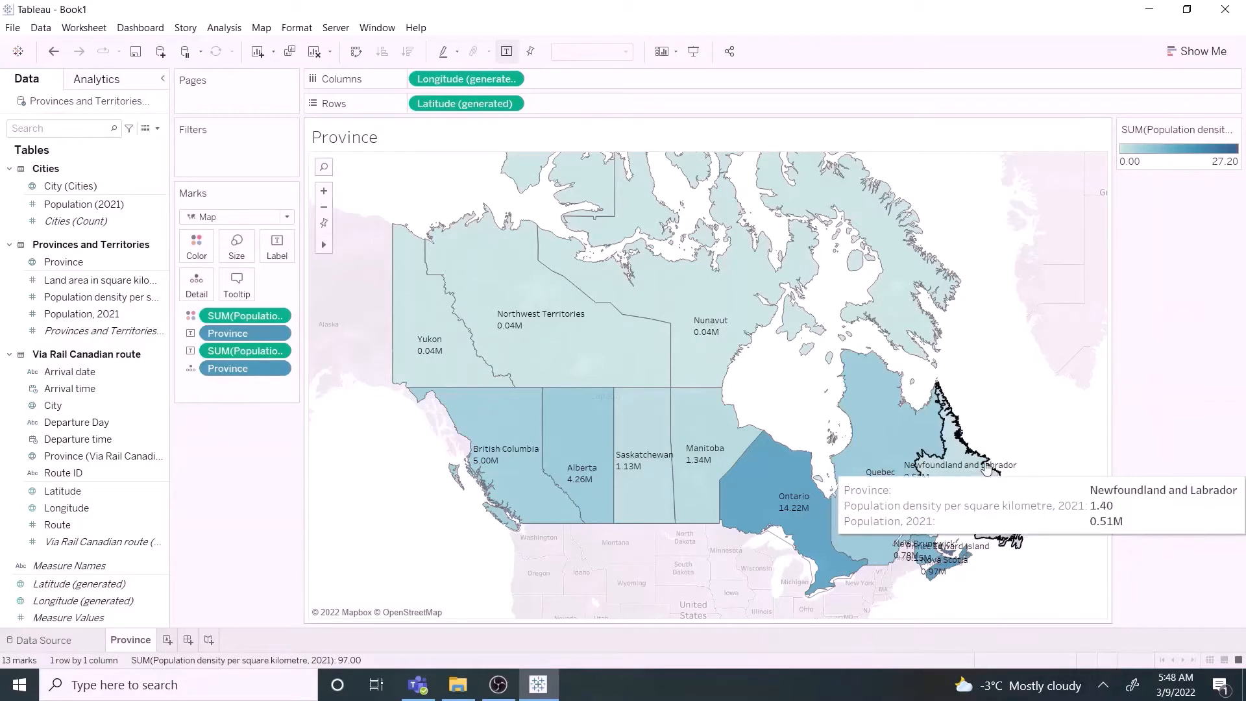
pyautogui.click(954, 469)
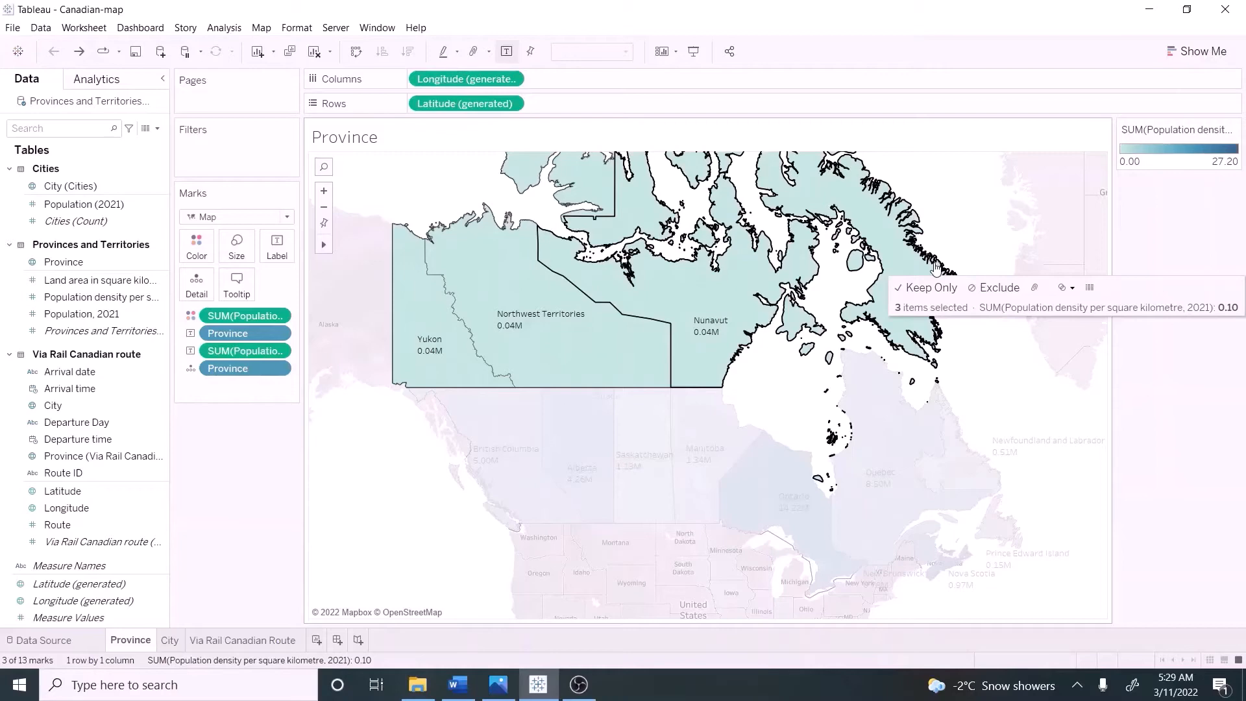
# - Create a Territories set from Yukon, Northwest Territories and Nunavut and filter the map to it
pyautogui.click(1070, 287)
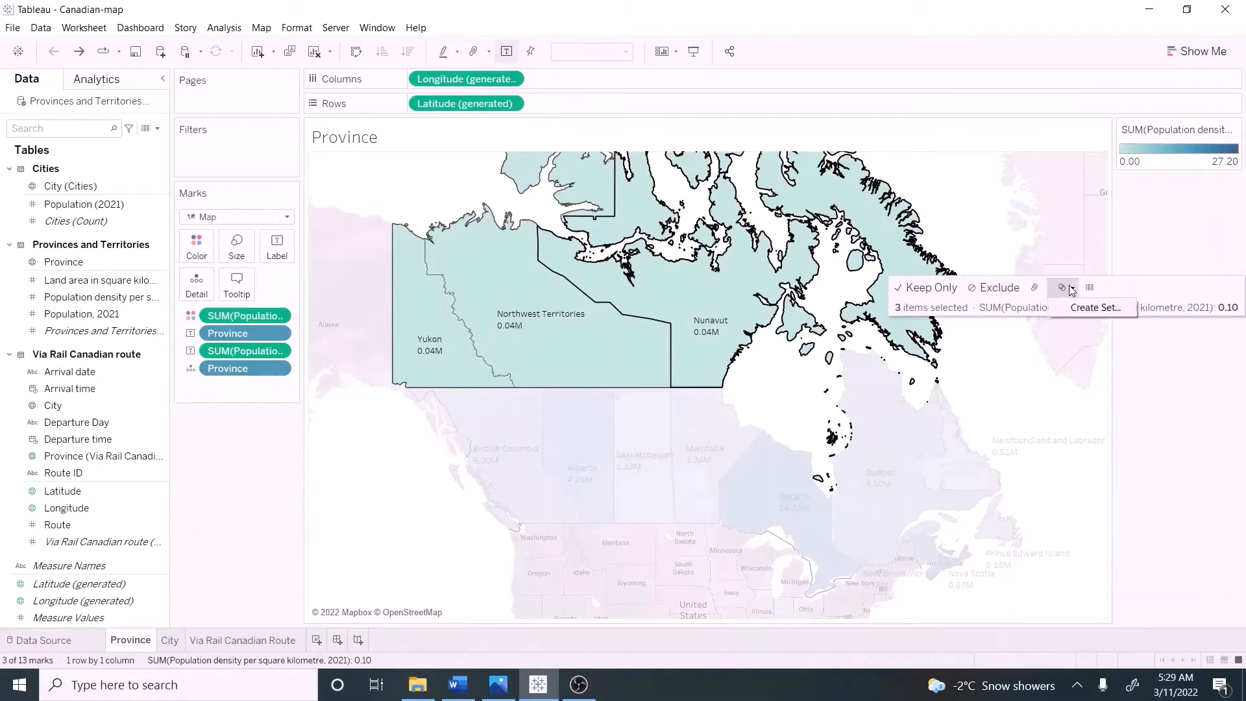
pyautogui.click(1095, 307)
pyautogui.write('Territories')
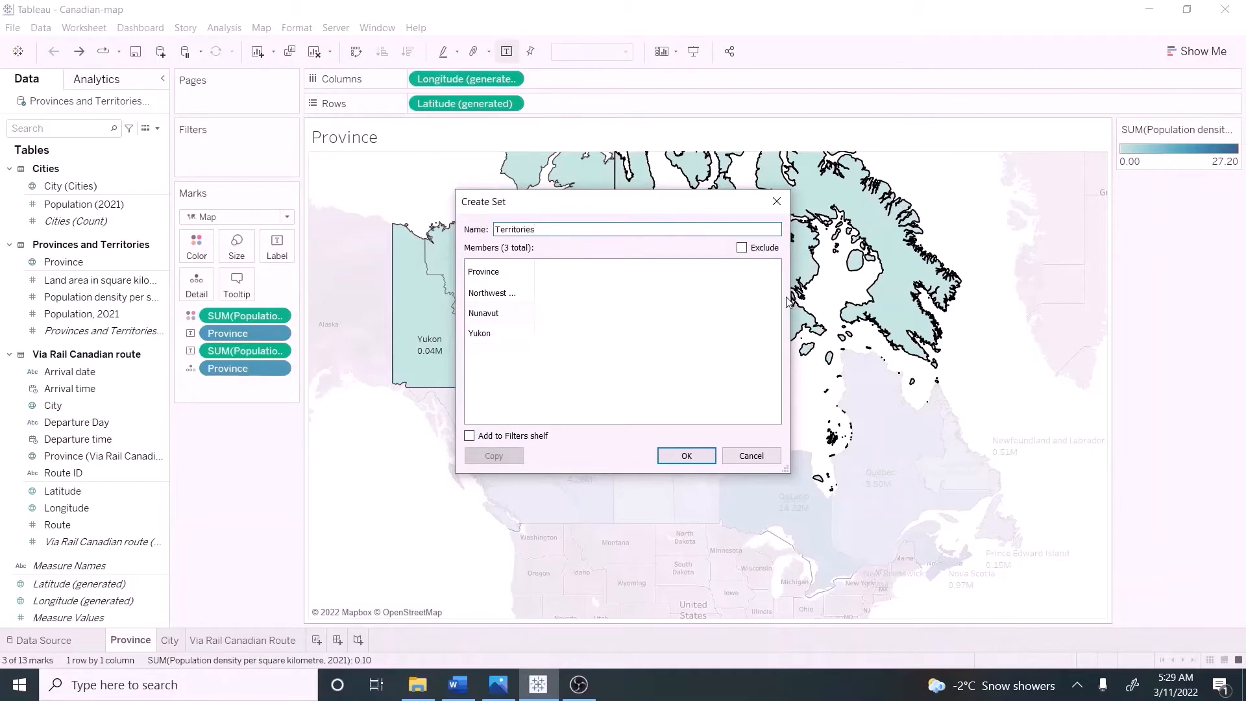
pyautogui.click(684, 455)
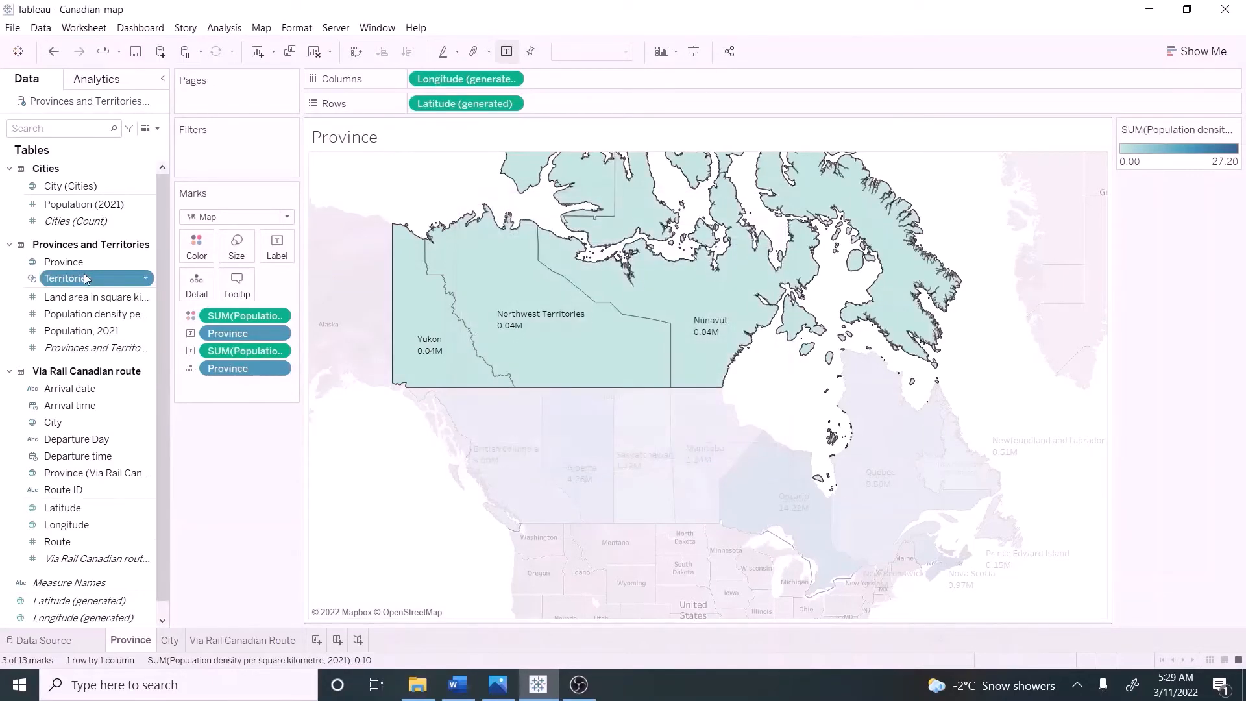
pyautogui.moveTo(67, 278); pyautogui.dragTo(237, 151)
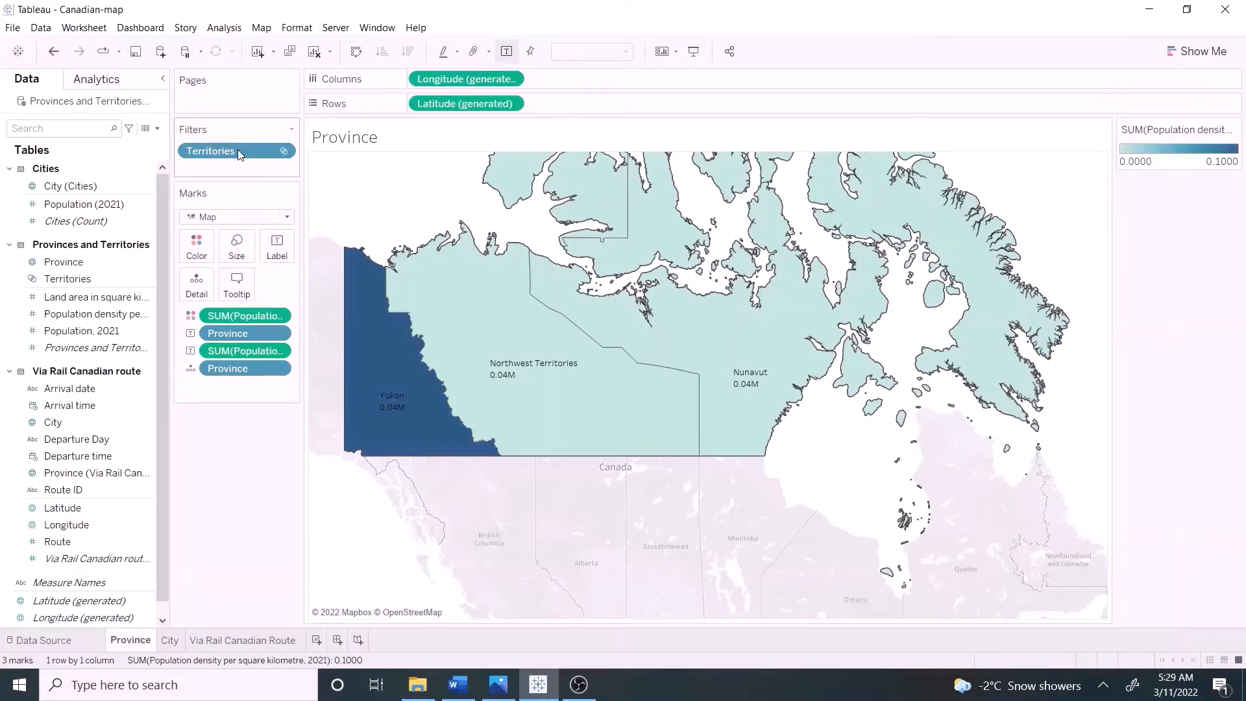
pyautogui.click(212, 645)
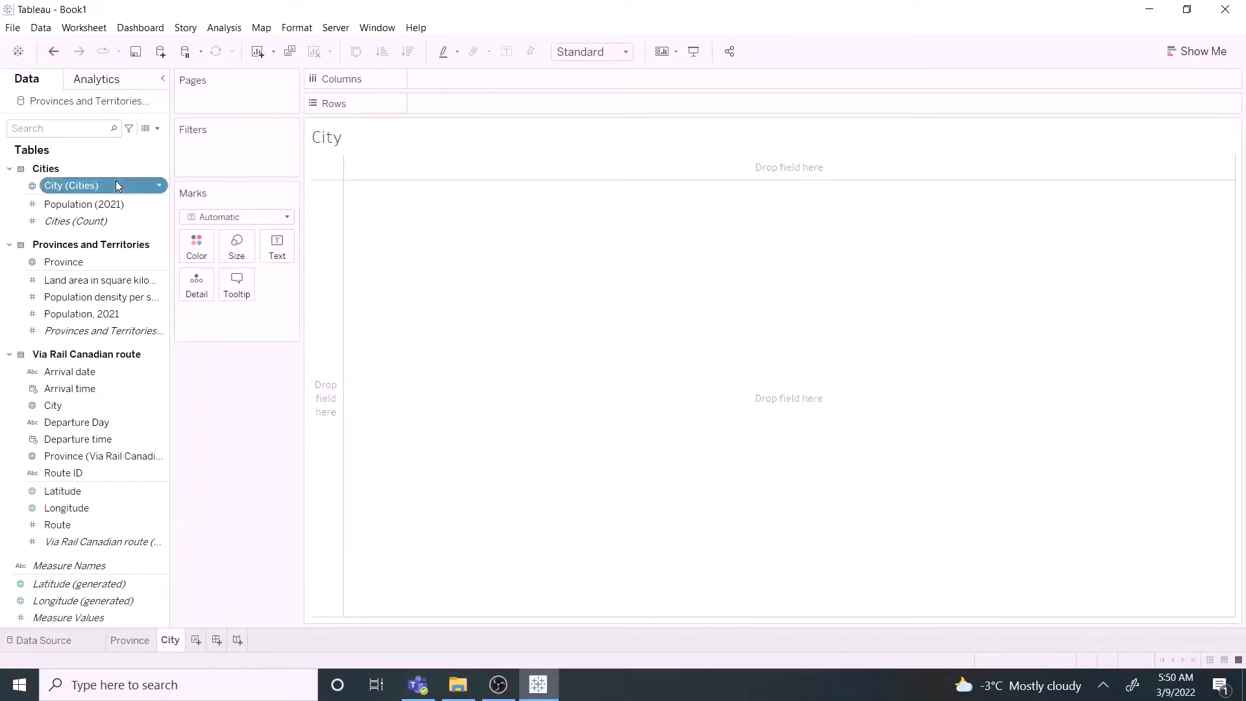
# - Plot the cities on a map and check Edit Locations for ambiguous Victoria and Windsor
pyautogui.doubleClick(71, 185)
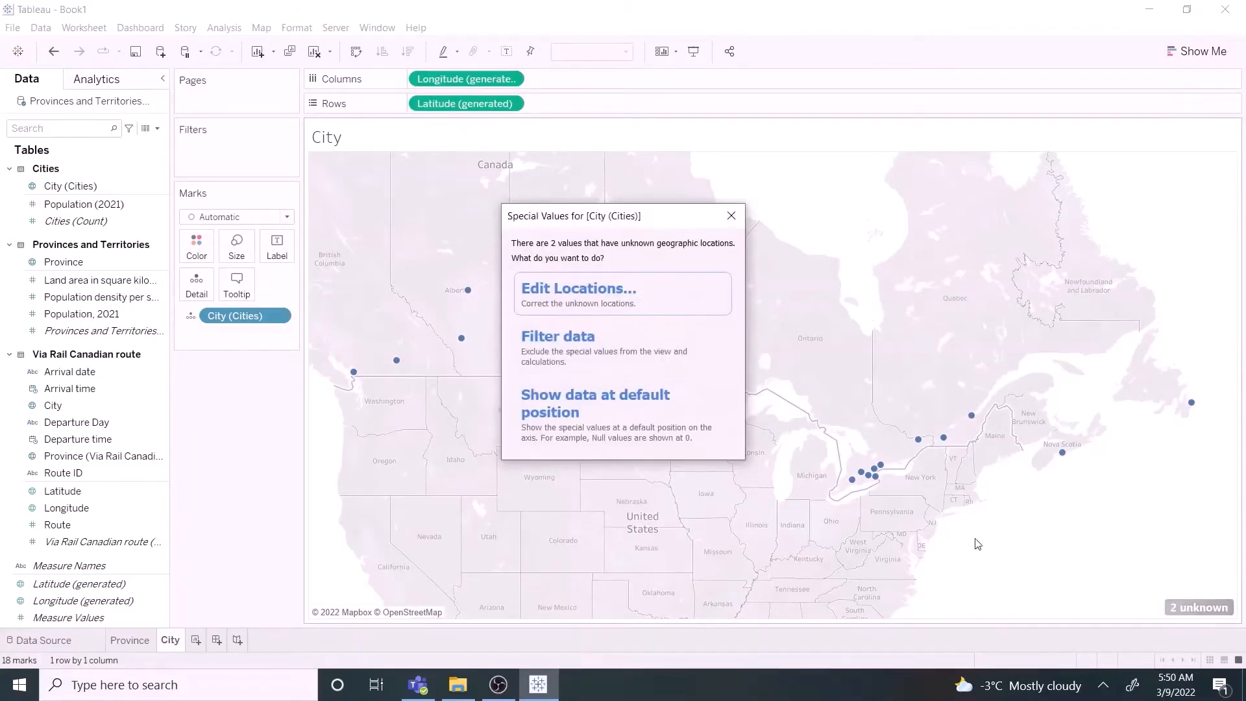
pyautogui.click(729, 215)
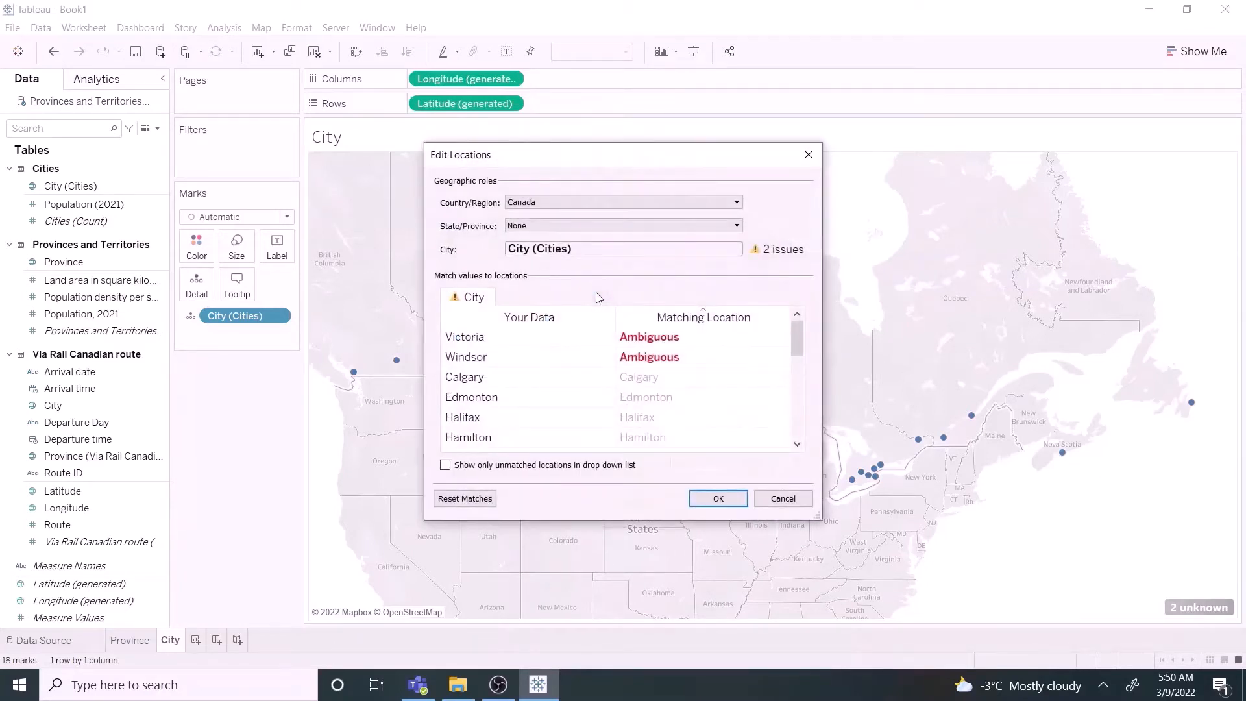
pyautogui.moveTo(692, 341)
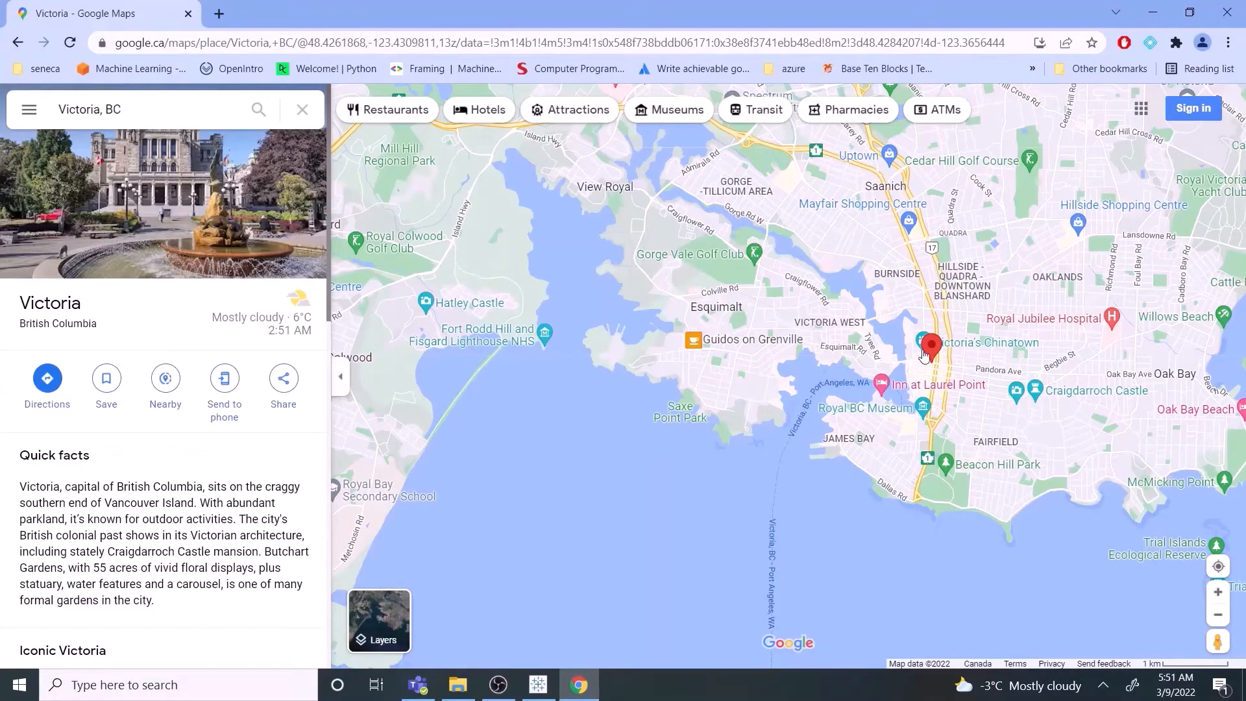
# - Copy Victoria, British Columbia's latitude and longitude from its Google Maps pin
pyautogui.rightClick(932, 350)
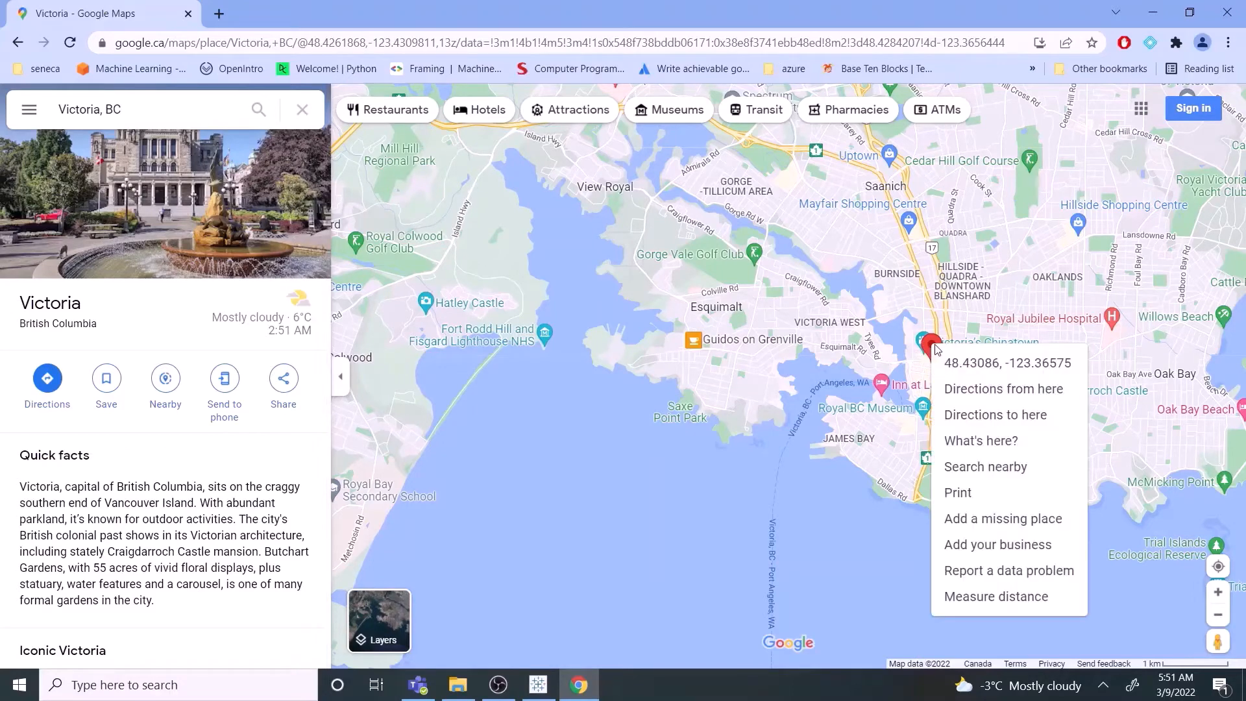
pyautogui.click(1007, 362)
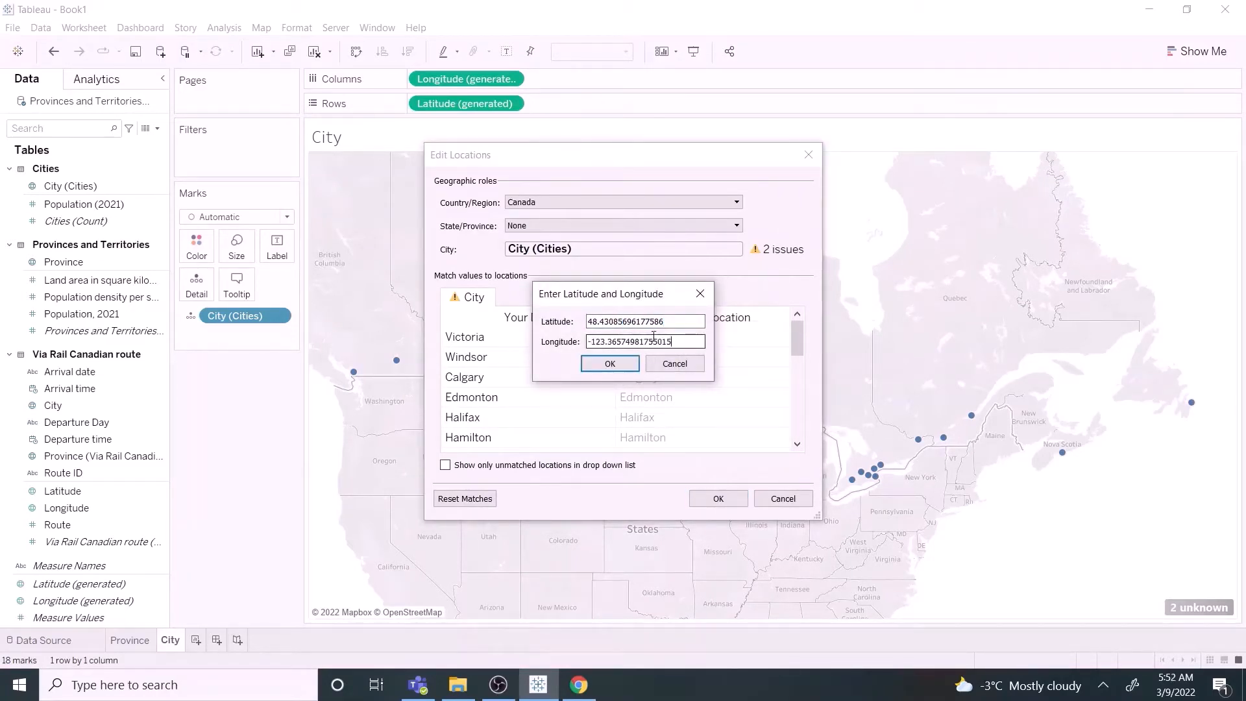
# - Enter coordinates for Victoria and Windsor and accept the corrected city locations
pyautogui.click(609, 363)
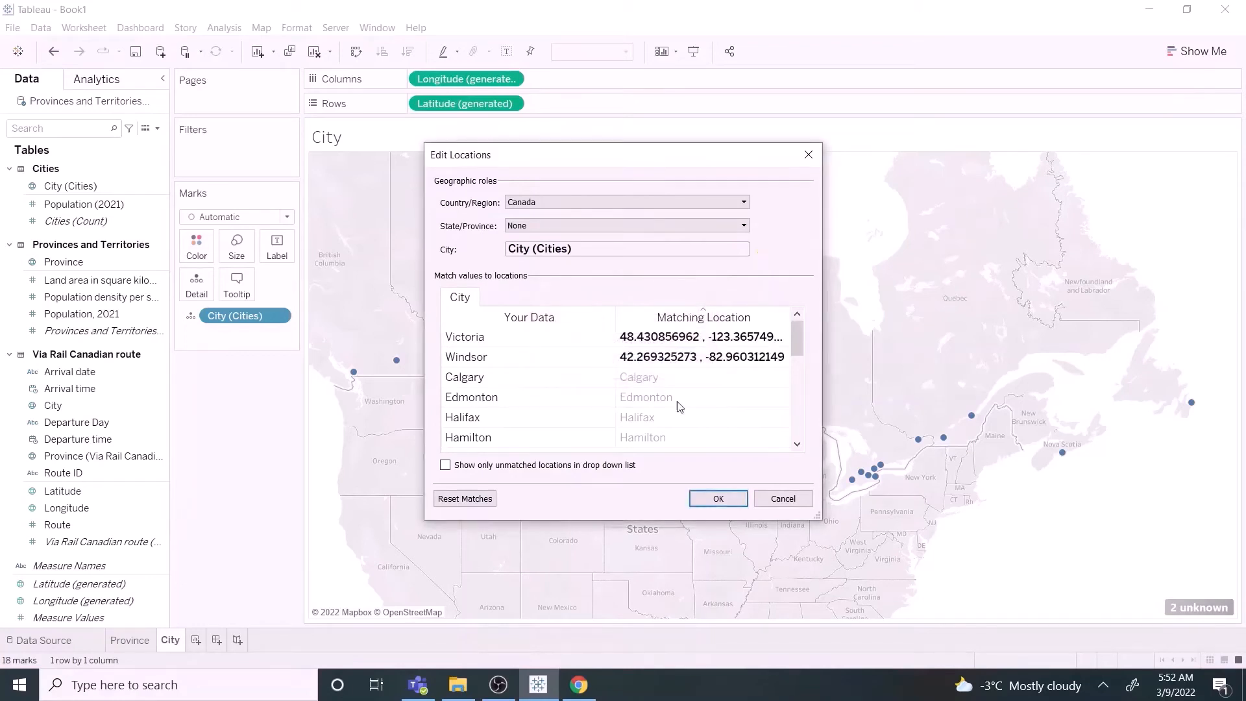
pyautogui.click(716, 498)
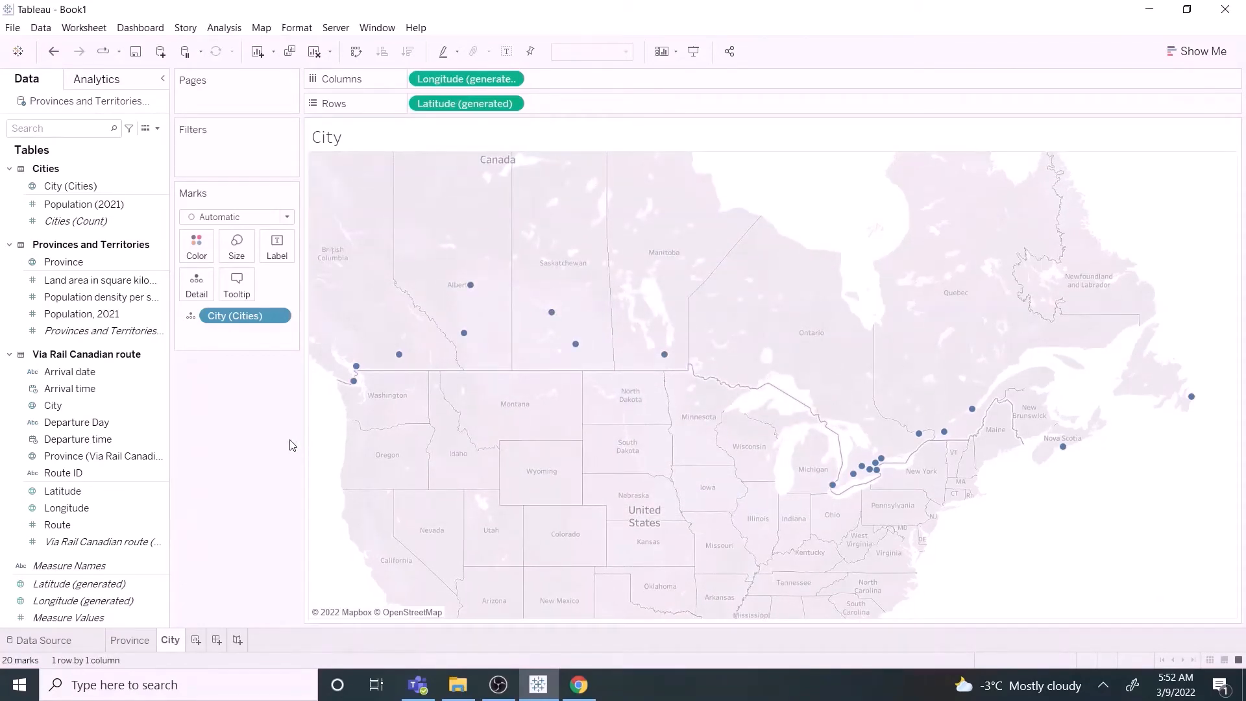
pyautogui.click(84, 205)
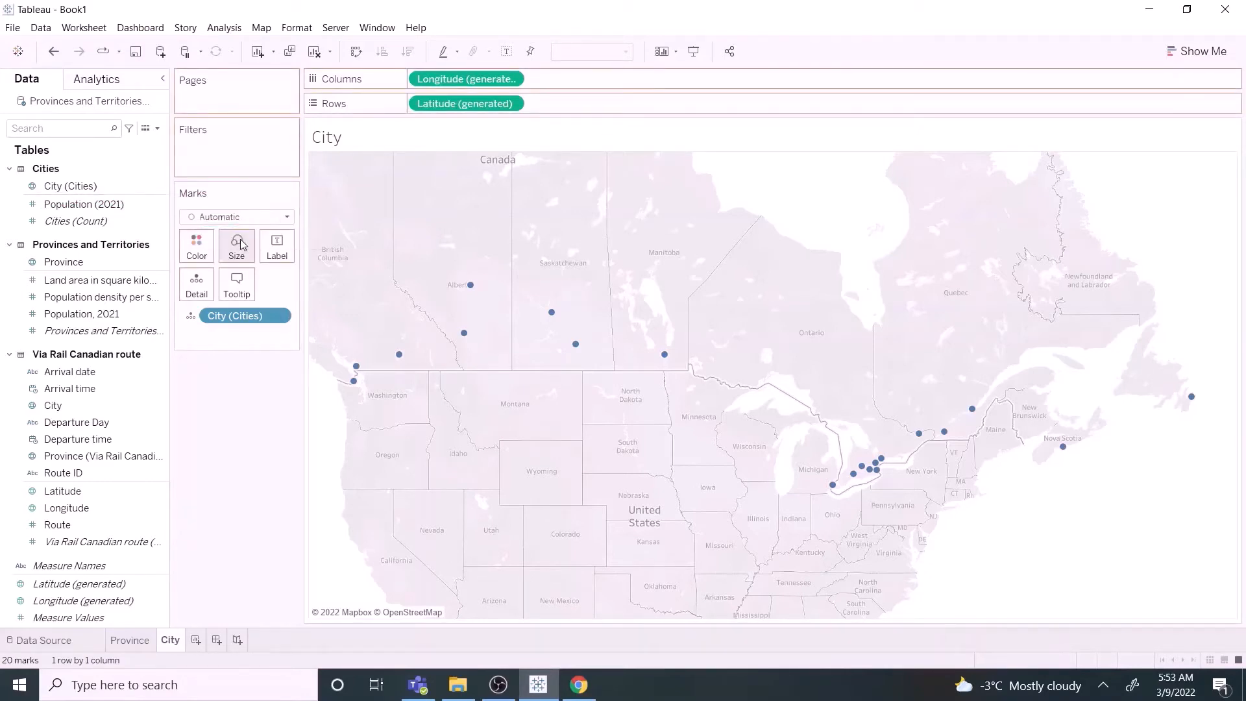
# - Size city marks by Population (2021) and enlarge them with the Size slider
pyautogui.moveTo(83, 203); pyautogui.dragTo(237, 240)
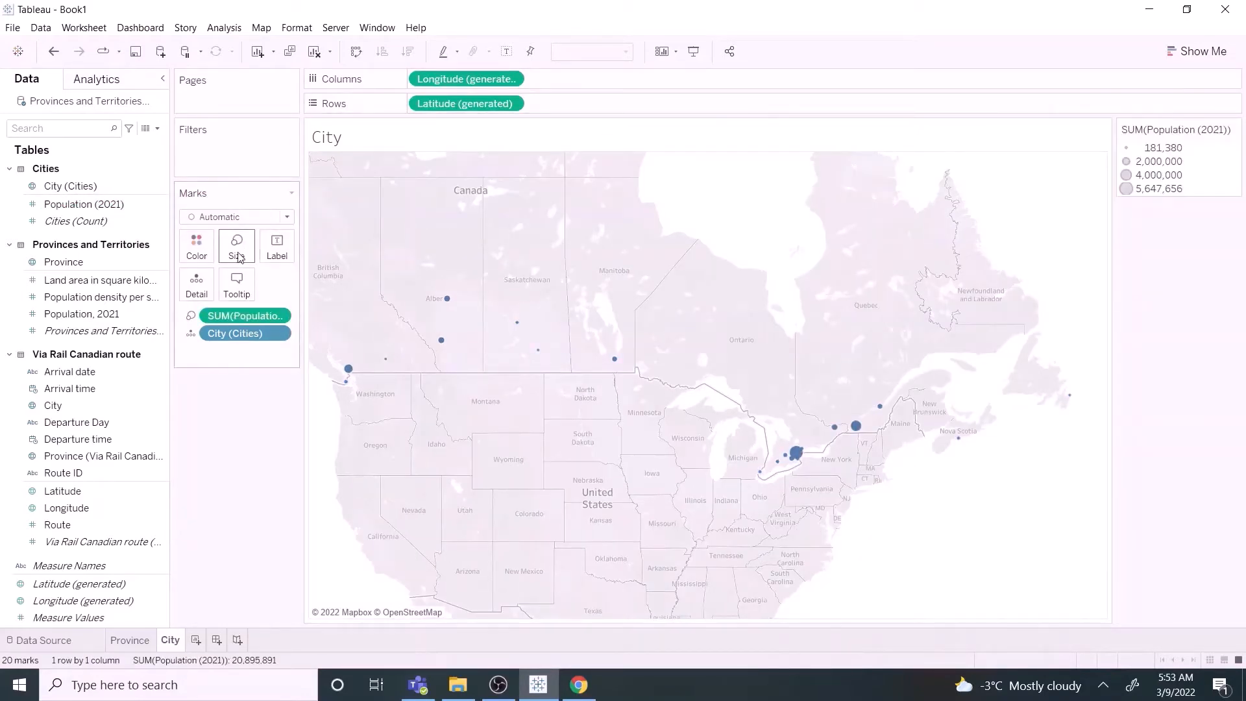
pyautogui.click(235, 245)
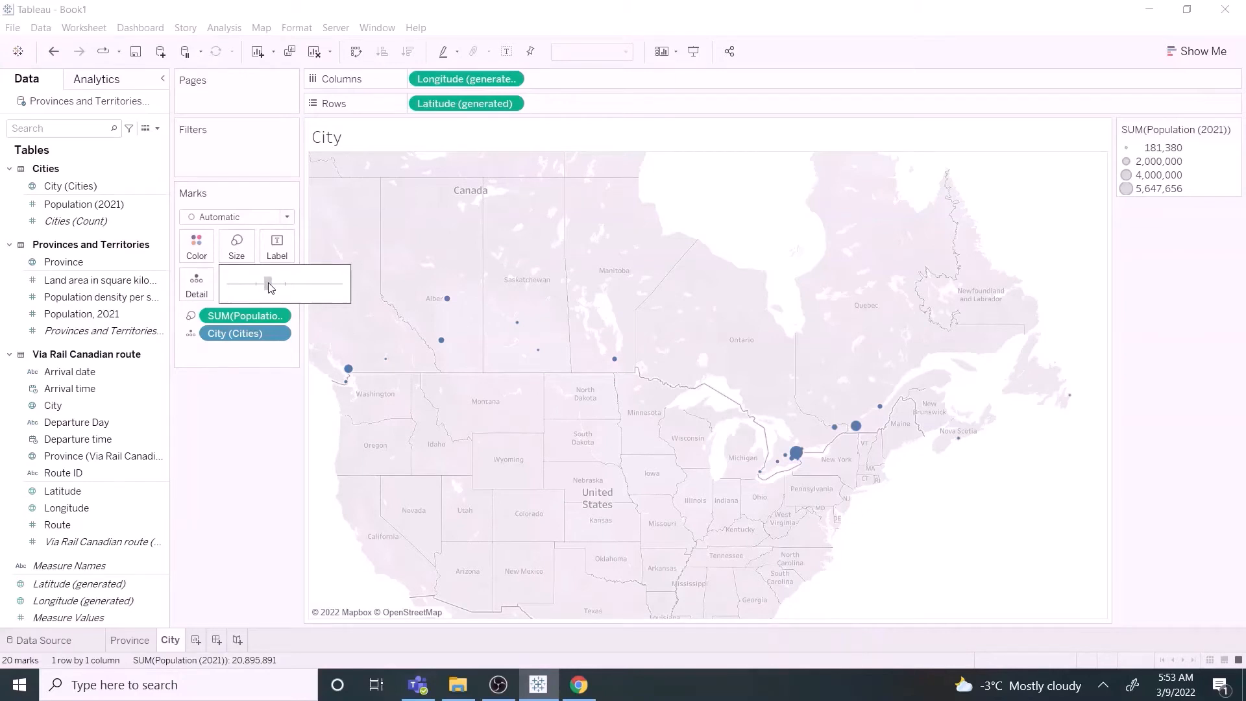
pyautogui.moveTo(269, 283); pyautogui.dragTo(266, 284)
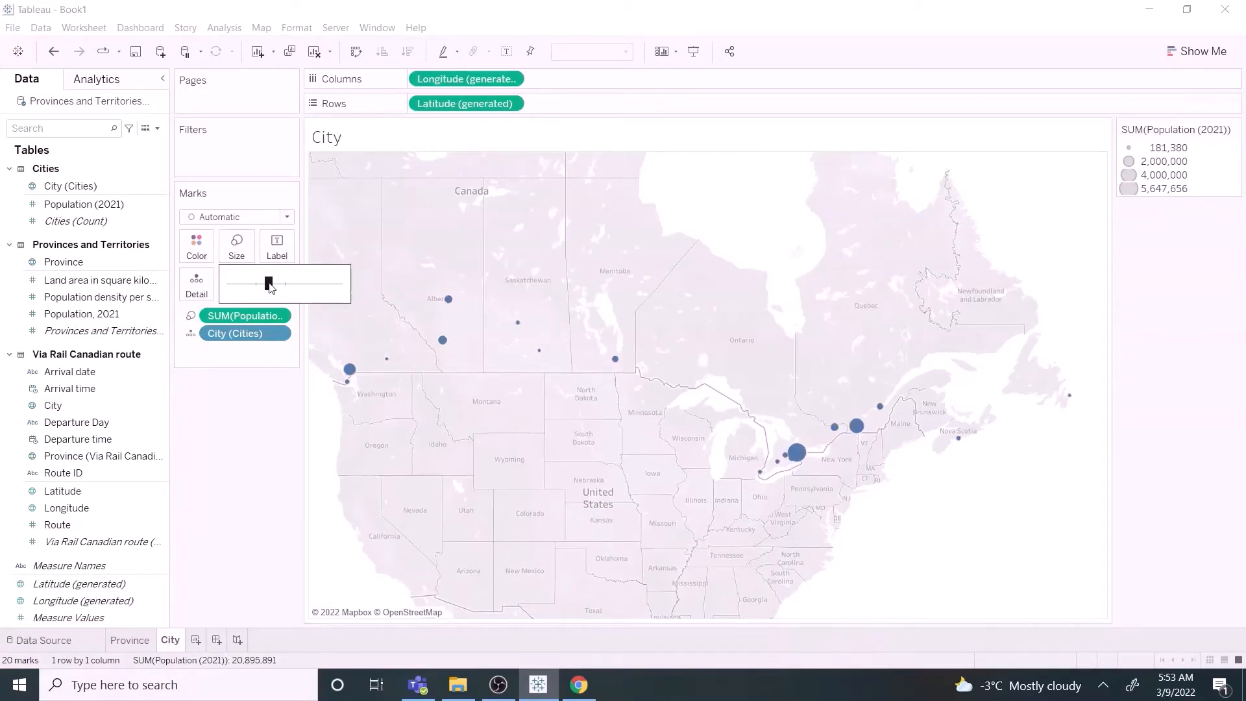
pyautogui.moveTo(268, 283); pyautogui.dragTo(268, 283)
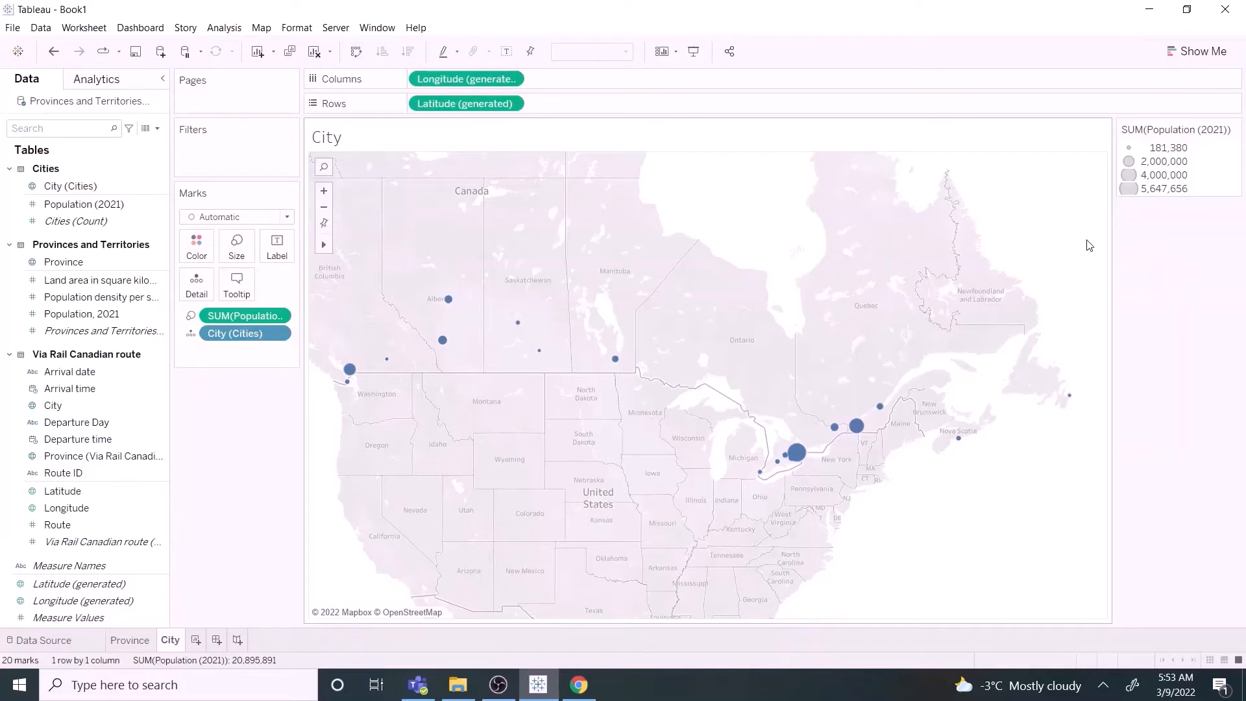
pyautogui.moveTo(316, 255)
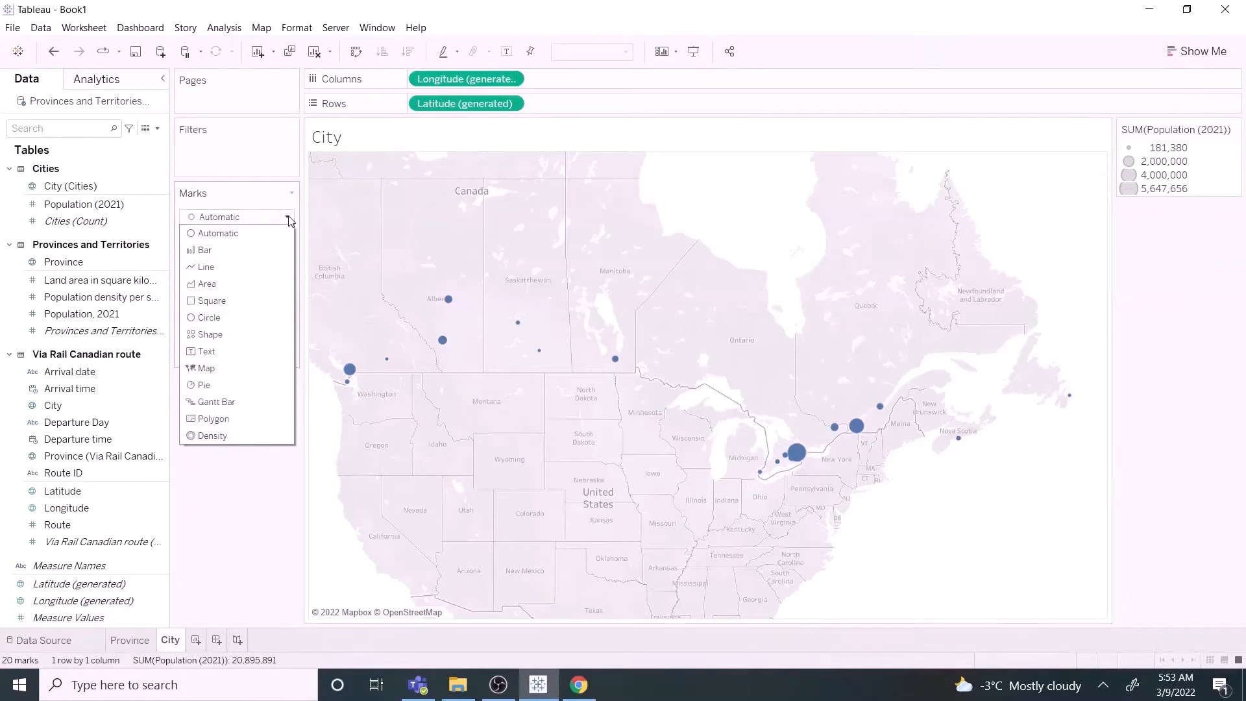
pyautogui.moveTo(212, 435)
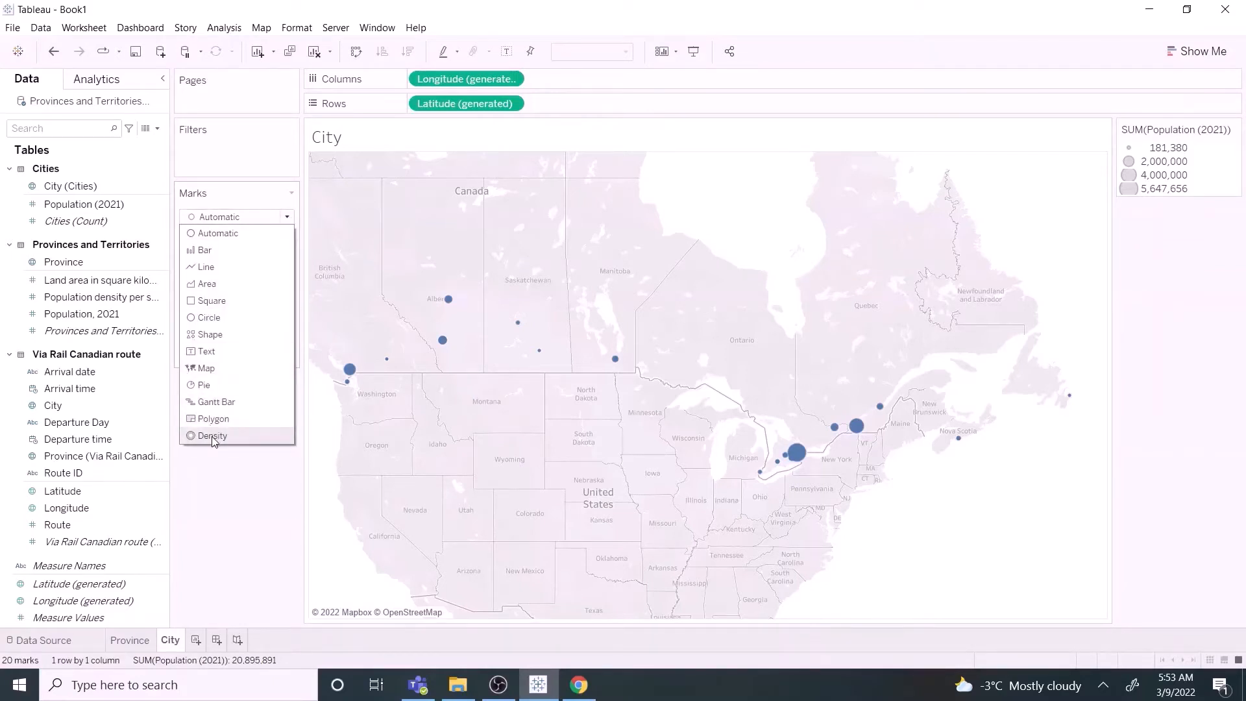
# - Change city marks to Density with the Density Green Dark palette at about 78% intensity
pyautogui.click(212, 435)
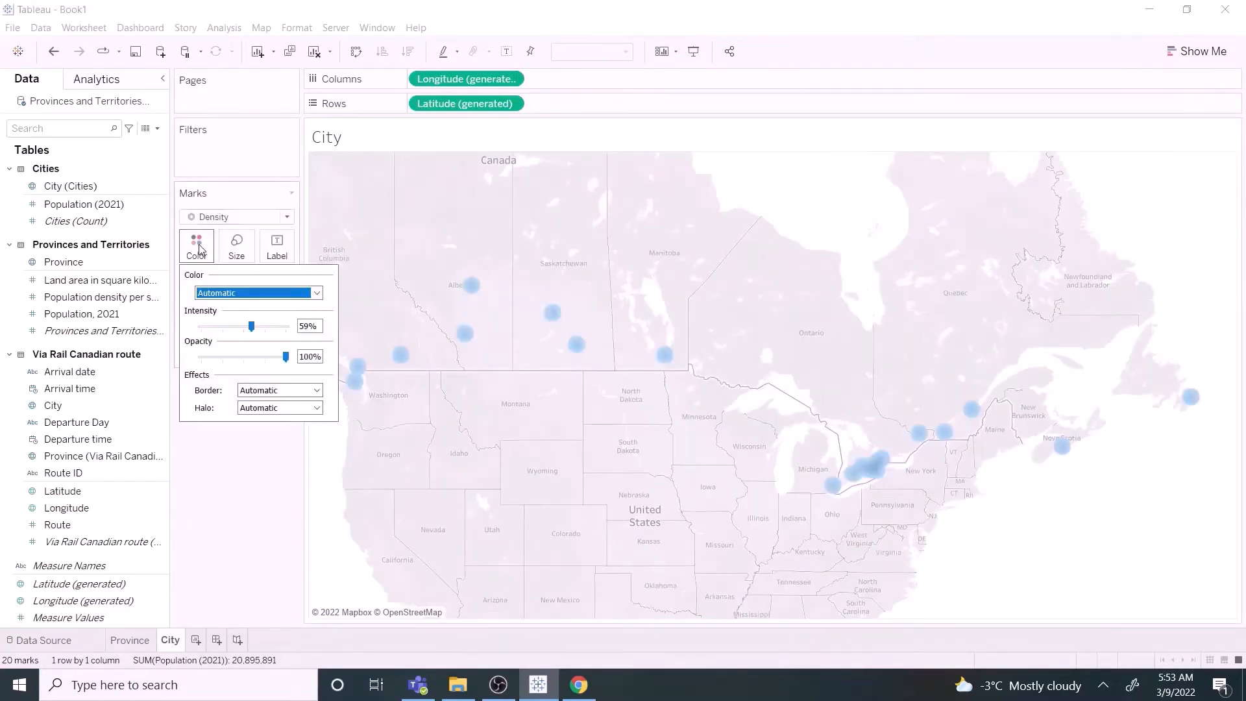
pyautogui.click(316, 293)
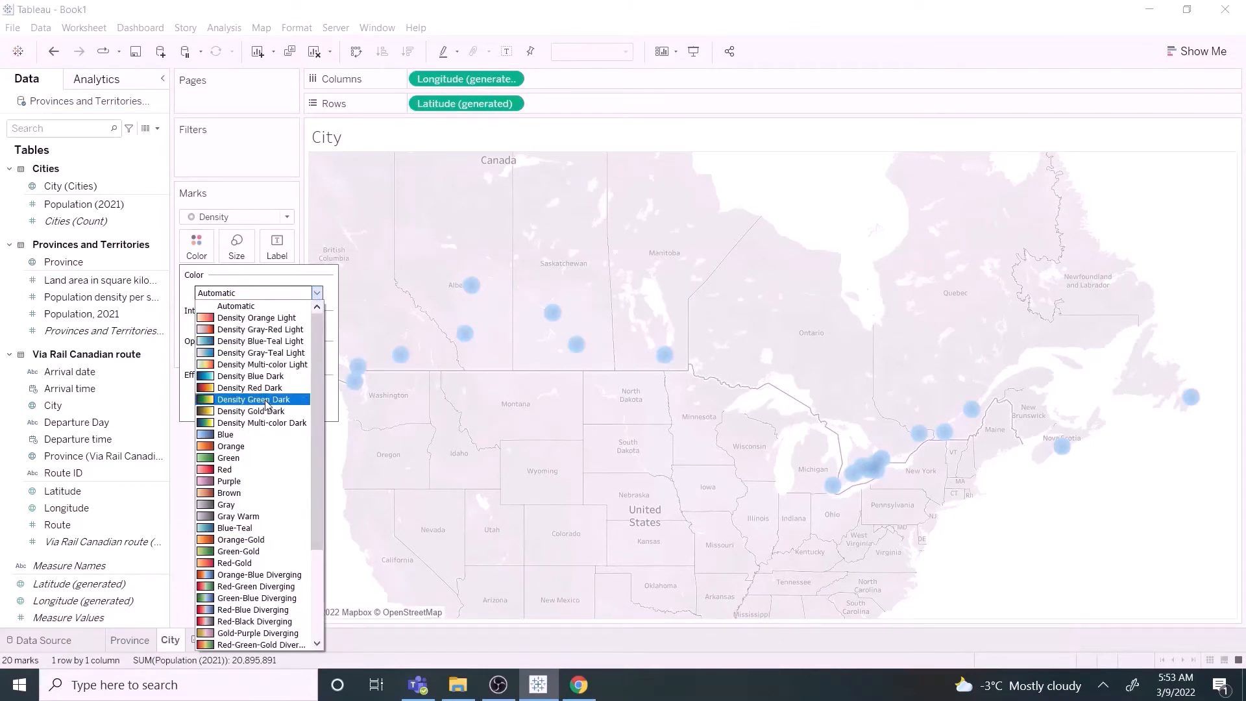
pyautogui.click(254, 399)
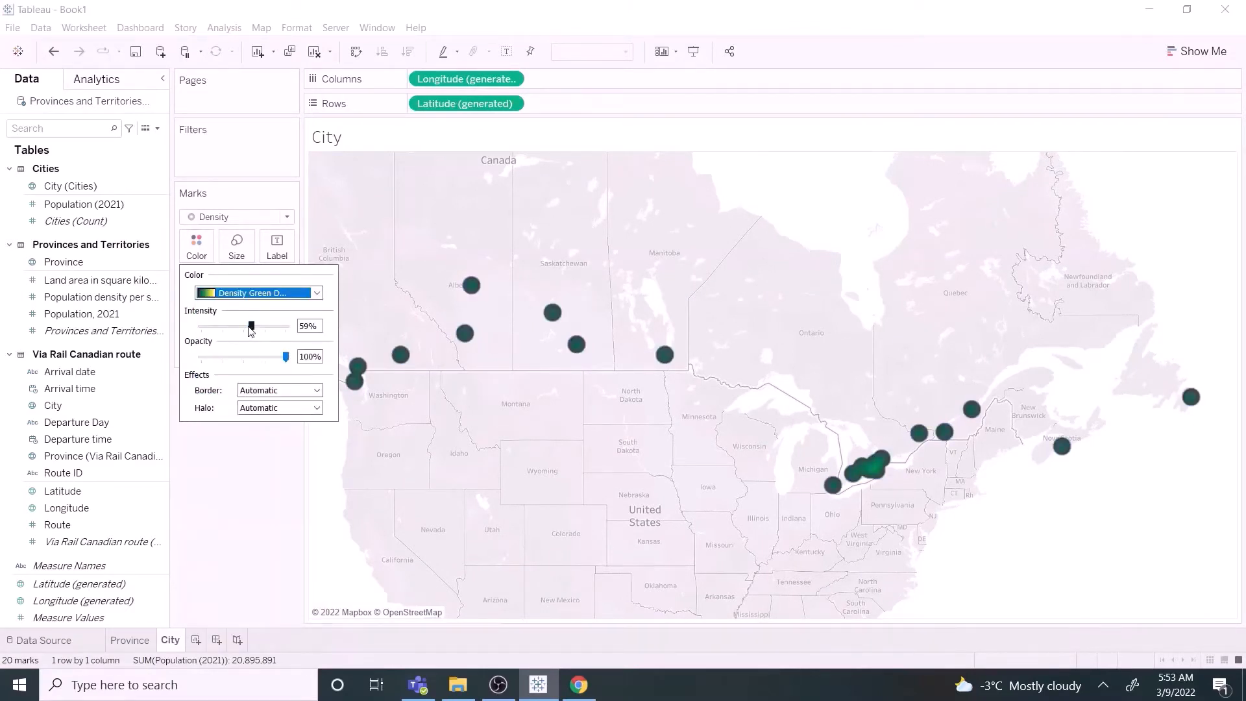
pyautogui.moveTo(250, 327); pyautogui.dragTo(269, 327)
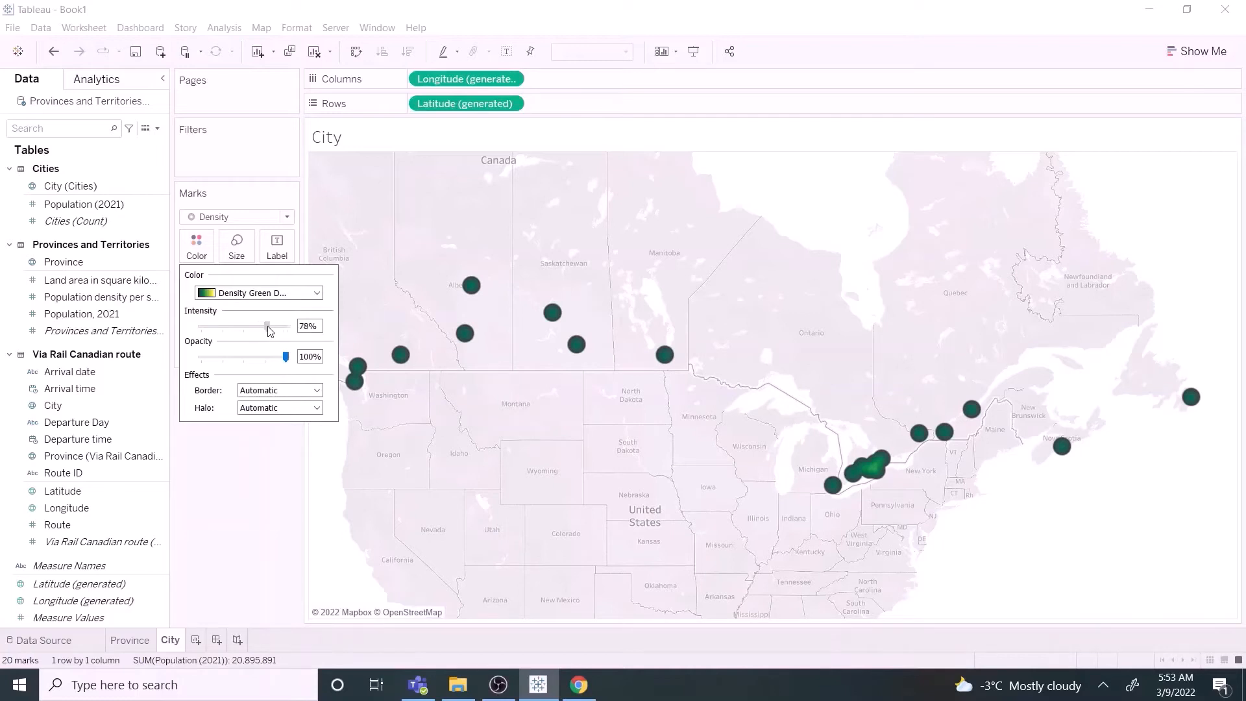
pyautogui.moveTo(266, 327); pyautogui.dragTo(270, 327)
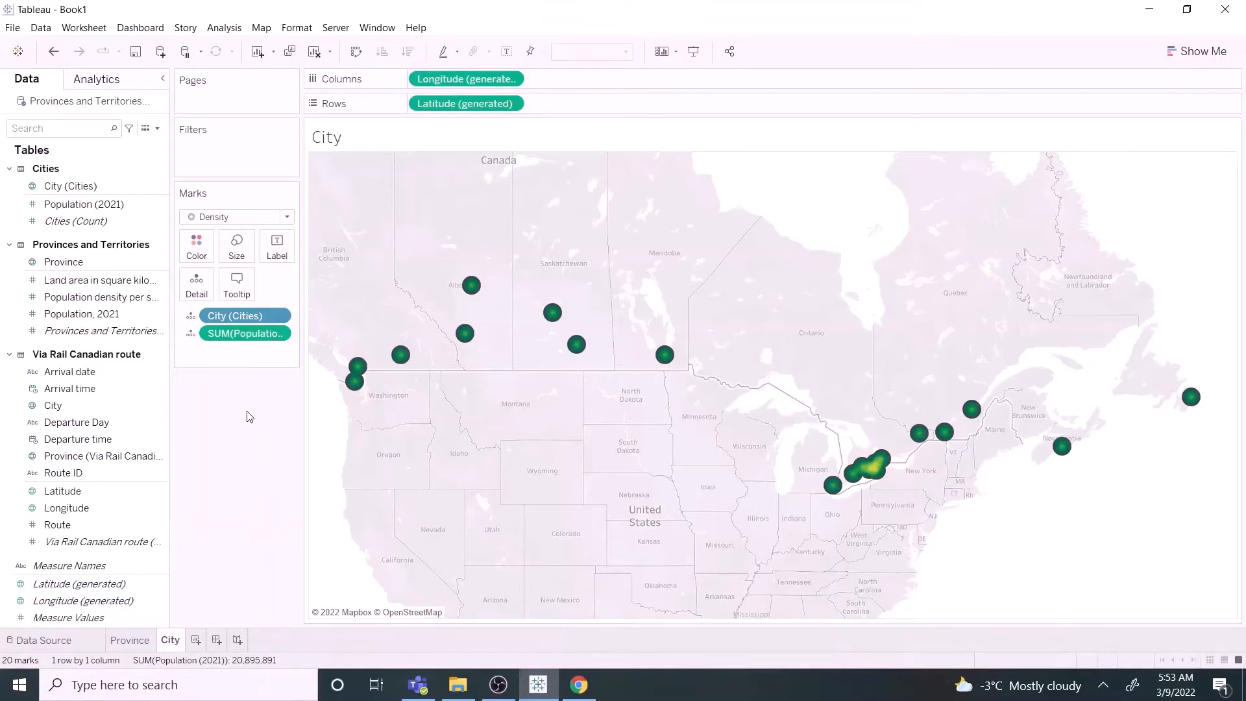
# - In Map Layers, set the background style to Dark and hide Country/Region Names
pyautogui.click(261, 28)
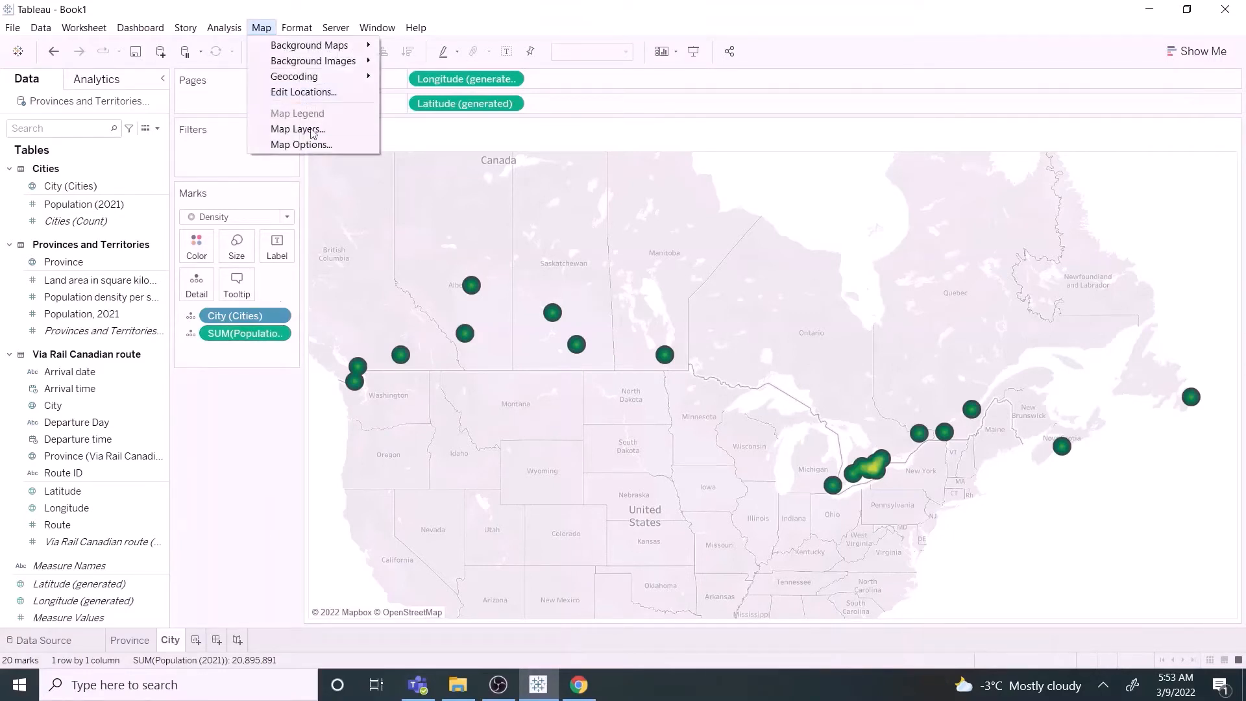
pyautogui.click(297, 128)
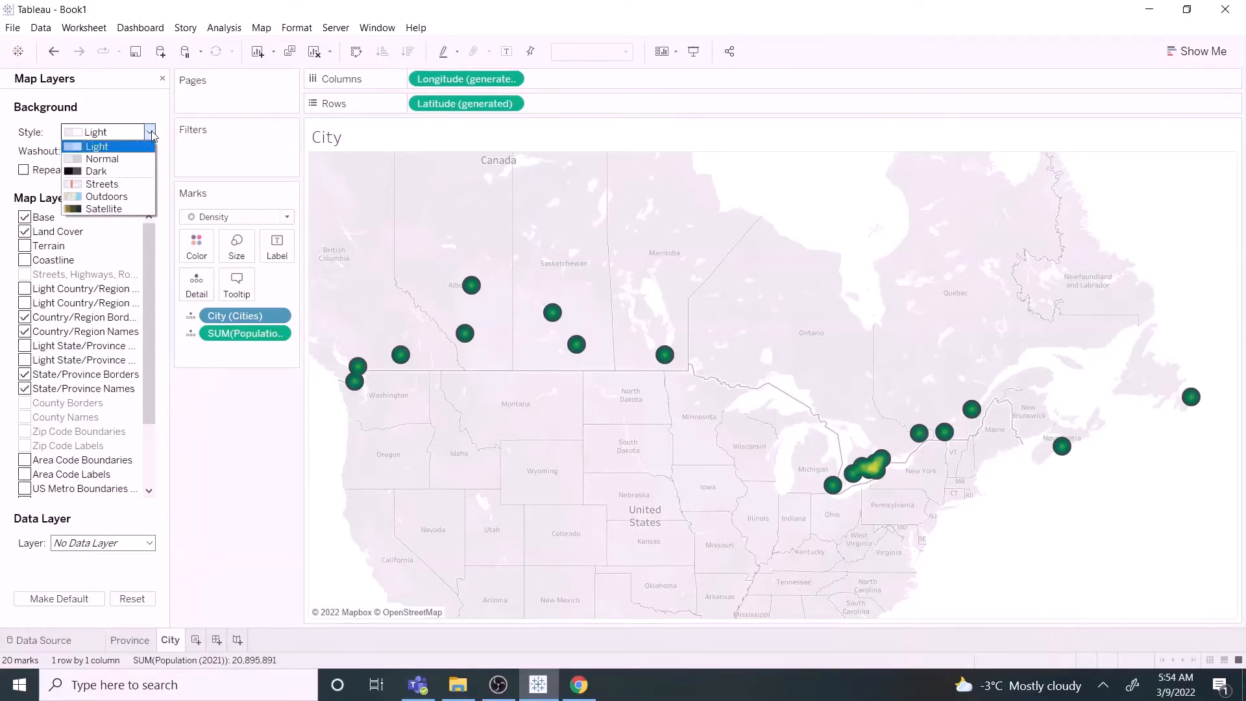
pyautogui.click(96, 170)
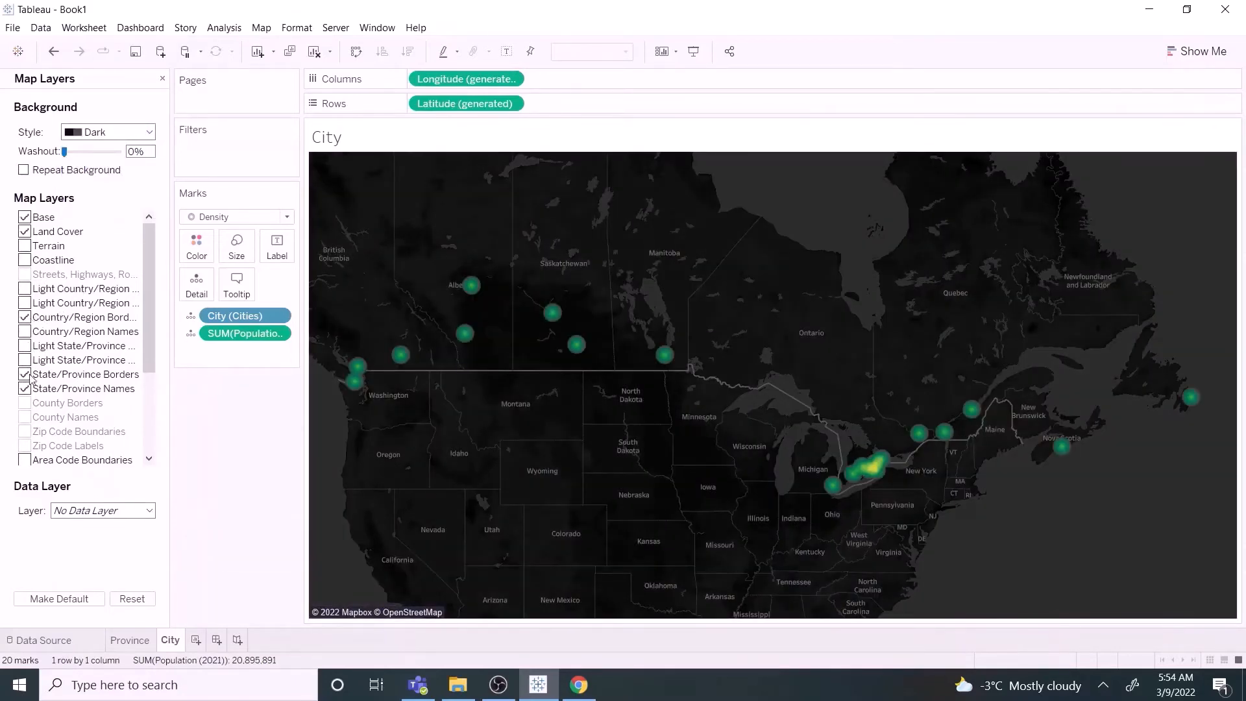
pyautogui.click(24, 375)
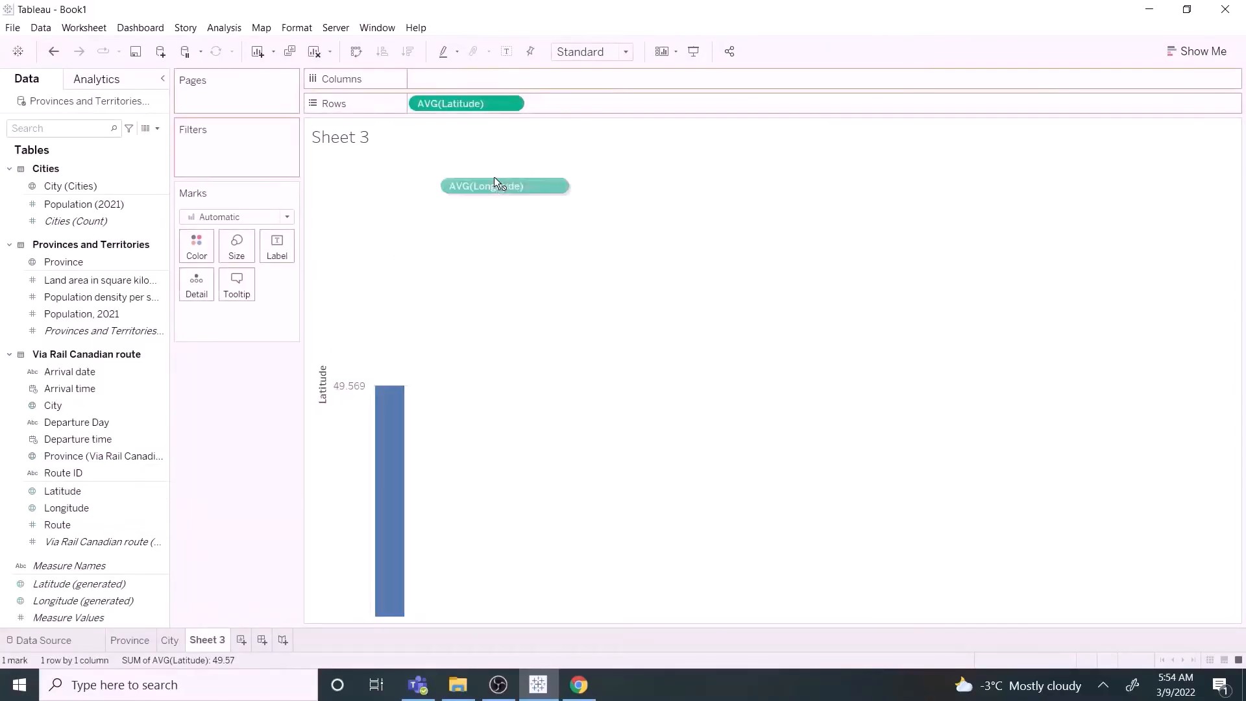
# - Plot AVG(Longitude) against latitude, split marks by Route ID, and draw them as lines
pyautogui.moveTo(503, 185); pyautogui.dragTo(466, 78)
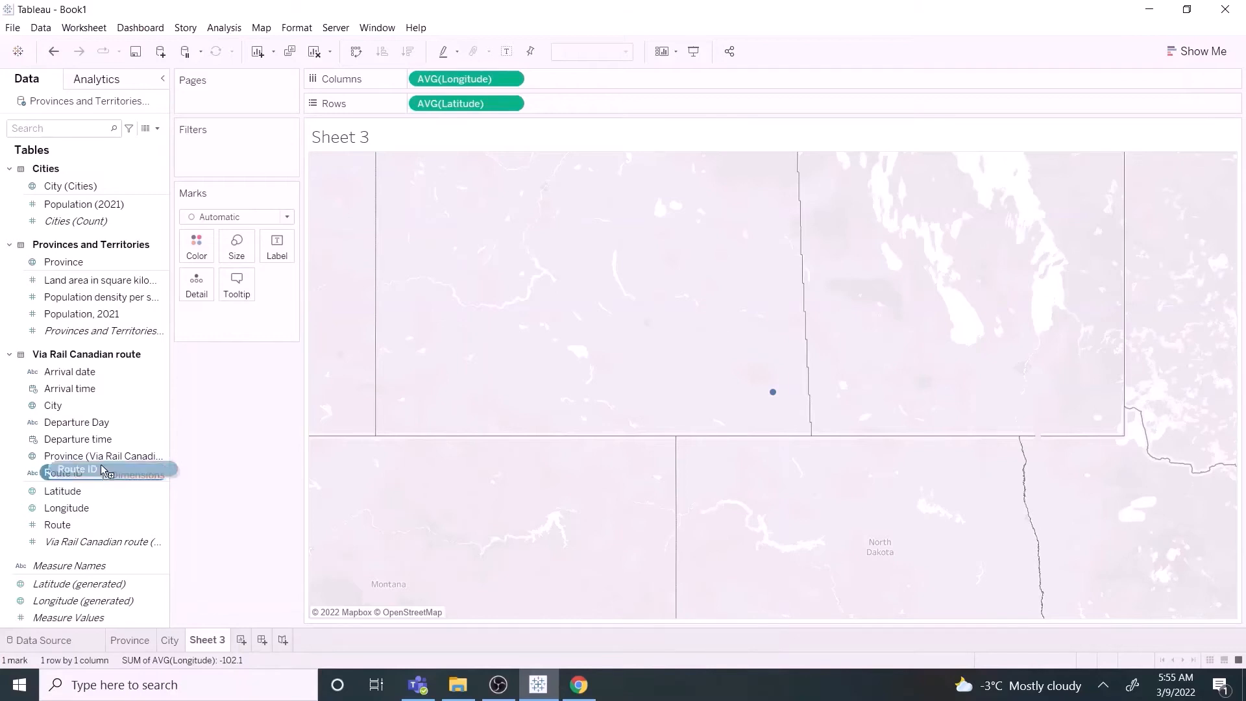
pyautogui.moveTo(75, 468); pyautogui.dragTo(227, 315)
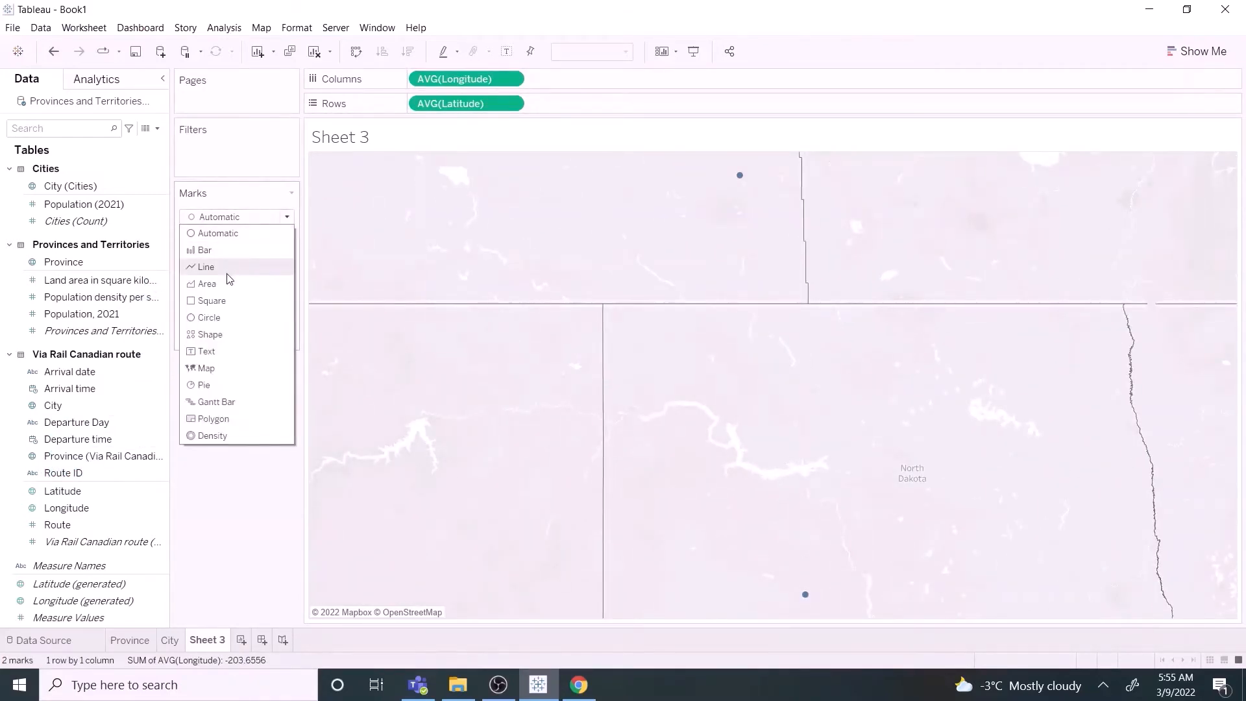
pyautogui.click(206, 267)
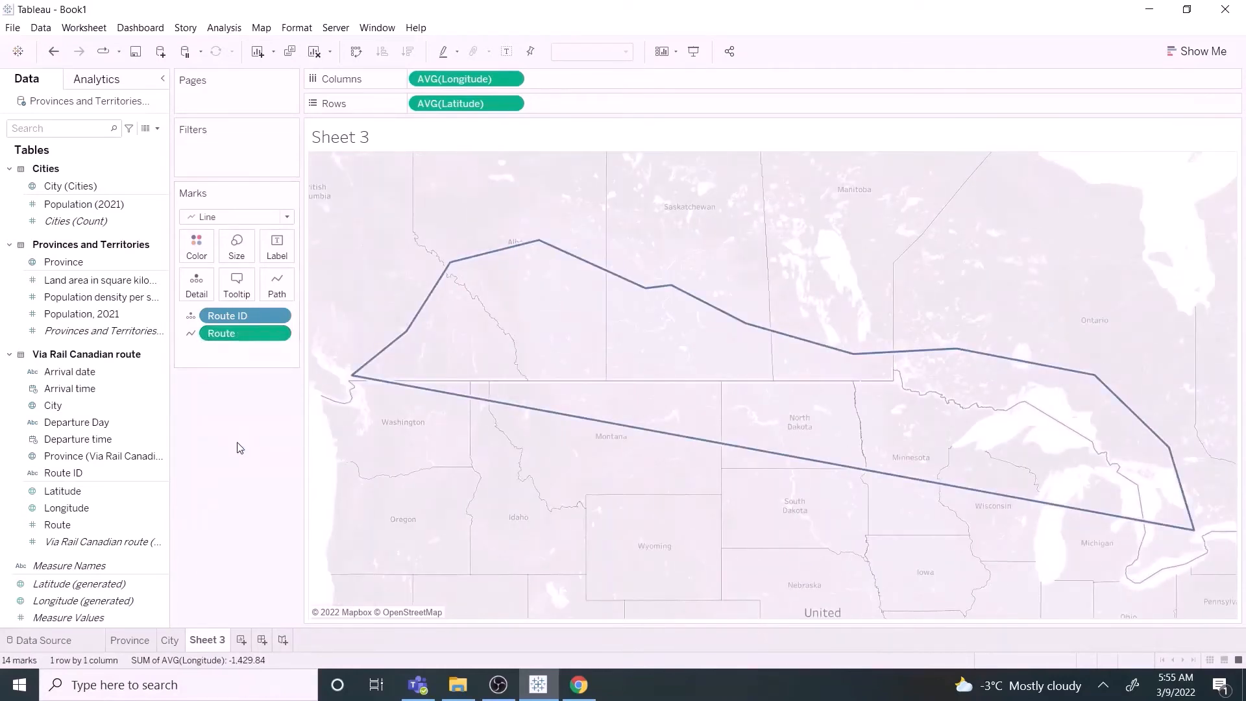
pyautogui.moveTo(1196, 533)
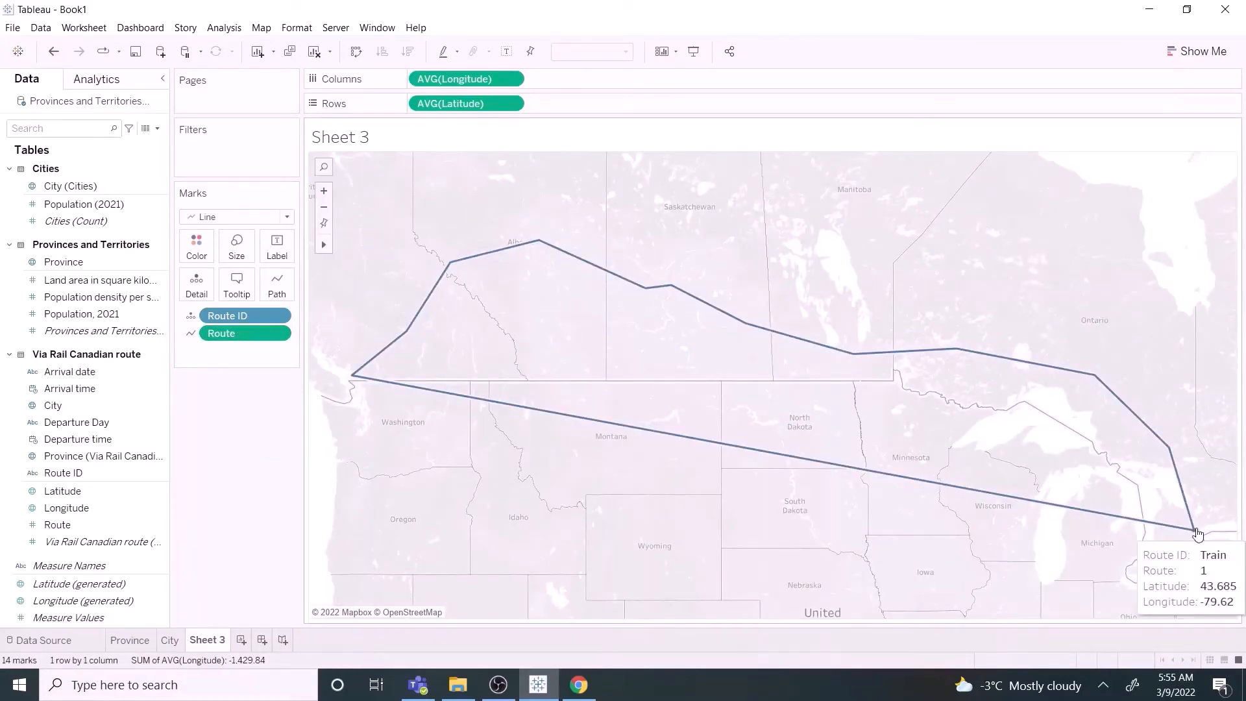
pyautogui.moveTo(762, 327)
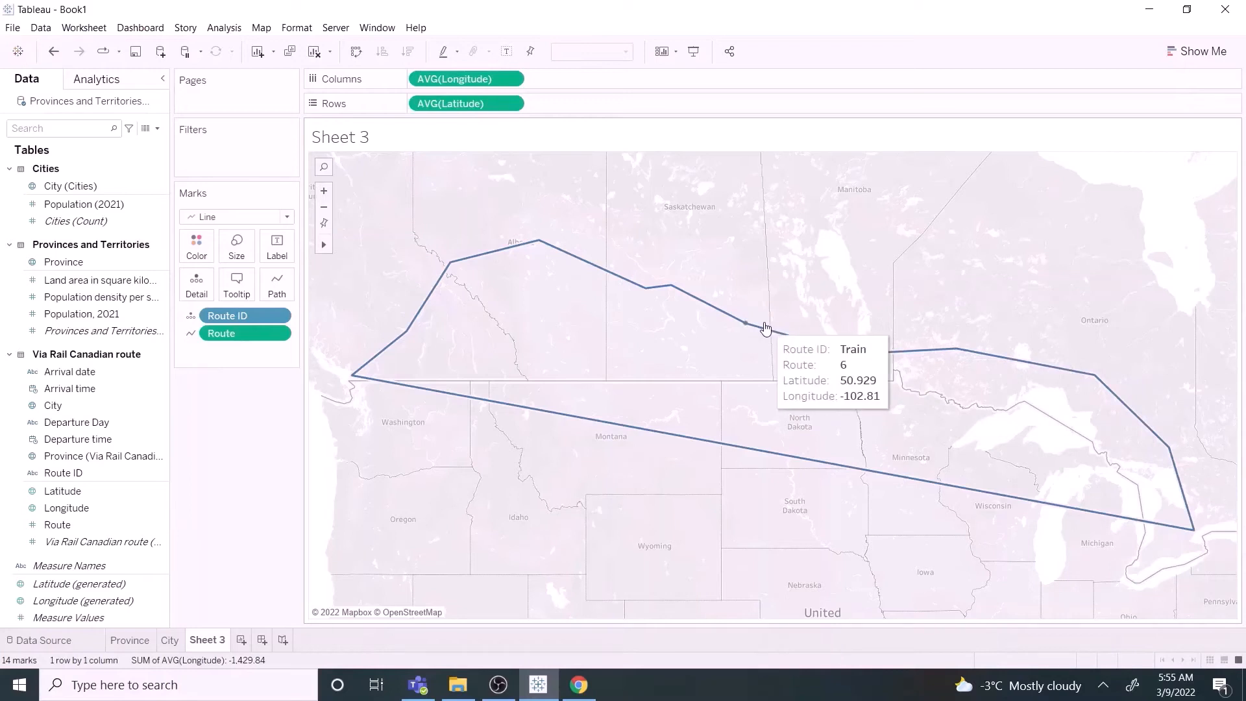
pyautogui.moveTo(439, 397)
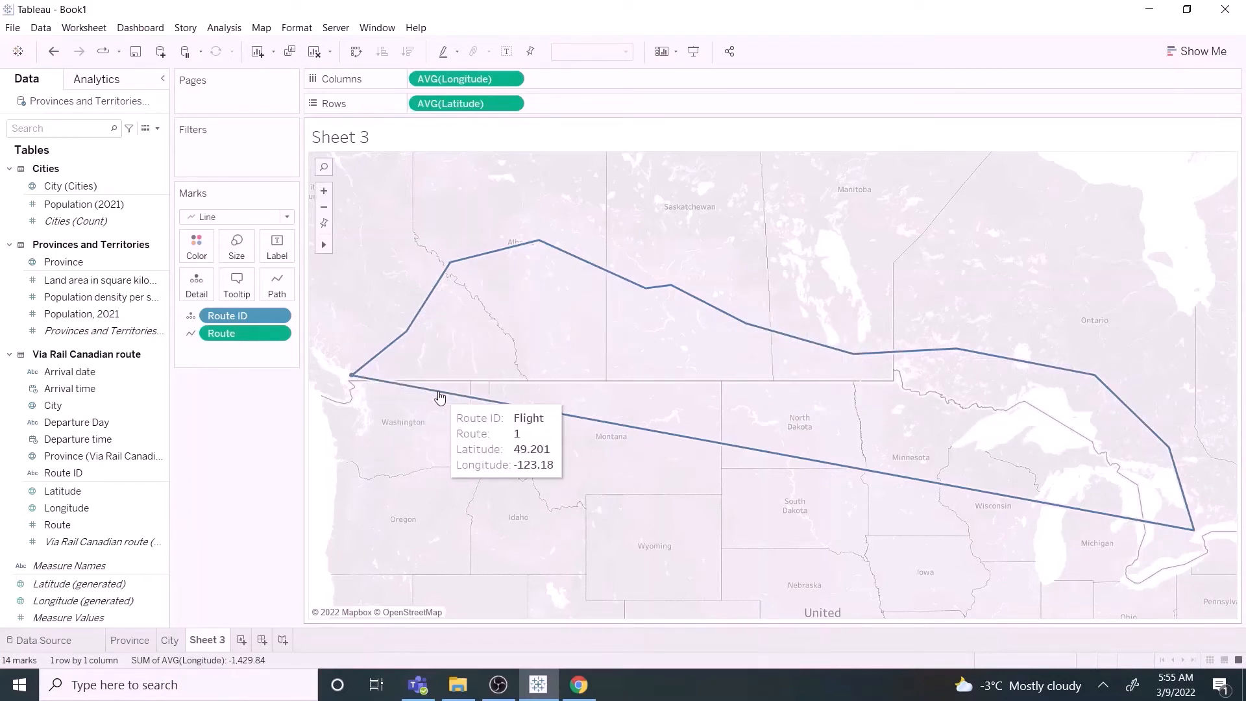
pyautogui.moveTo(836, 524)
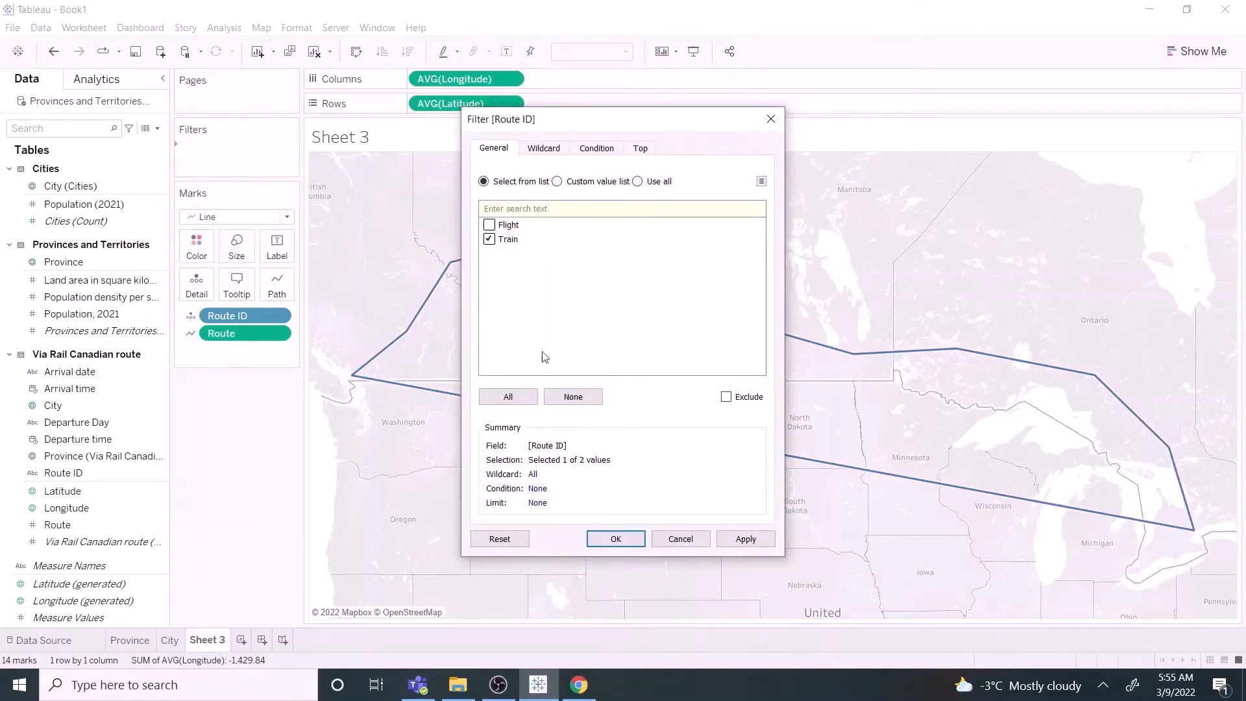
# - Duplicate the AVG(Latitude) pill on Rows to create a second stacked map
pyautogui.click(615, 538)
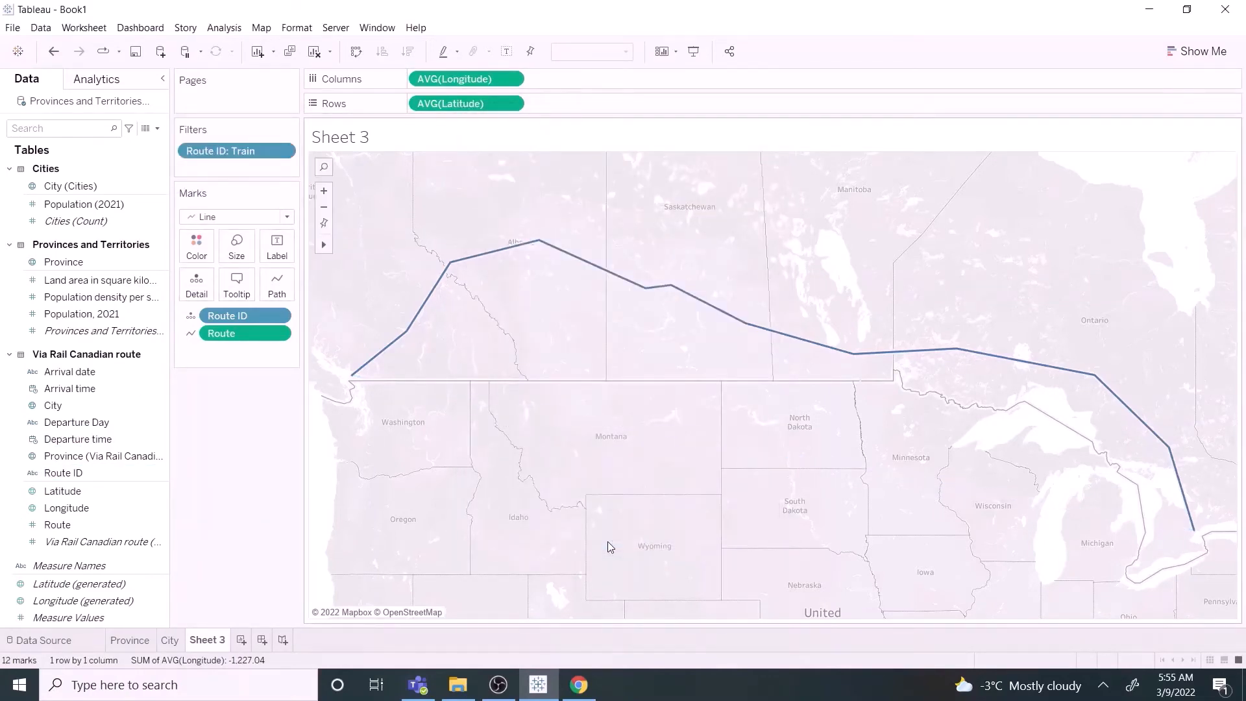
pyautogui.moveTo(495, 528)
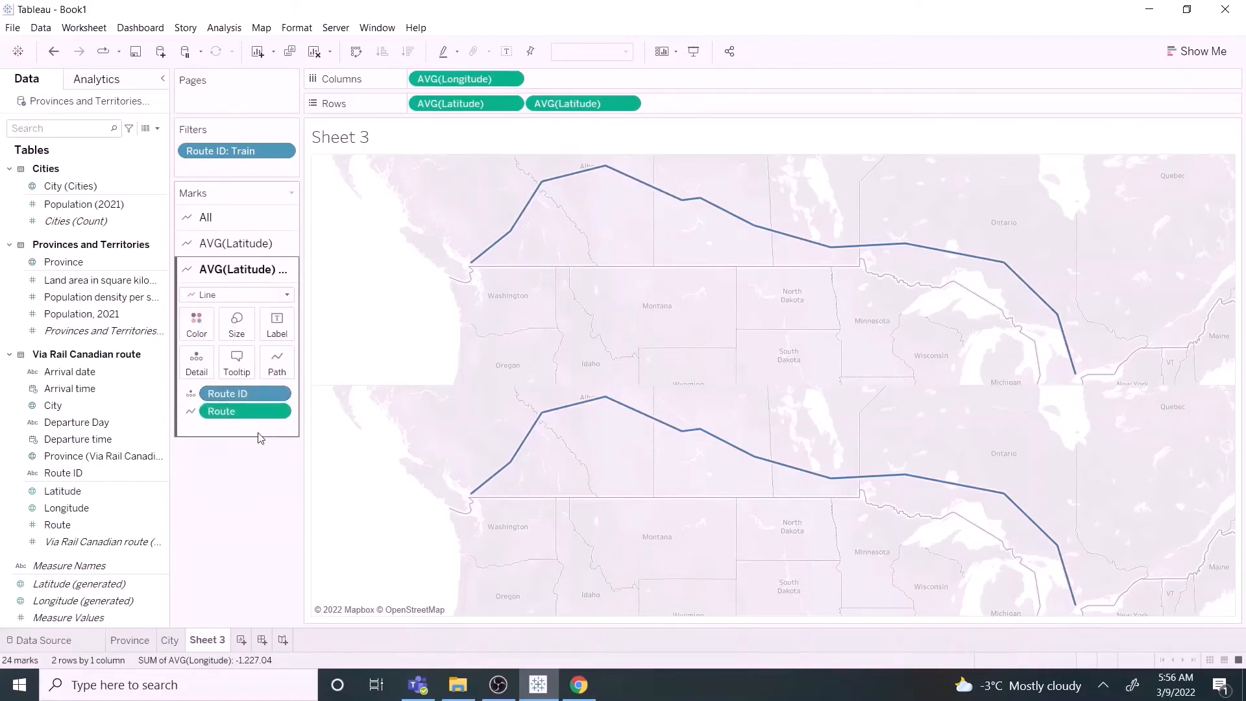
# - Set the lower map's marks to Shape and browse palettes in the More Shapes editor
pyautogui.click(234, 294)
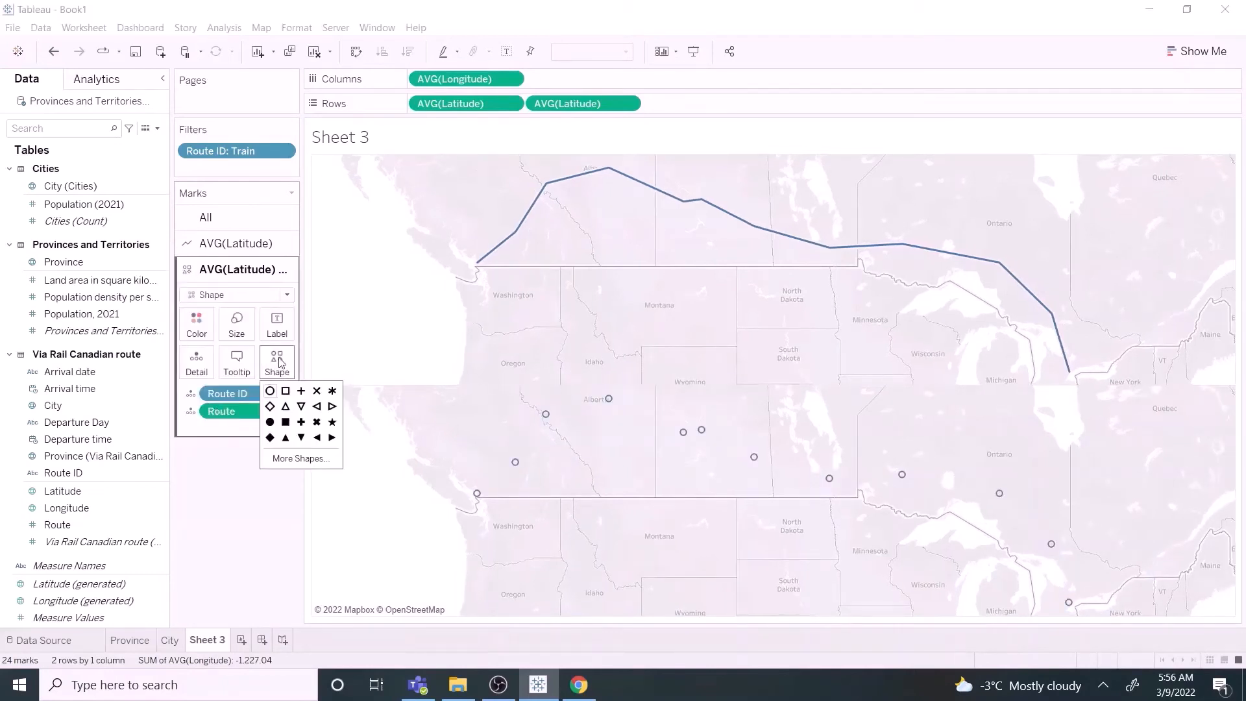
pyautogui.click(301, 459)
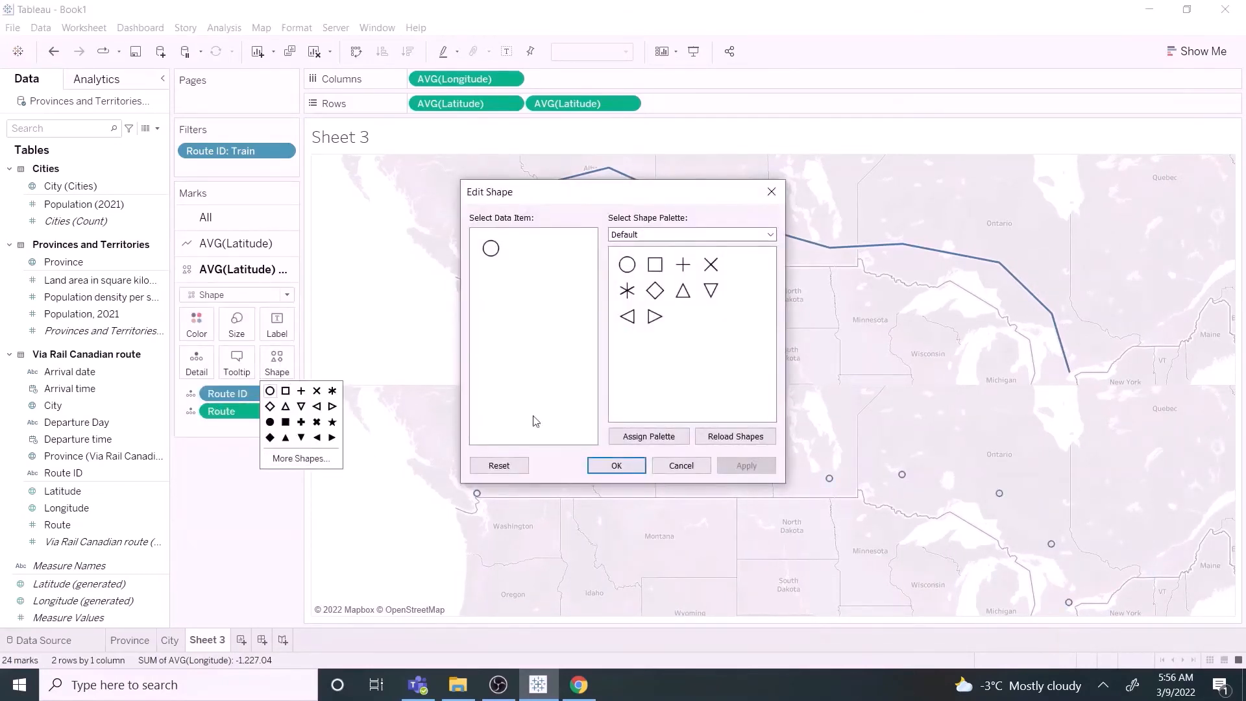
pyautogui.click(766, 233)
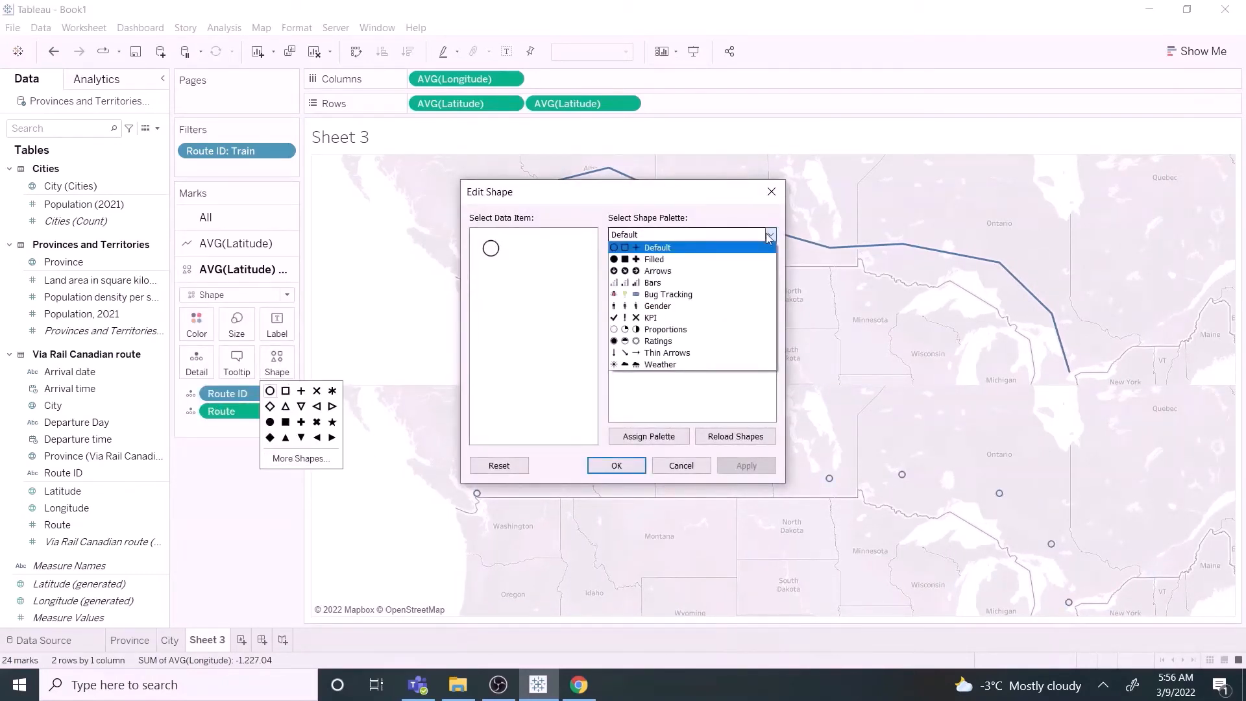
pyautogui.click(656, 247)
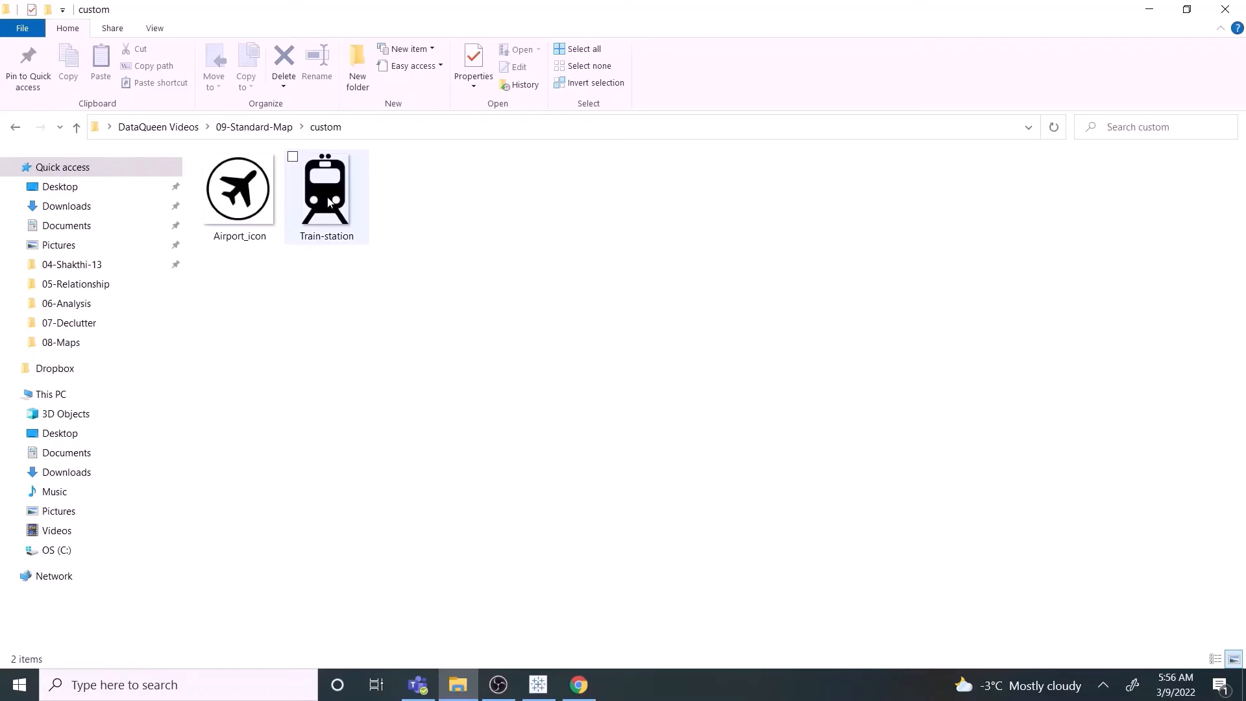
pyautogui.moveTo(322, 187)
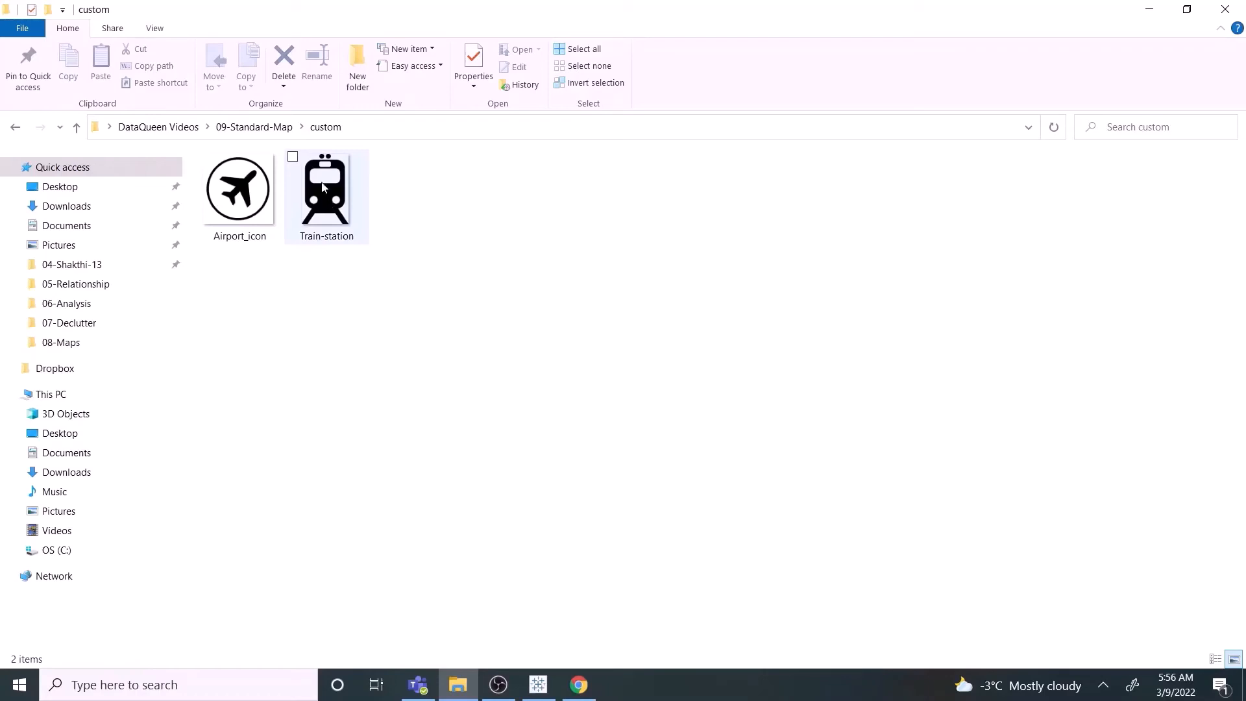
# - Copy the custom icons folder and paste it into My Tableau Repository > Shapes
pyautogui.rightClick(244, 179)
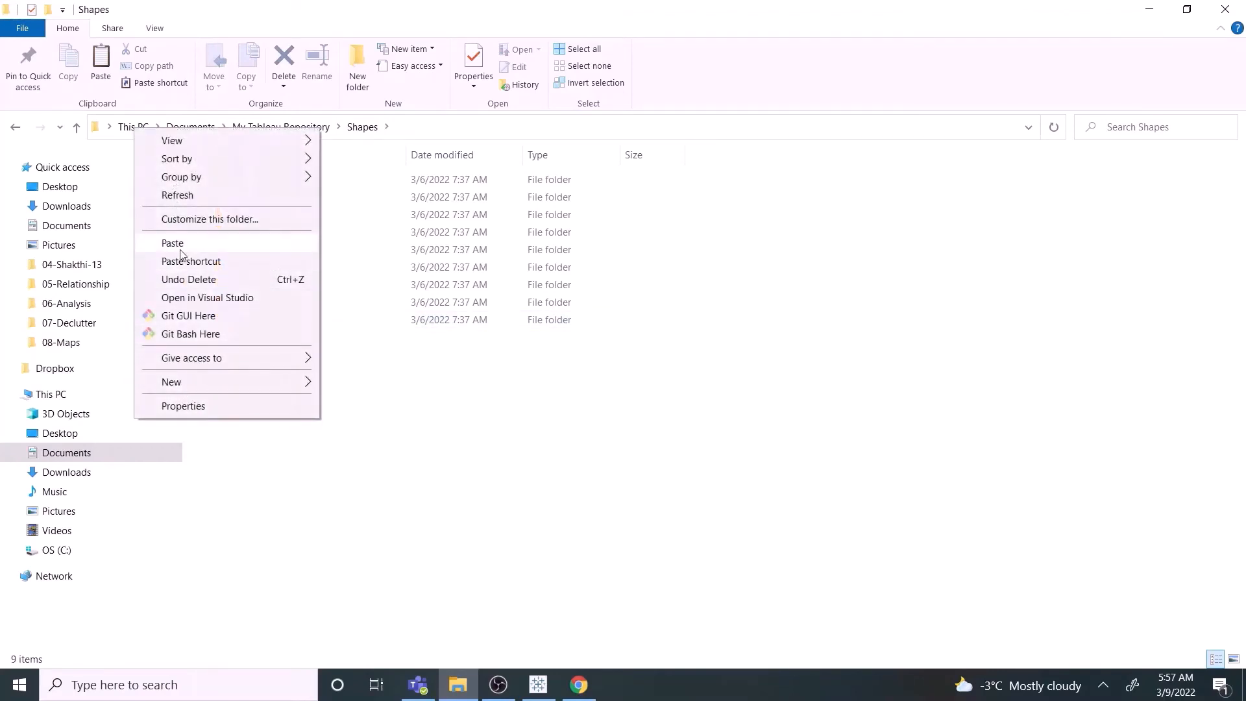
pyautogui.click(173, 243)
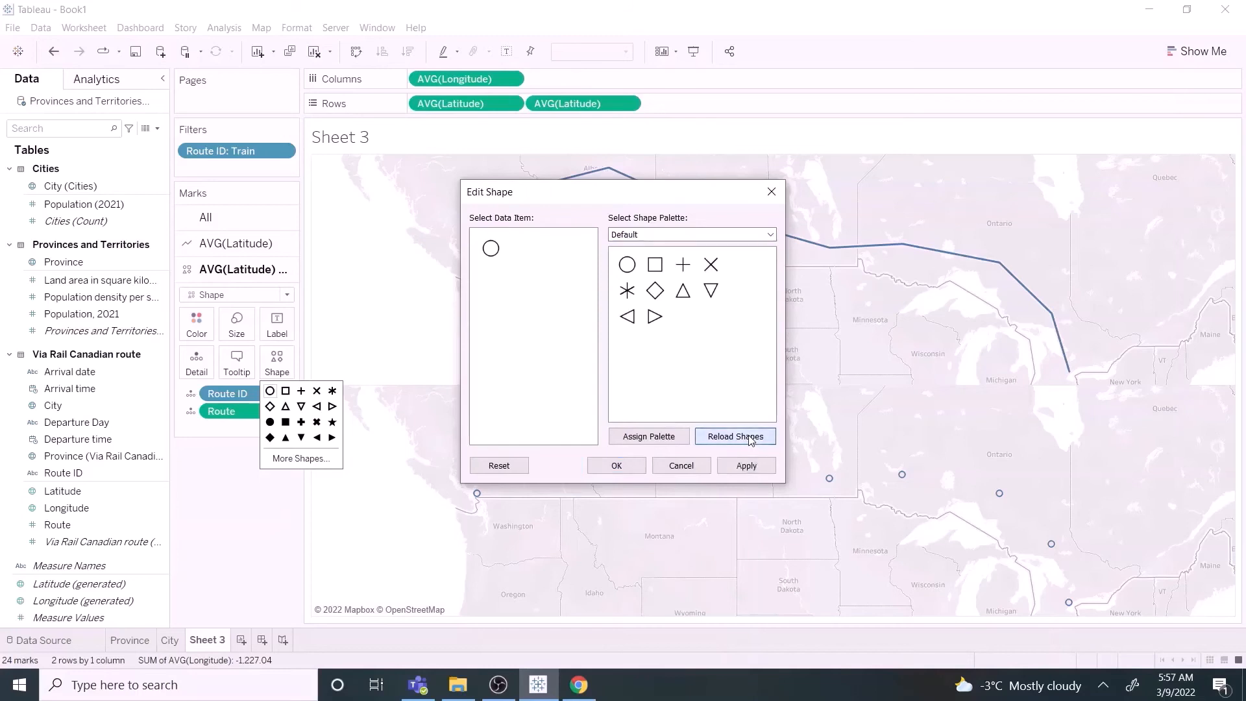
# - Assign the custom palette's train icon to all lower-map stops and increase the mark size
pyautogui.click(768, 234)
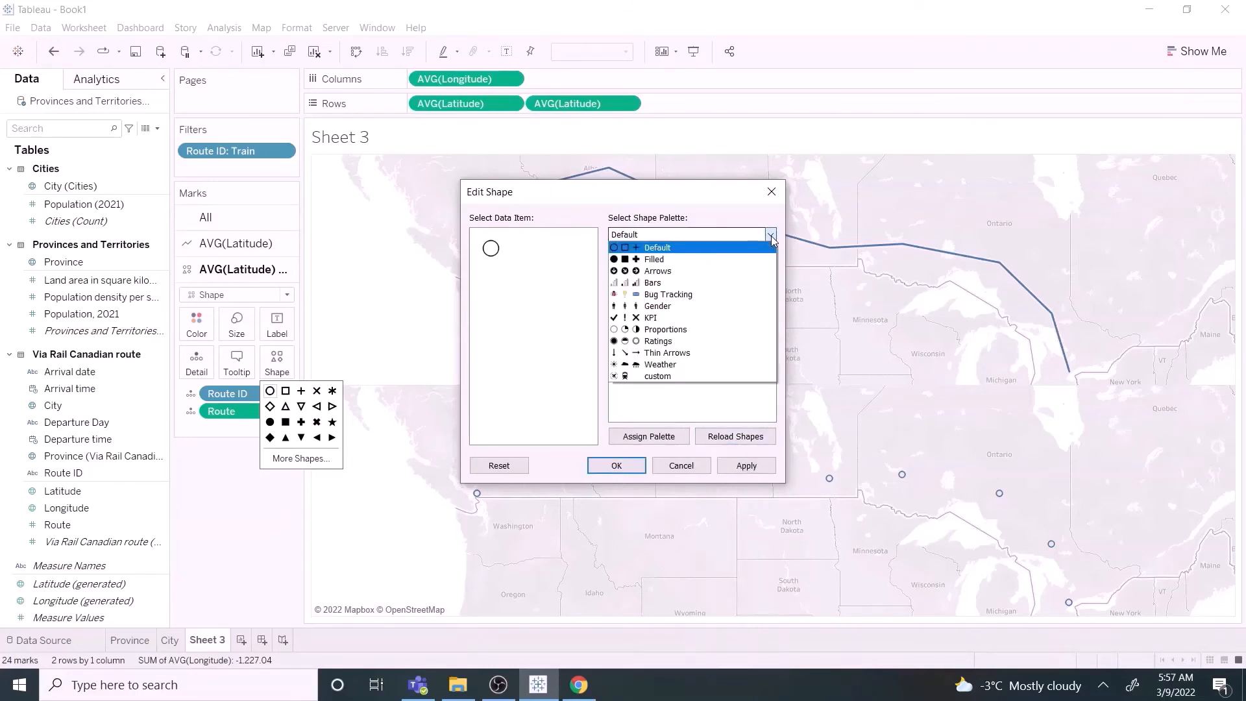
pyautogui.click(657, 376)
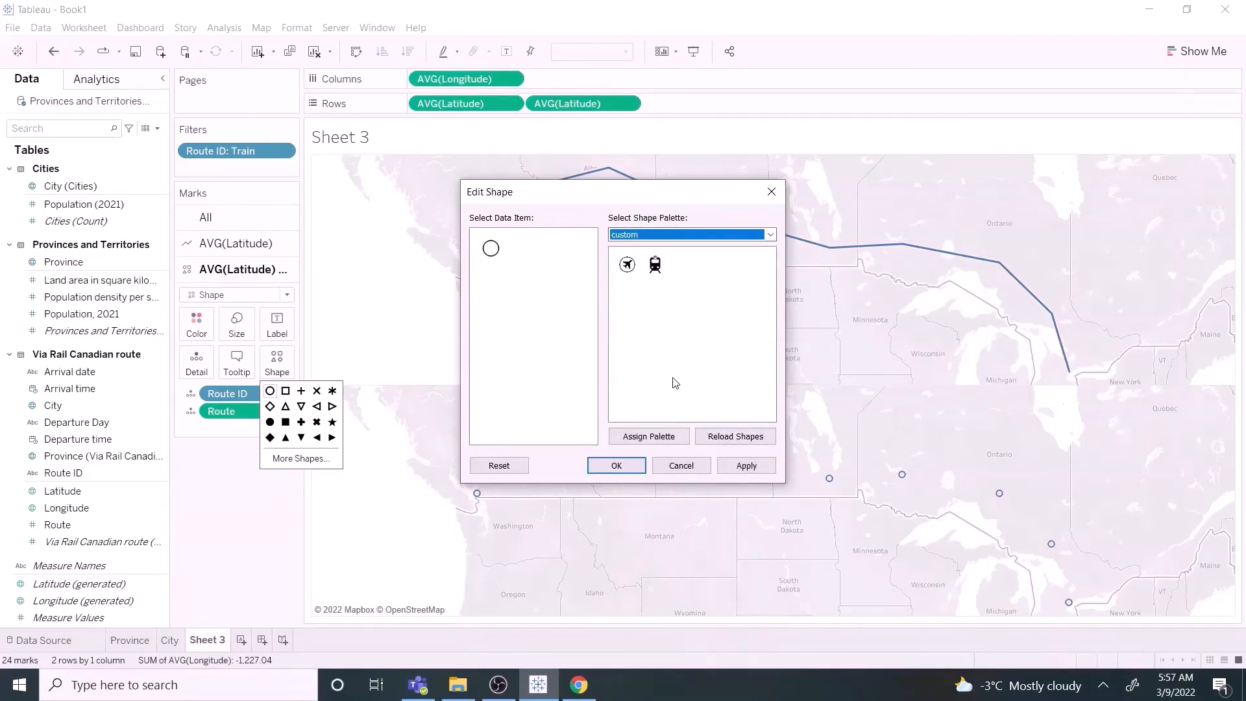
pyautogui.click(655, 265)
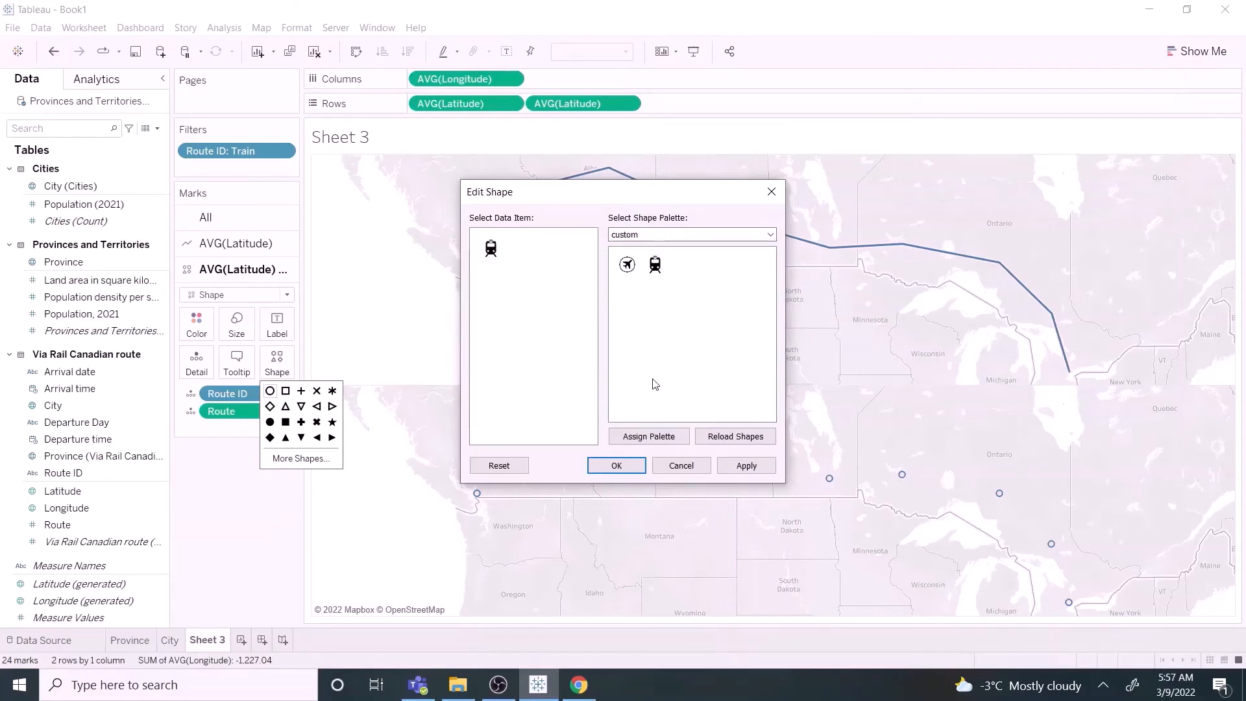
pyautogui.click(616, 465)
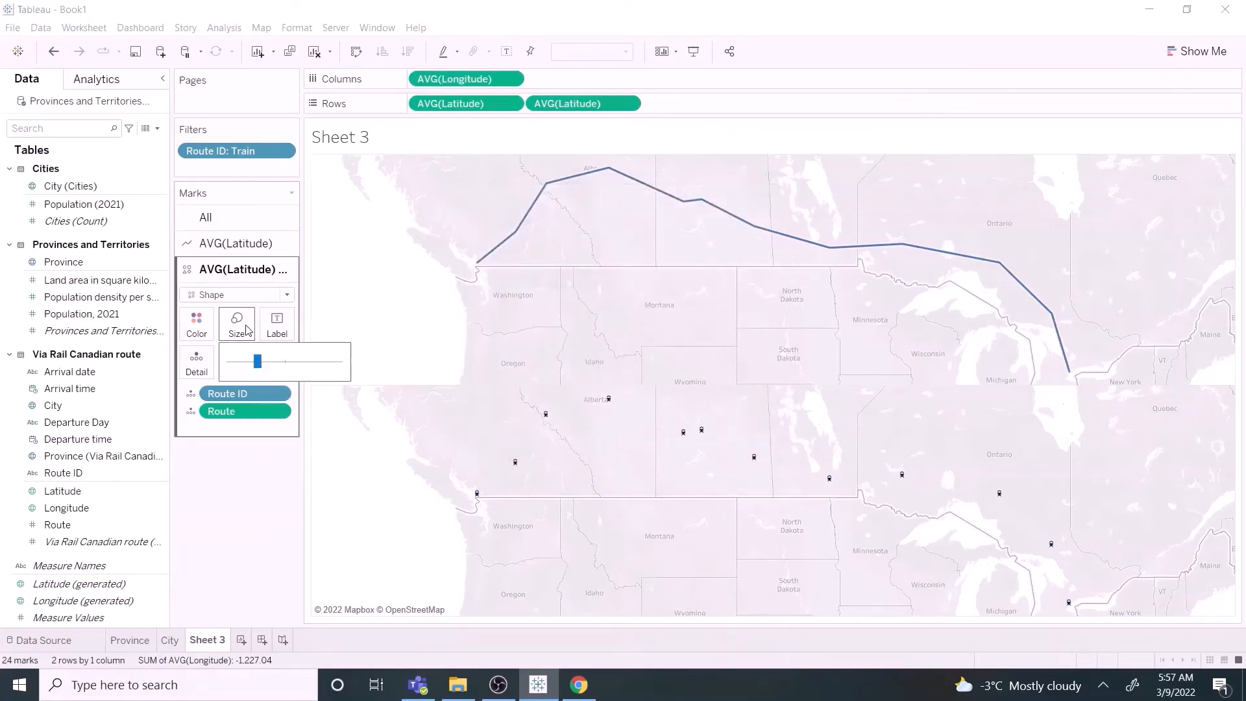
pyautogui.moveTo(255, 361); pyautogui.dragTo(279, 361)
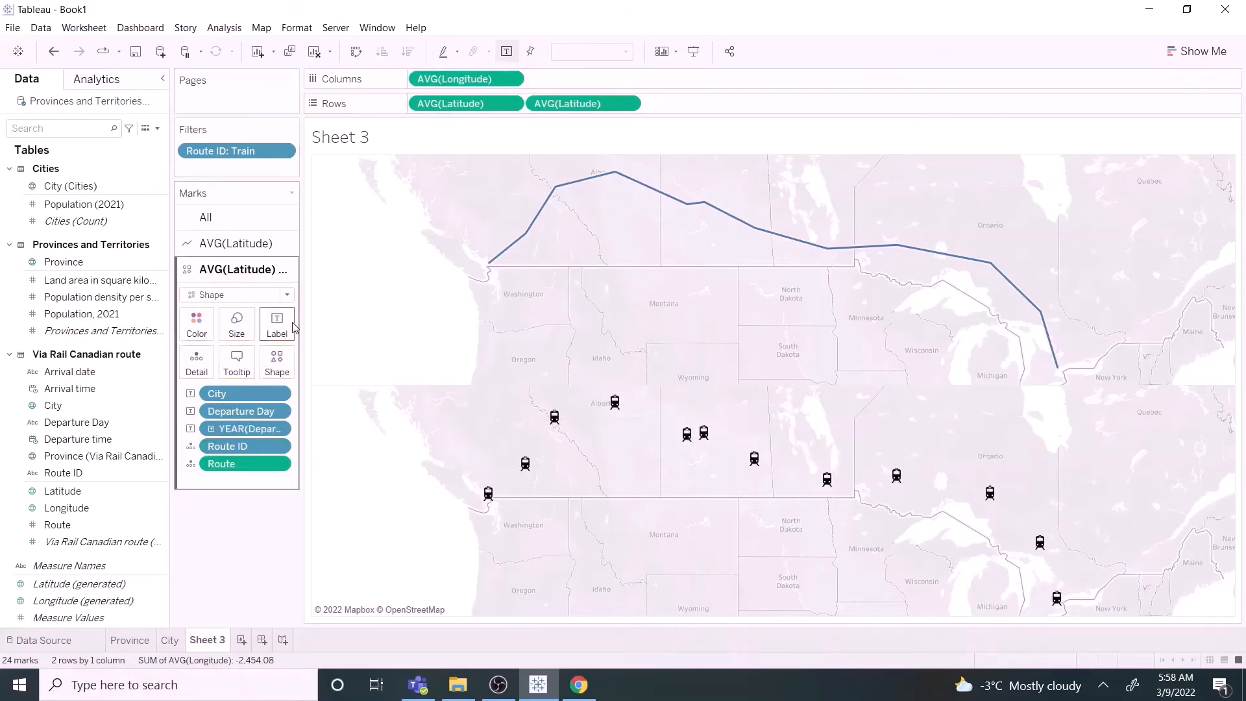
# - Show the departure label as exact-minute time and allow labels to overlap other marks
pyautogui.rightClick(247, 428)
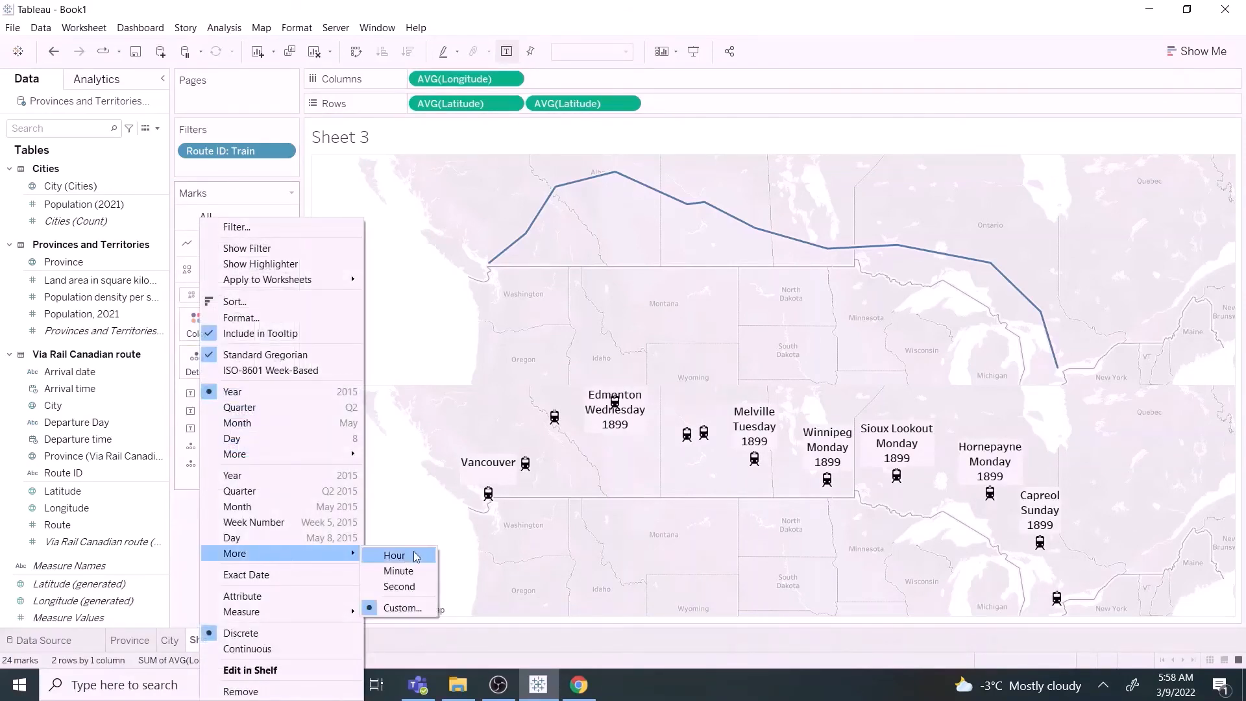
pyautogui.click(399, 570)
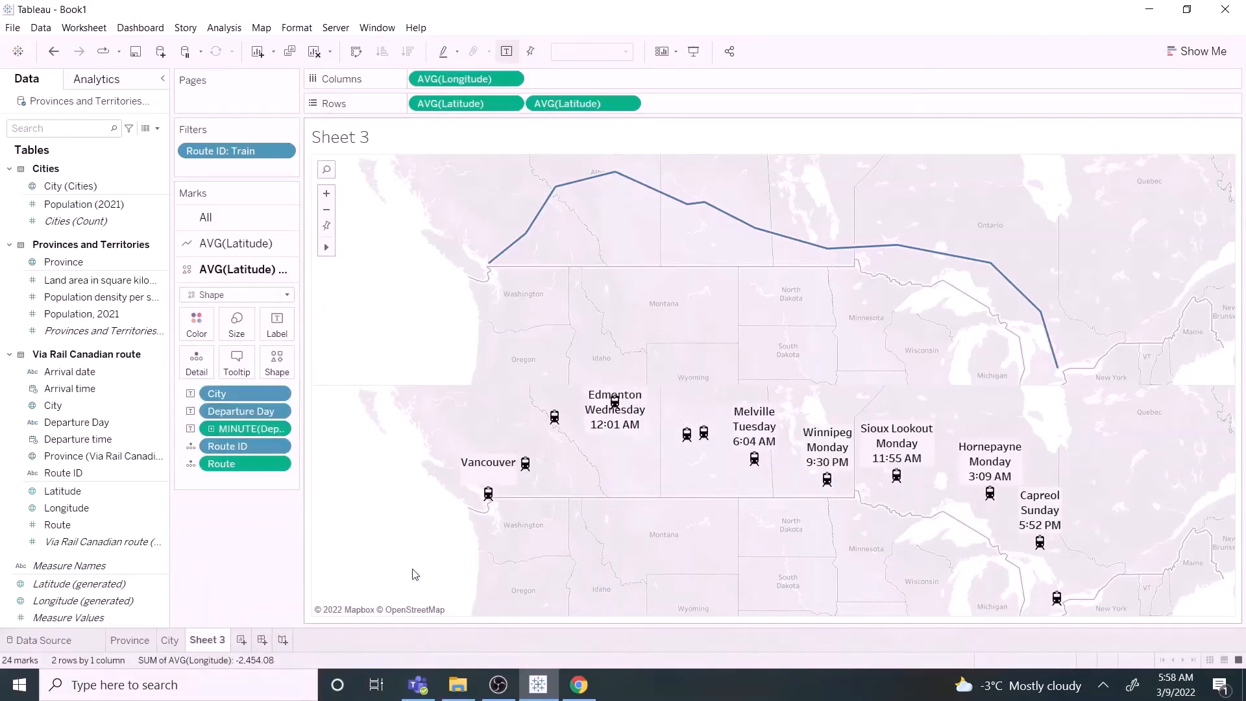
pyautogui.click(276, 326)
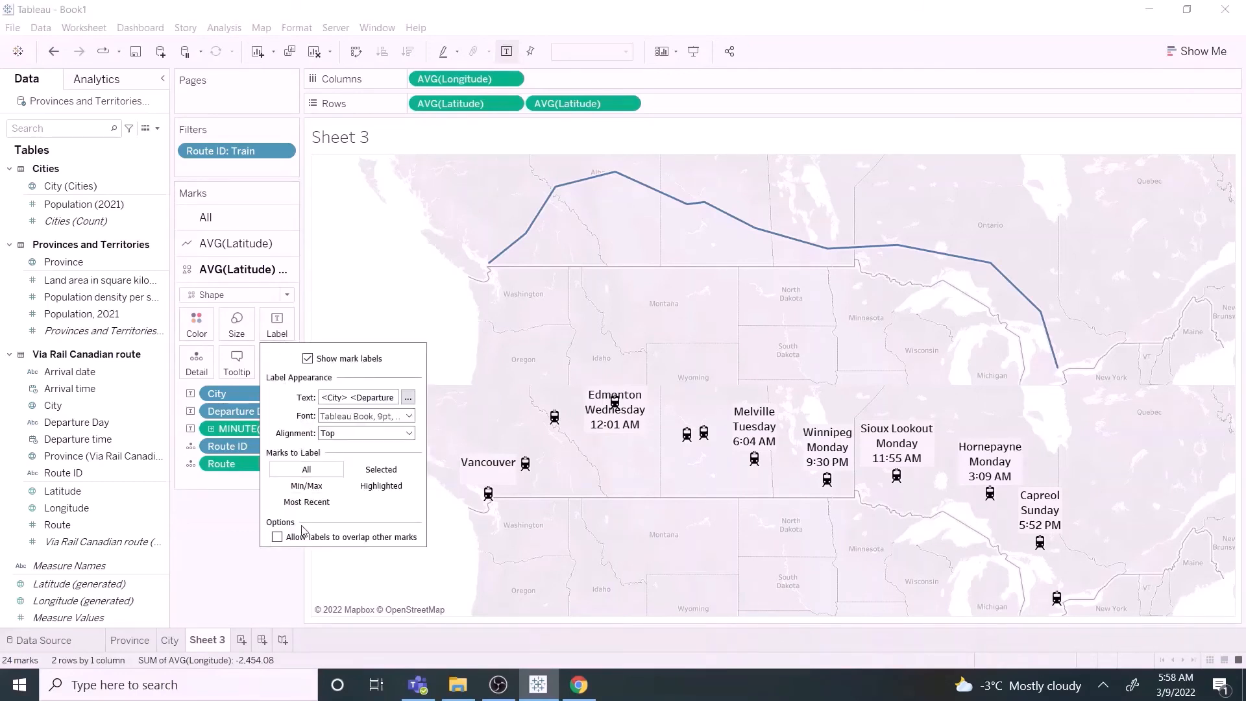
pyautogui.click(277, 537)
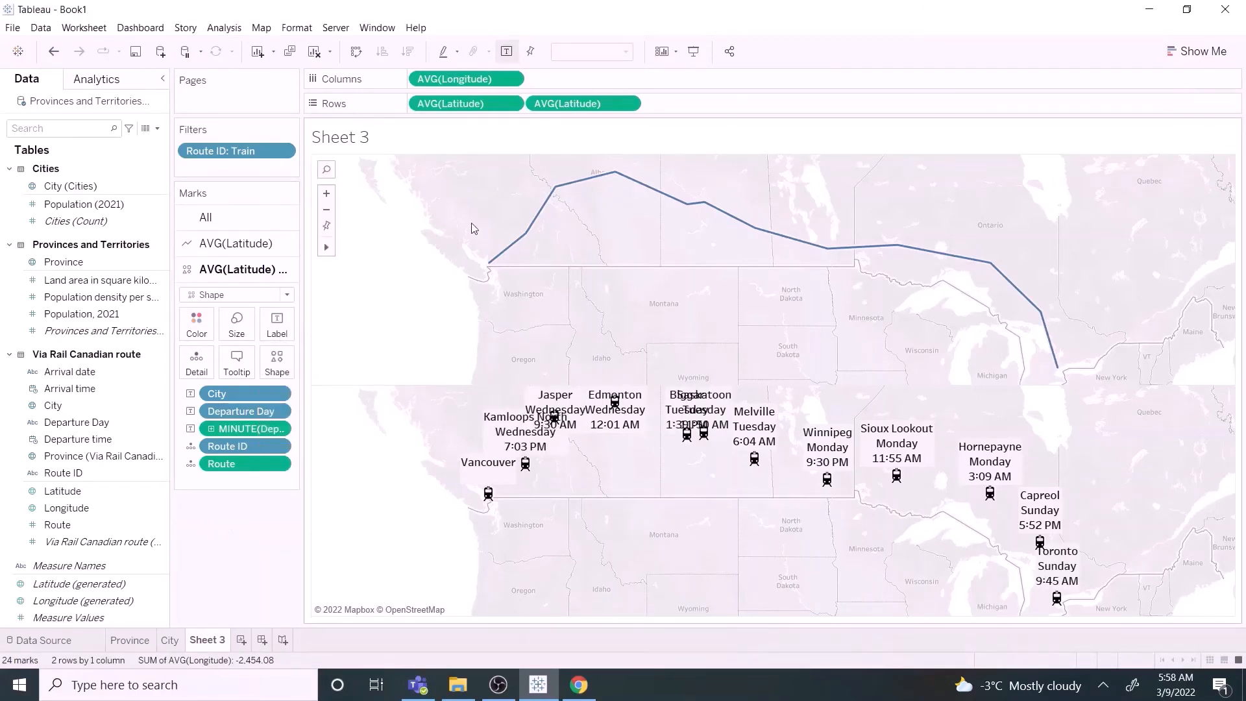
# - Set the second AVG(Latitude) pill to Dual Axis, then select the Toronto stop
pyautogui.click(627, 104)
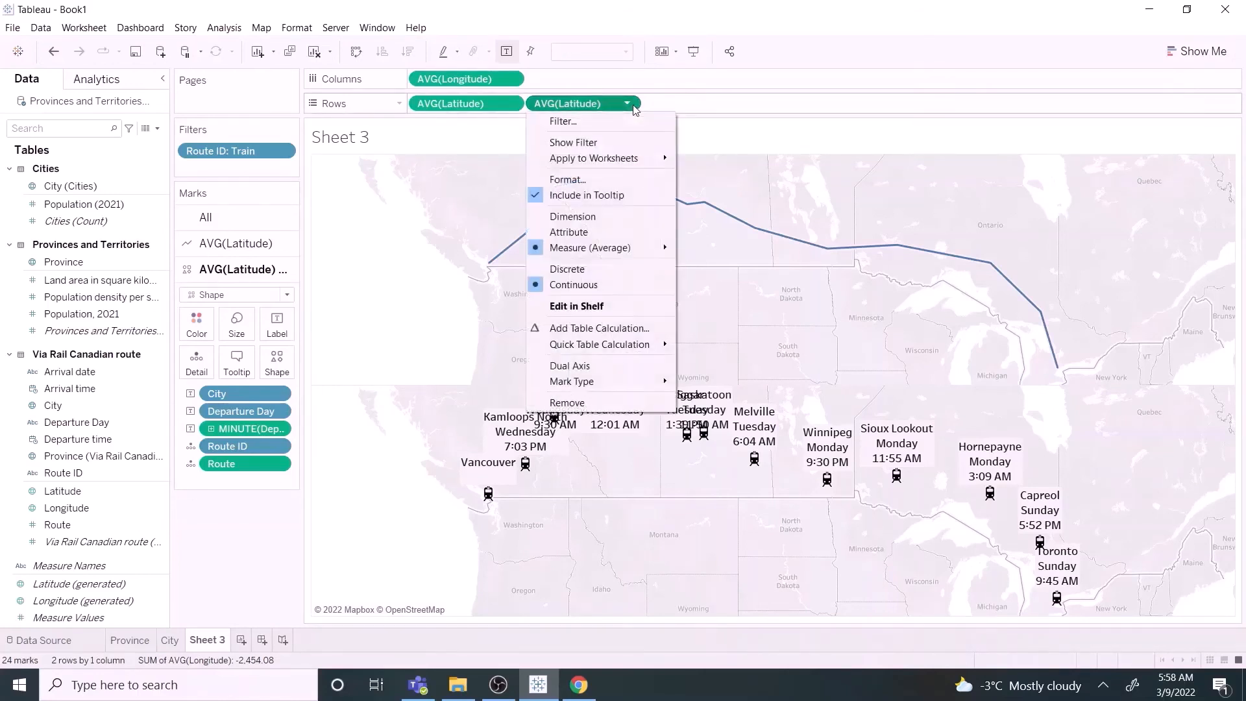
pyautogui.moveTo(573, 142)
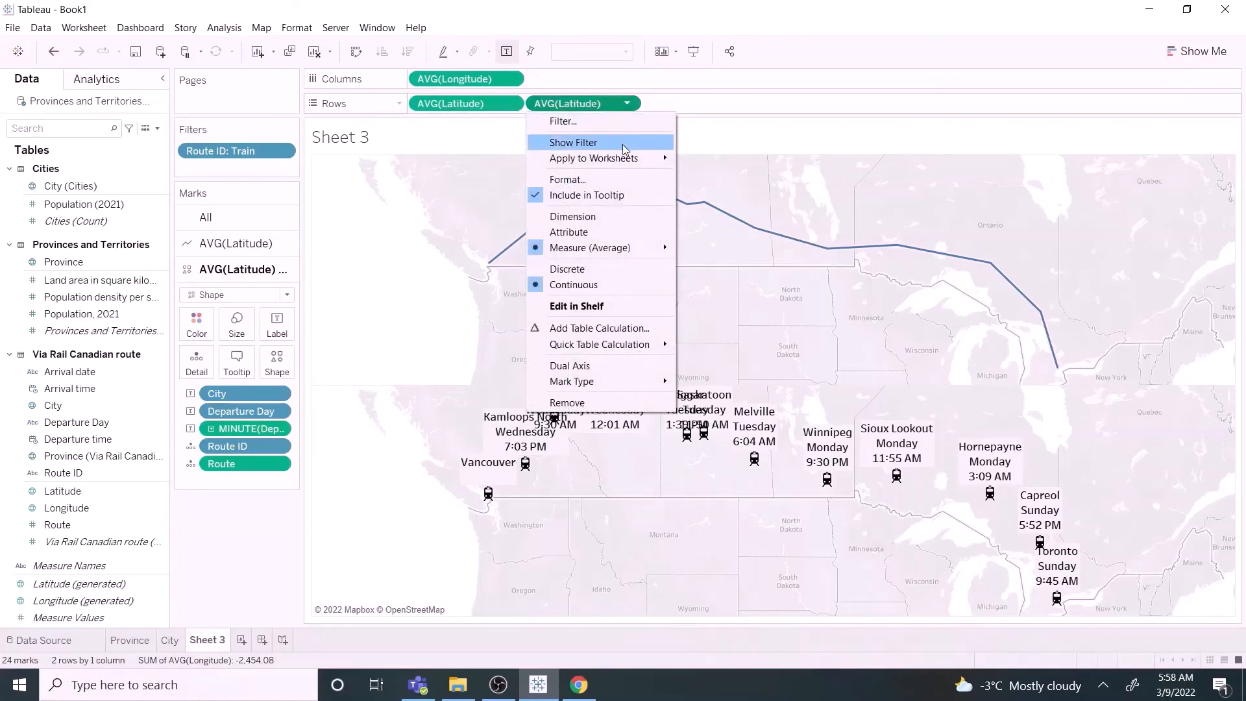
pyautogui.click(584, 367)
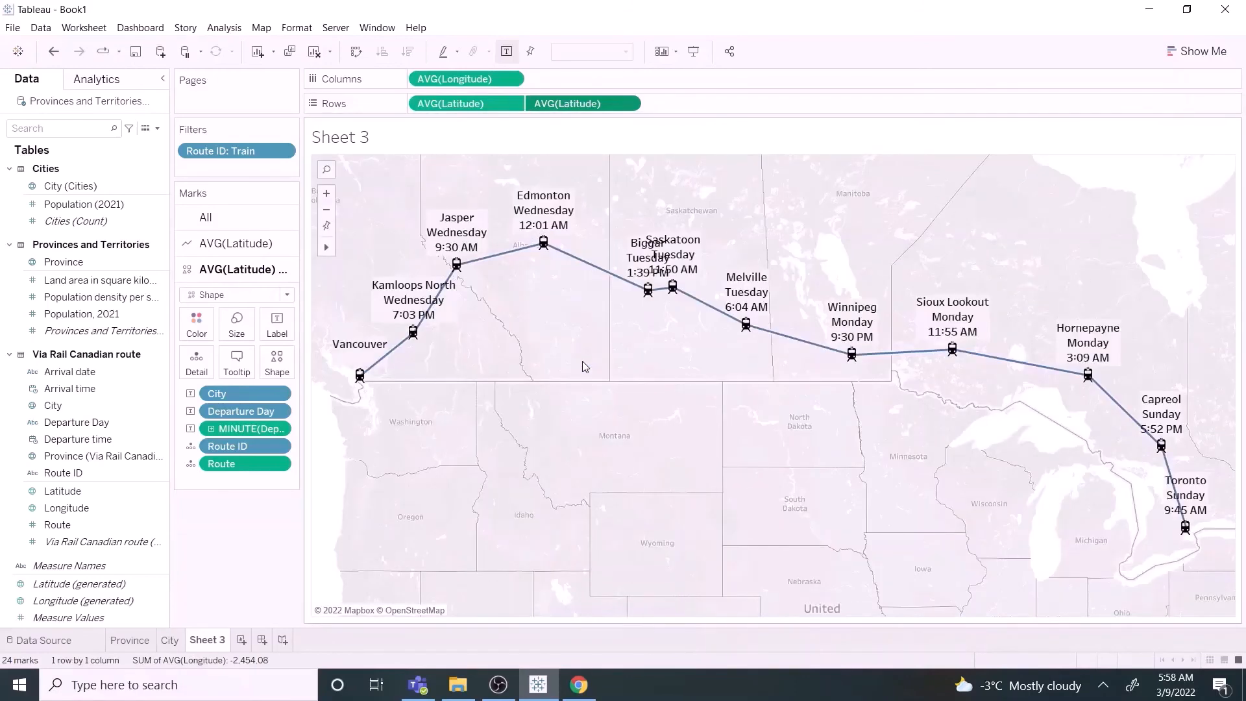
pyautogui.moveTo(602, 393)
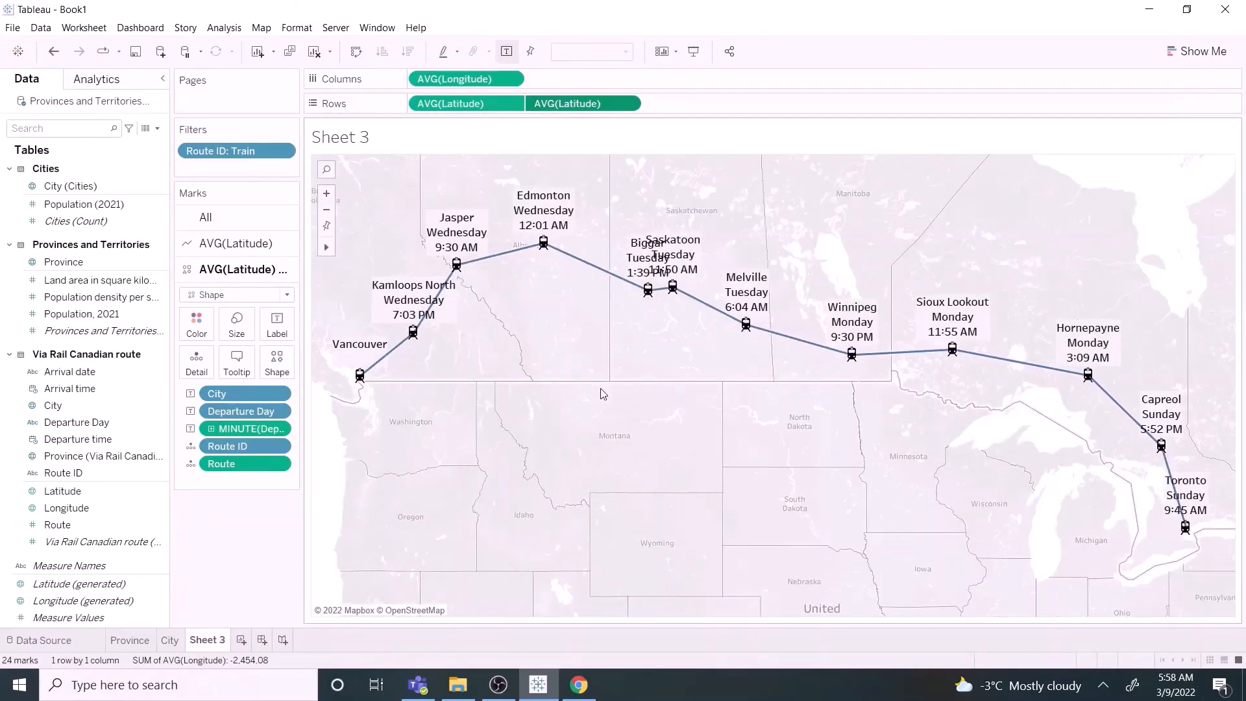
pyautogui.click(1162, 446)
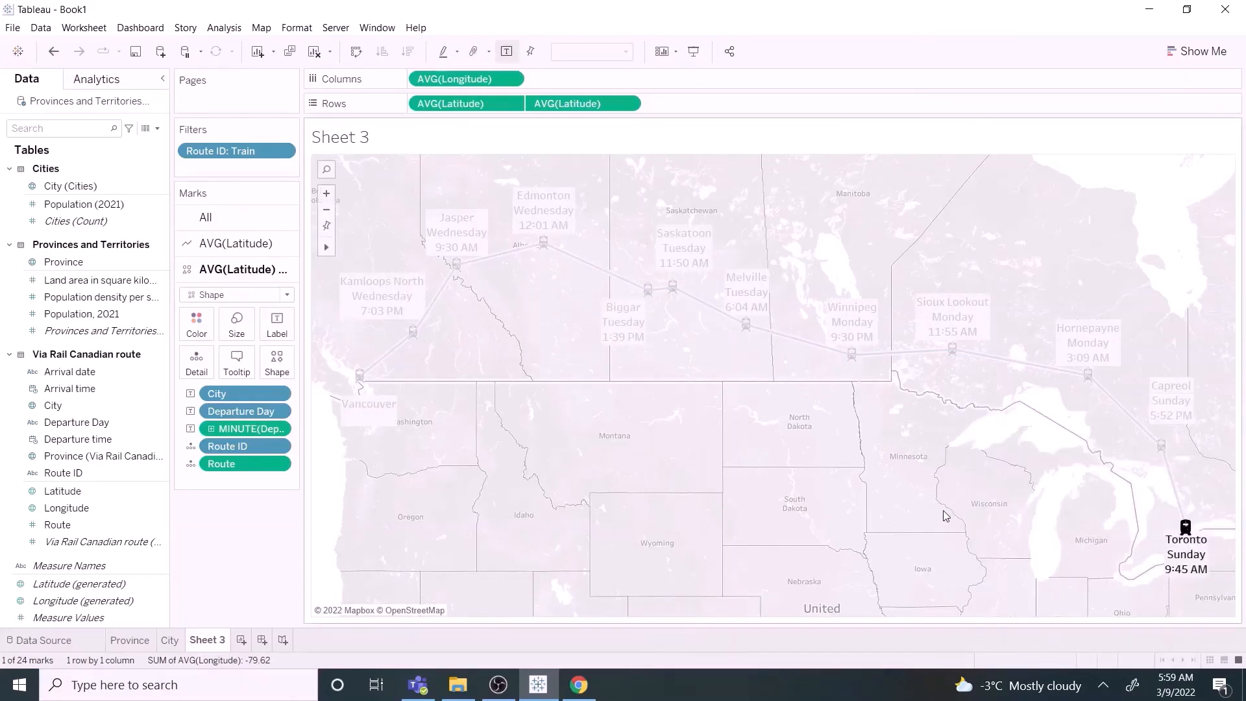
# - Raise the Map Layers washout slider to 100%
pyautogui.click(261, 27)
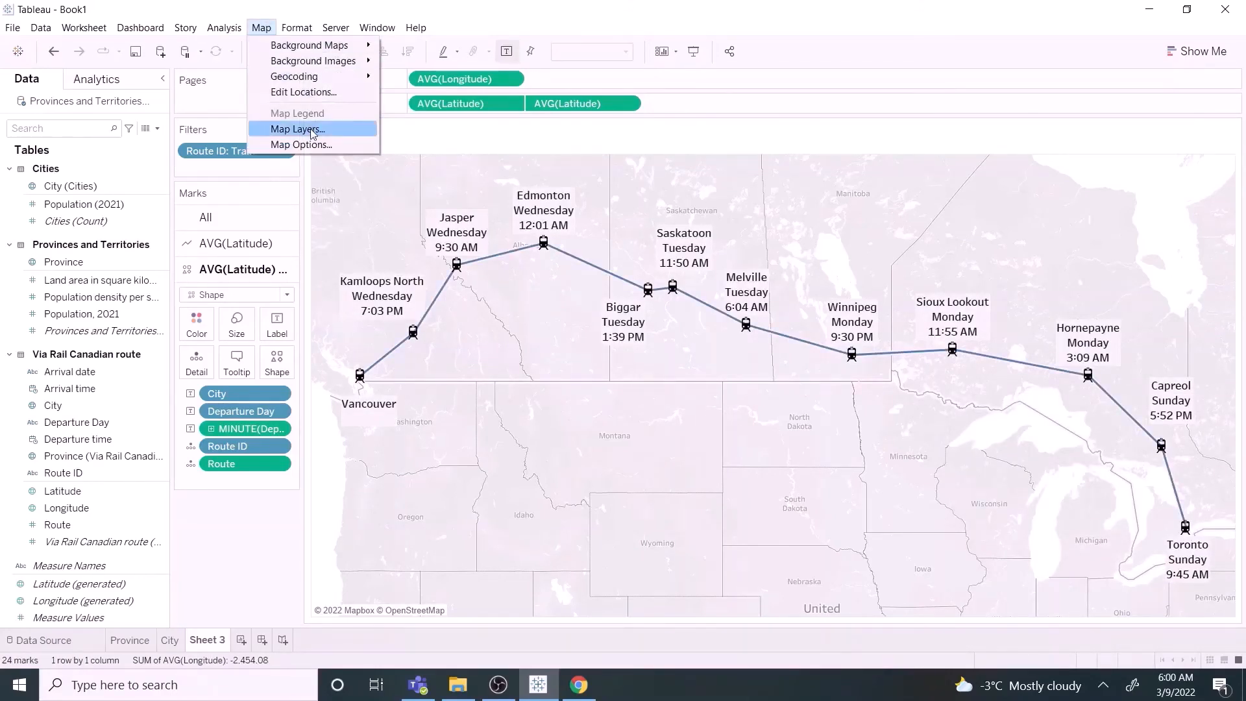
pyautogui.click(296, 128)
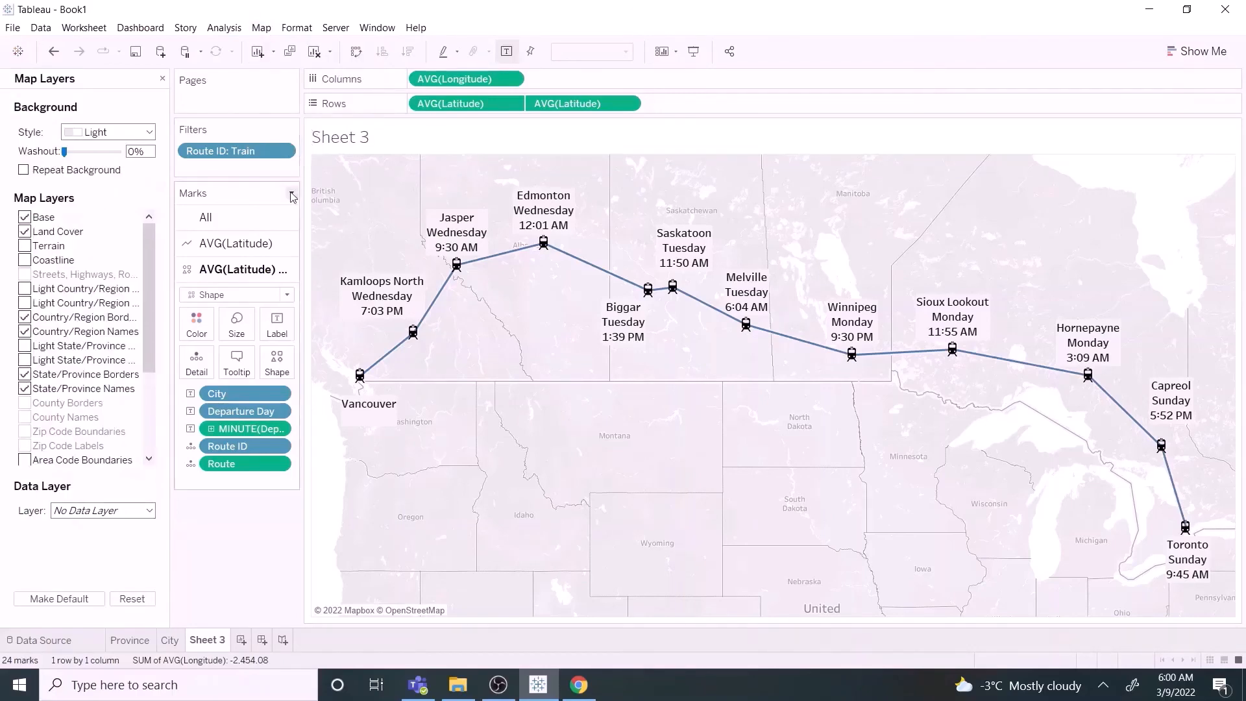
pyautogui.moveTo(66, 152); pyautogui.dragTo(118, 152)
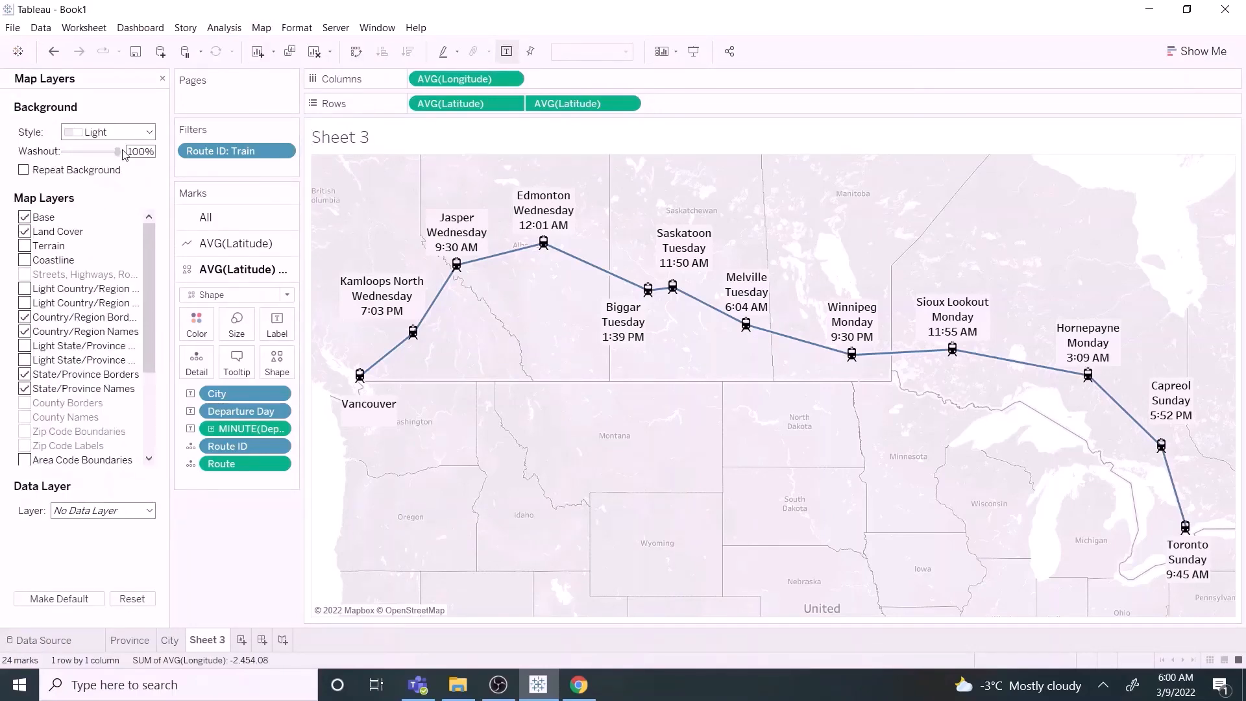
pyautogui.moveTo(95, 151); pyautogui.dragTo(118, 151)
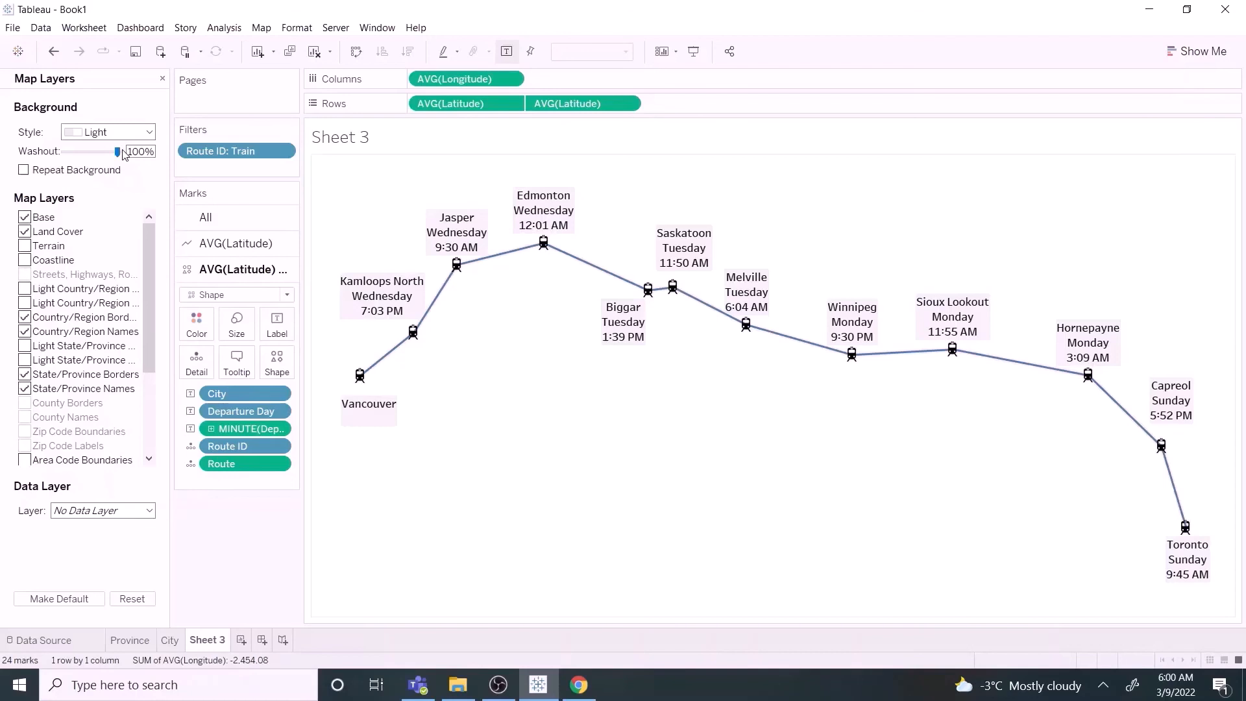